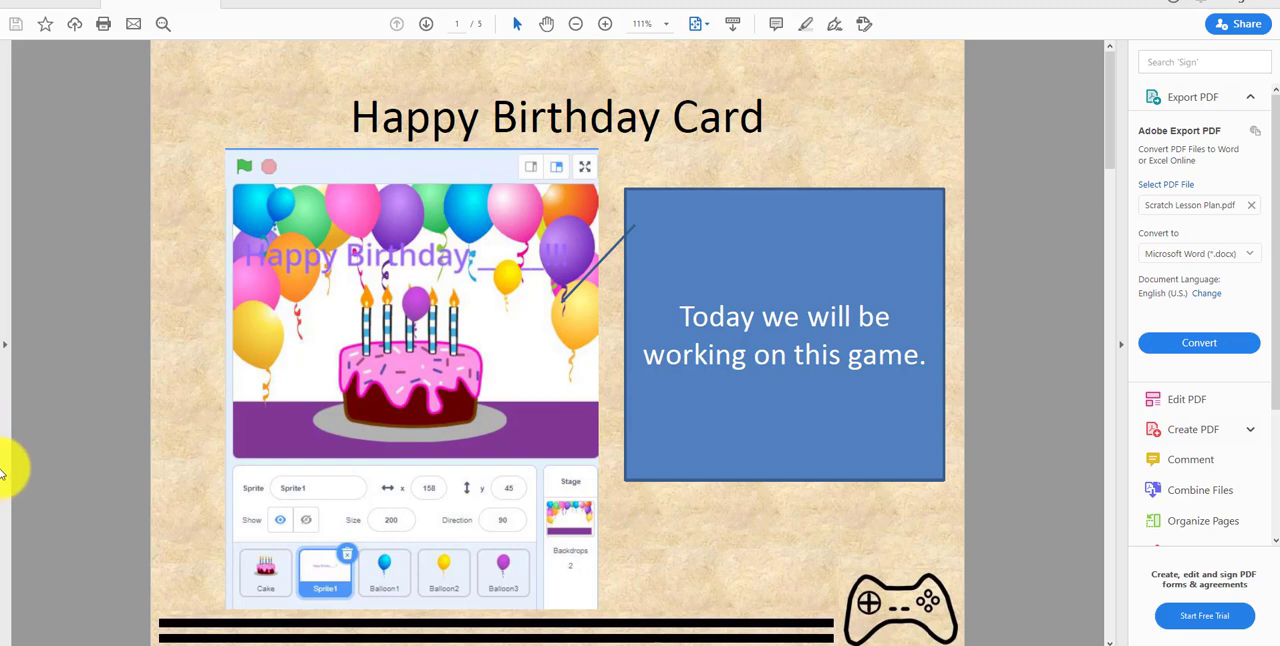
mouse_move(144, 428)
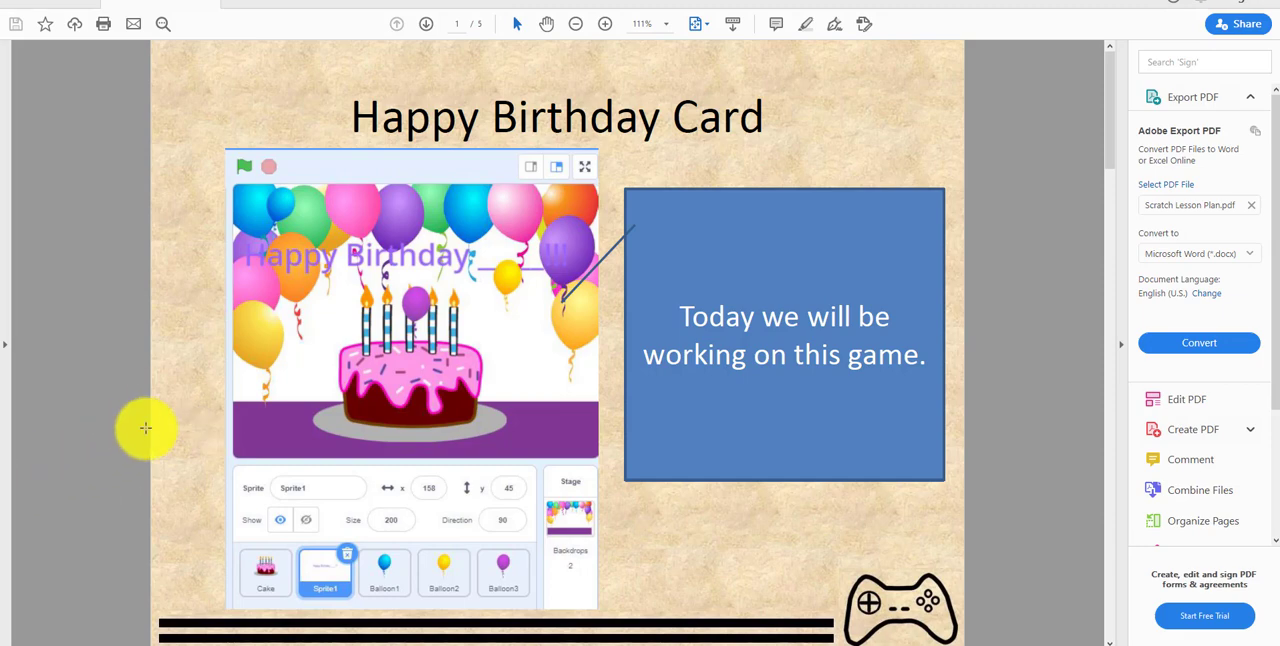
mouse_move(470, 450)
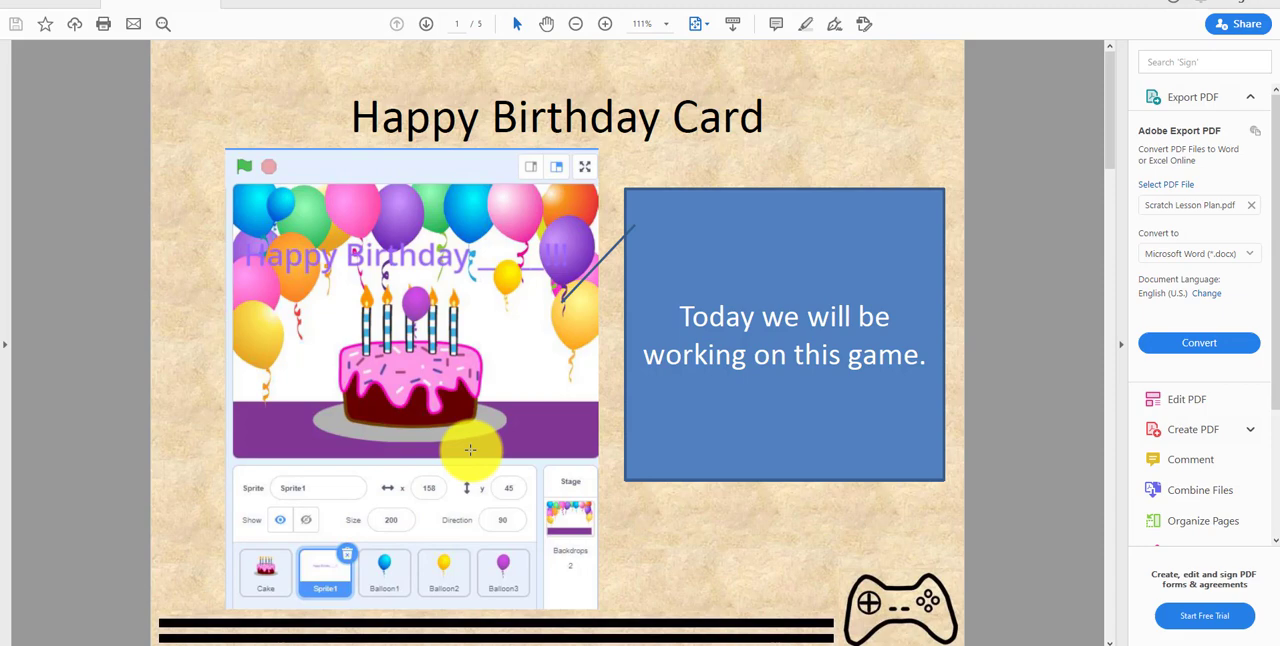
mouse_move(16, 636)
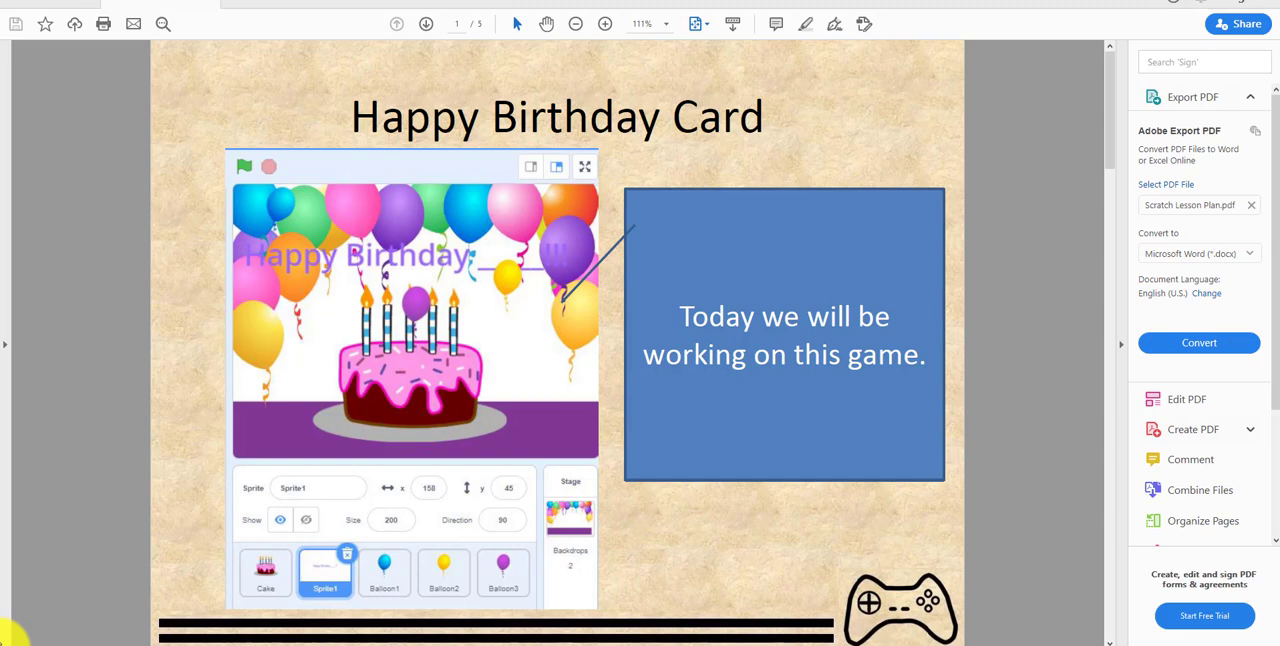
mouse_move(72, 480)
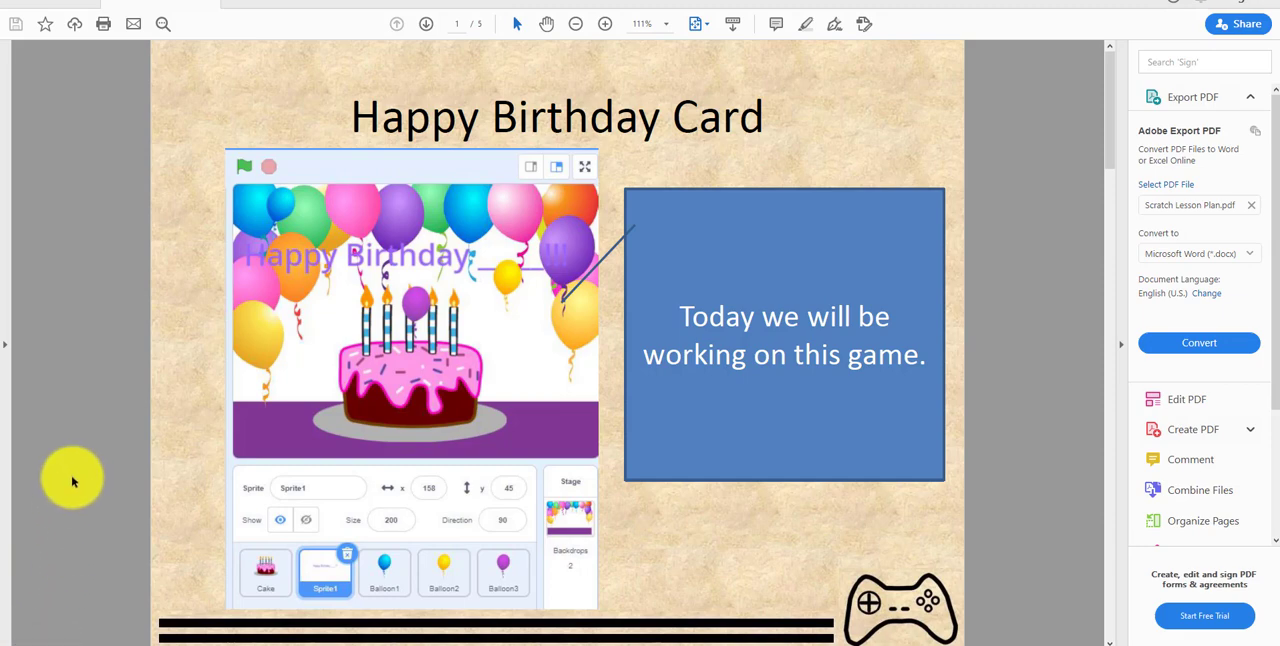
- Advance the lesson plan to page 2 listing the project's Scratch concepts
left_click(396, 24)
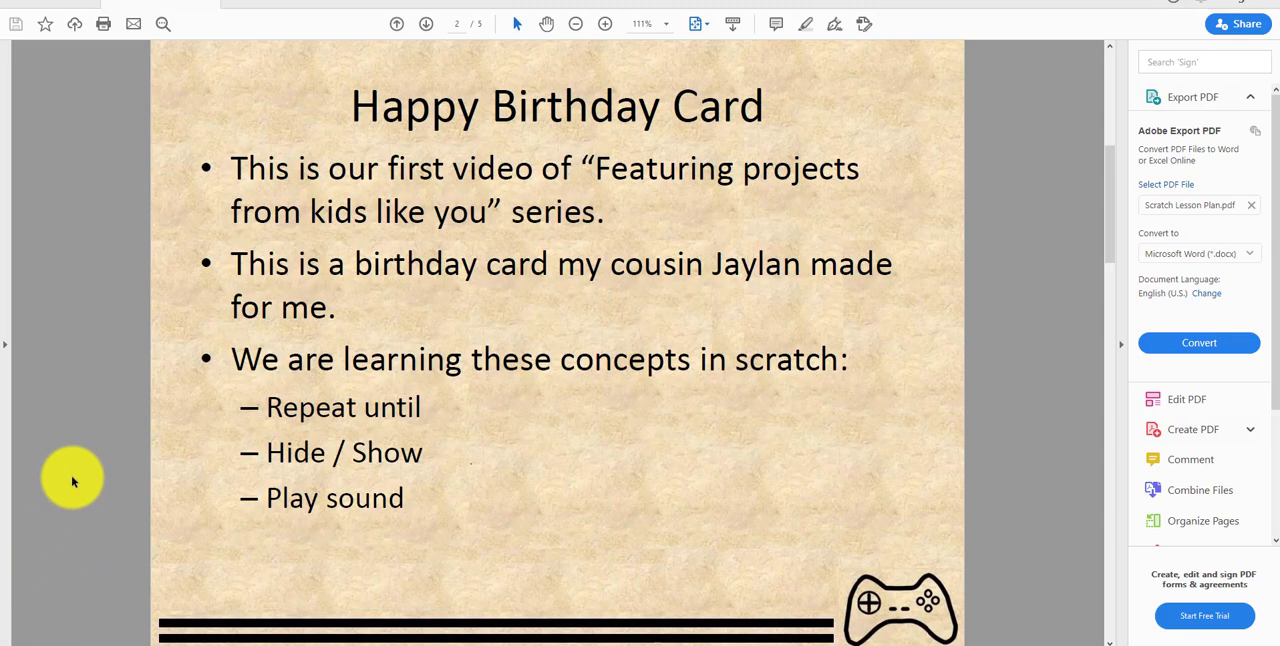
mouse_move(264, 452)
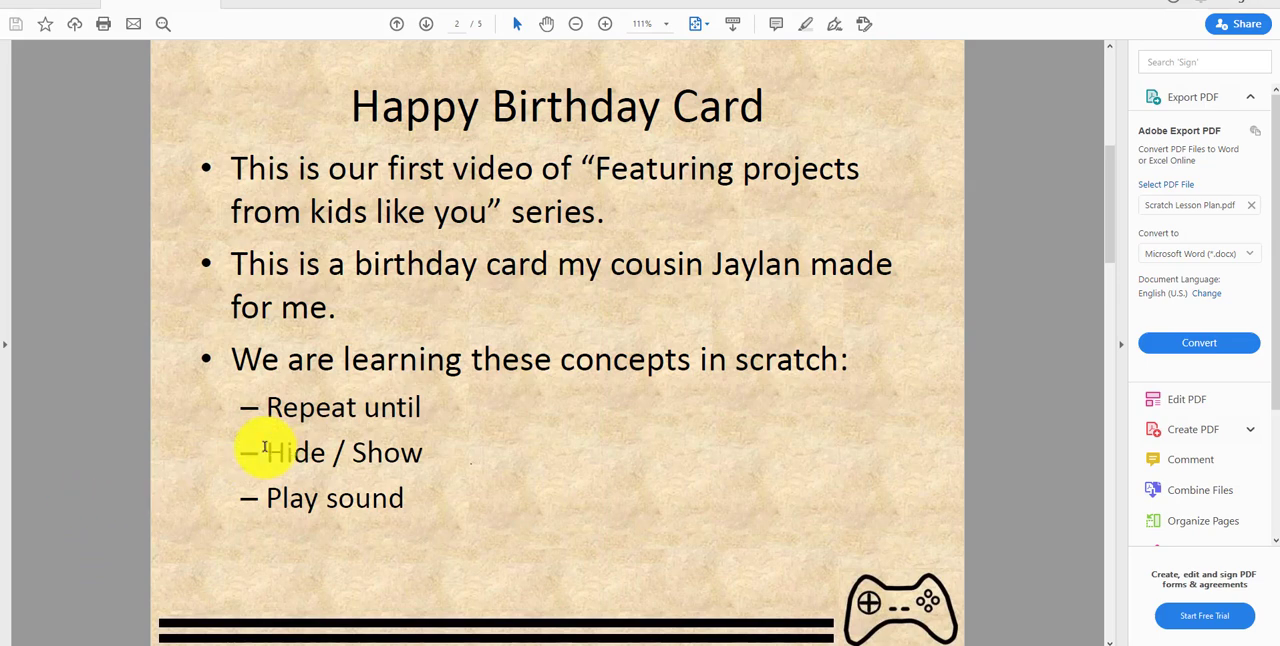
mouse_move(398, 276)
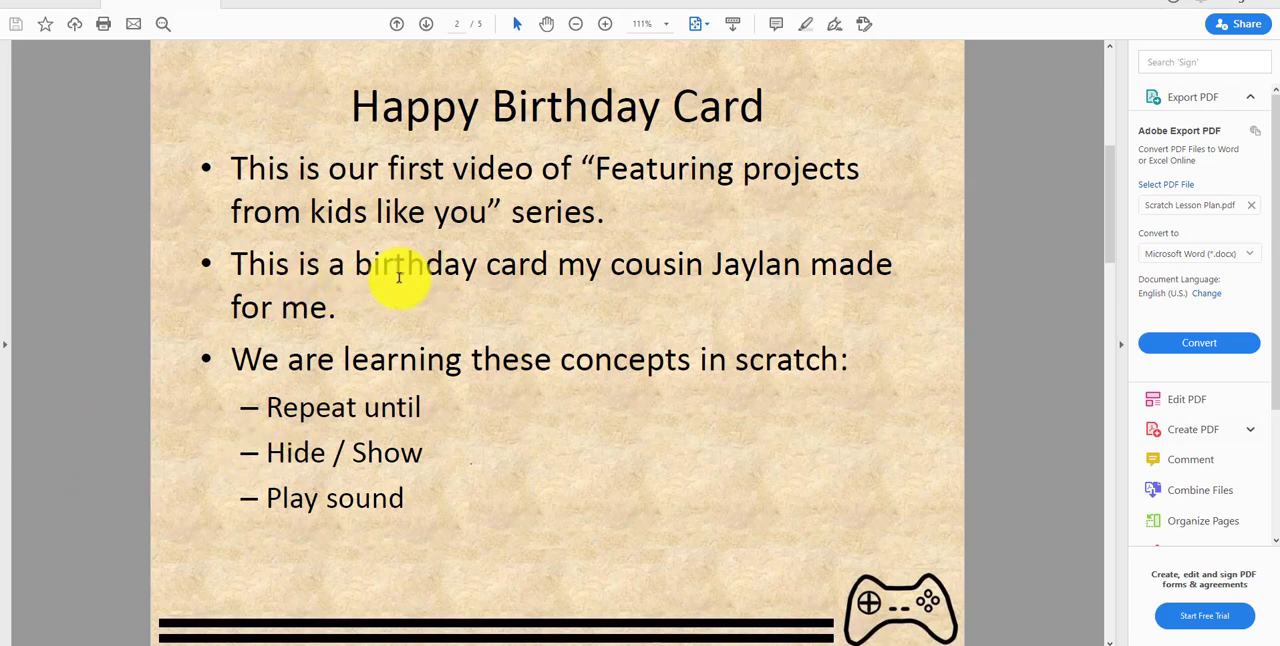
mouse_move(320, 496)
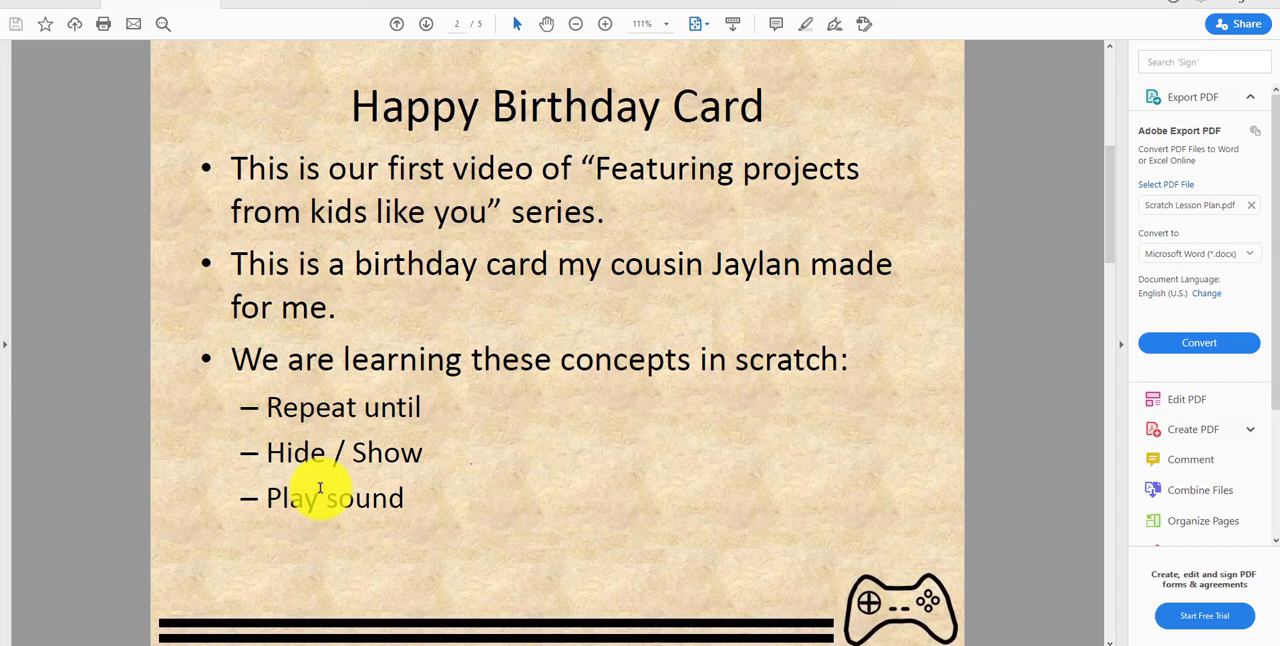
mouse_move(382, 332)
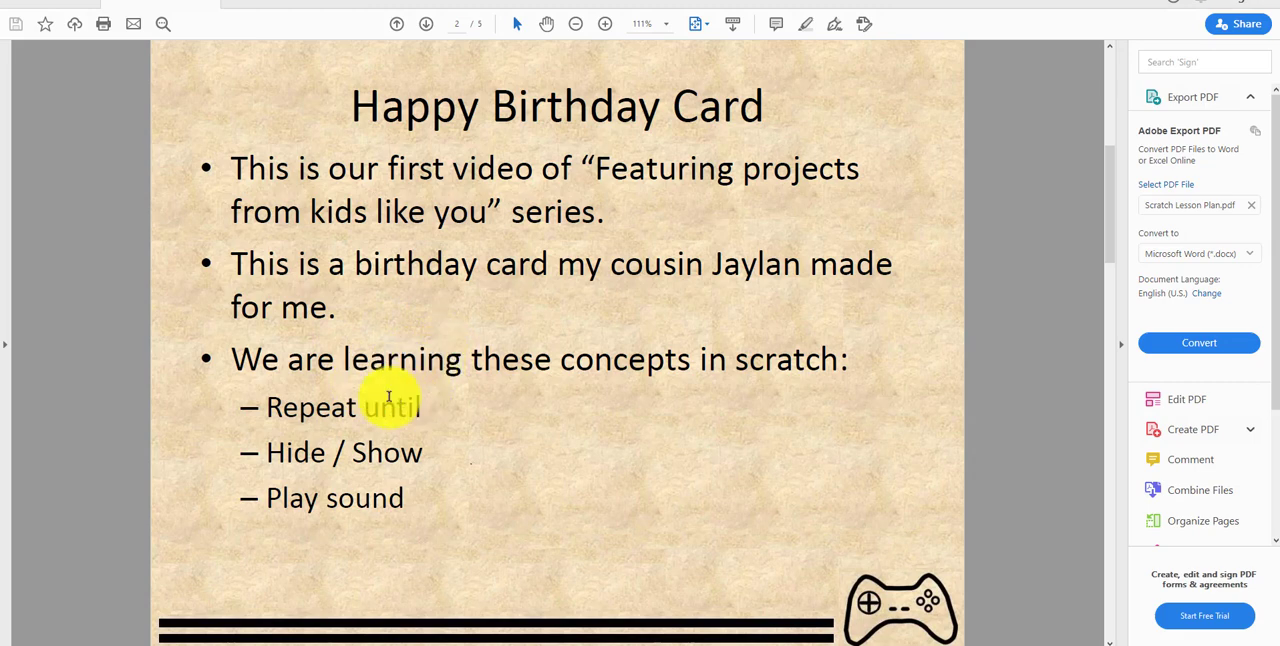
mouse_move(462, 380)
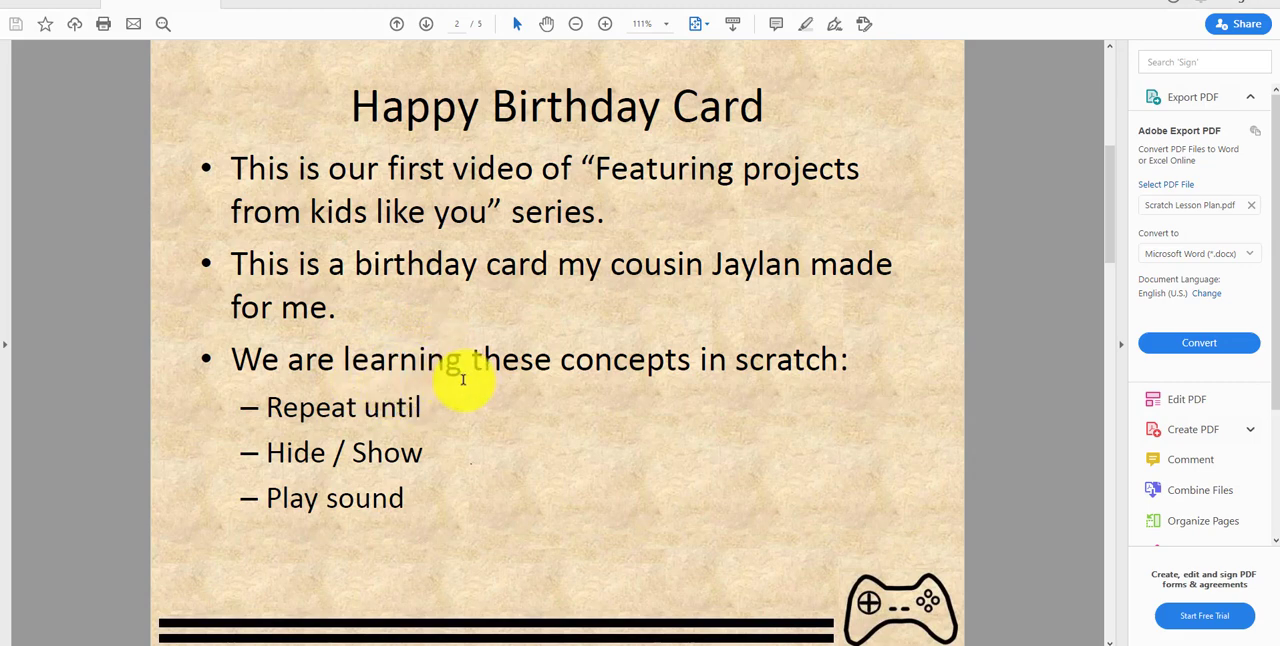
mouse_move(304, 520)
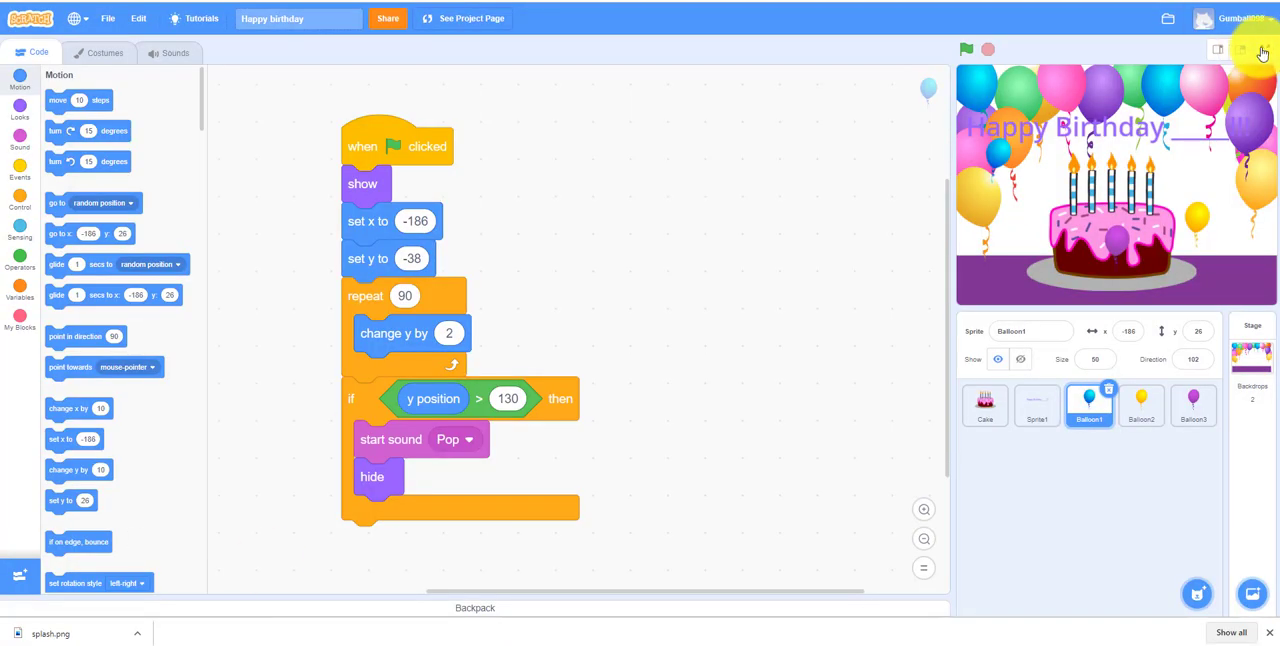
left_click(1242, 48)
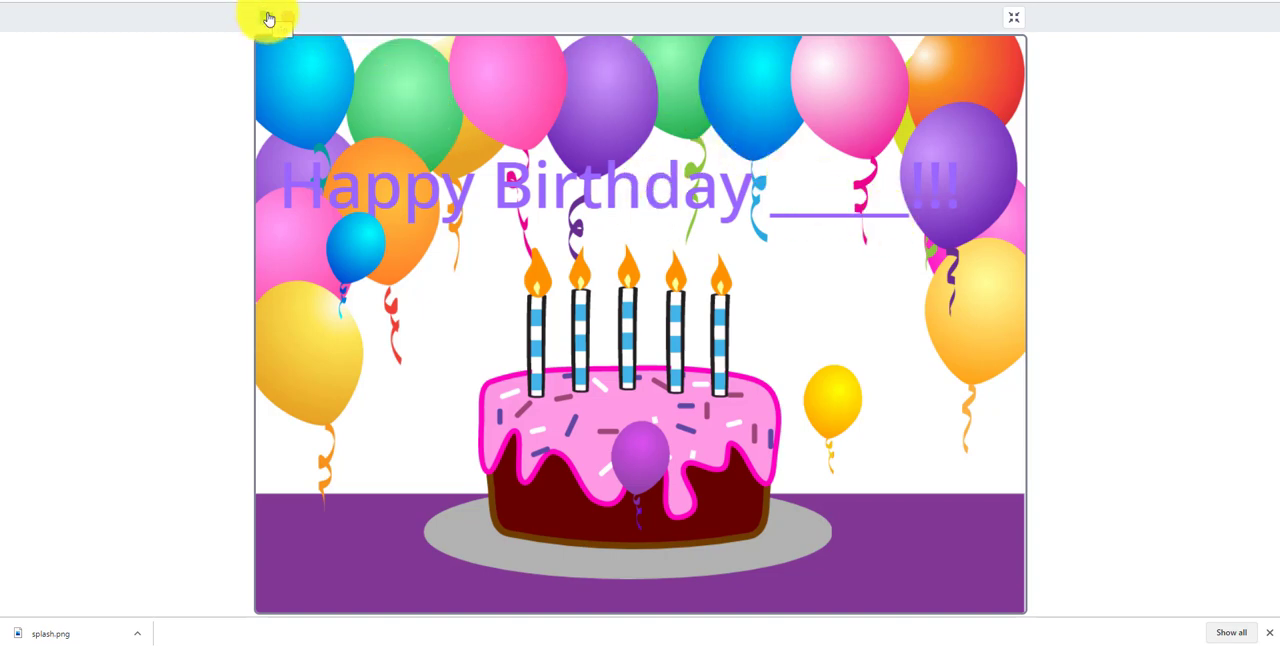
left_click(266, 16)
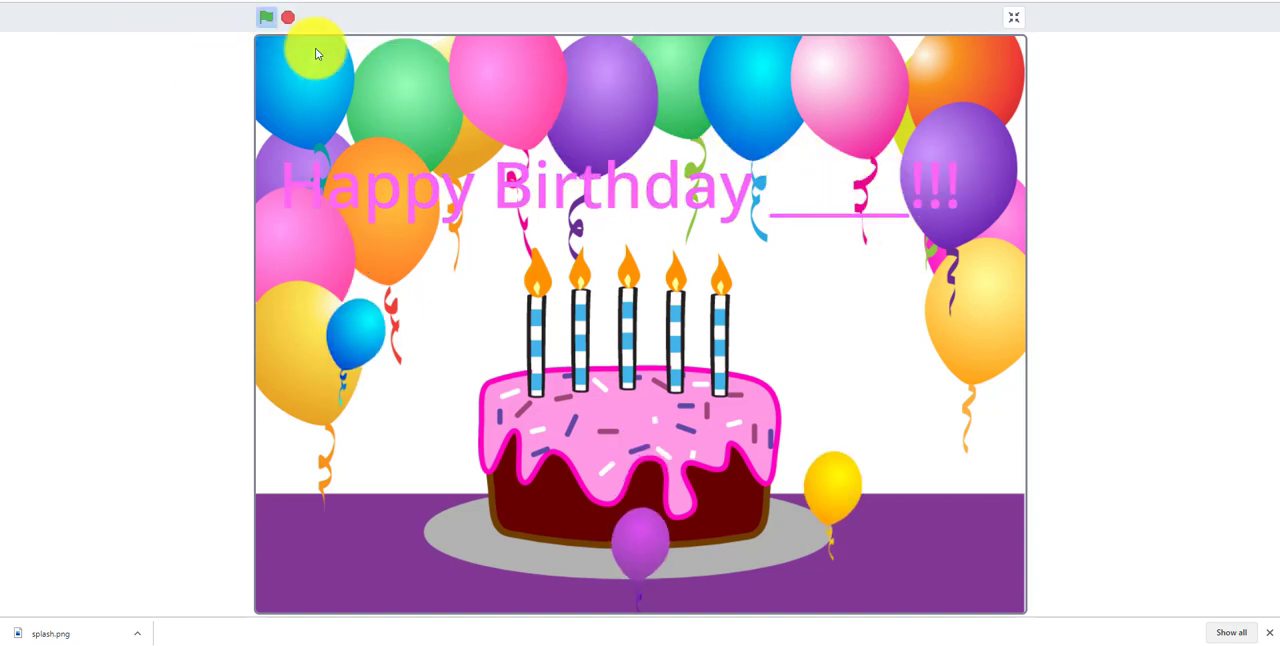
left_click(268, 16)
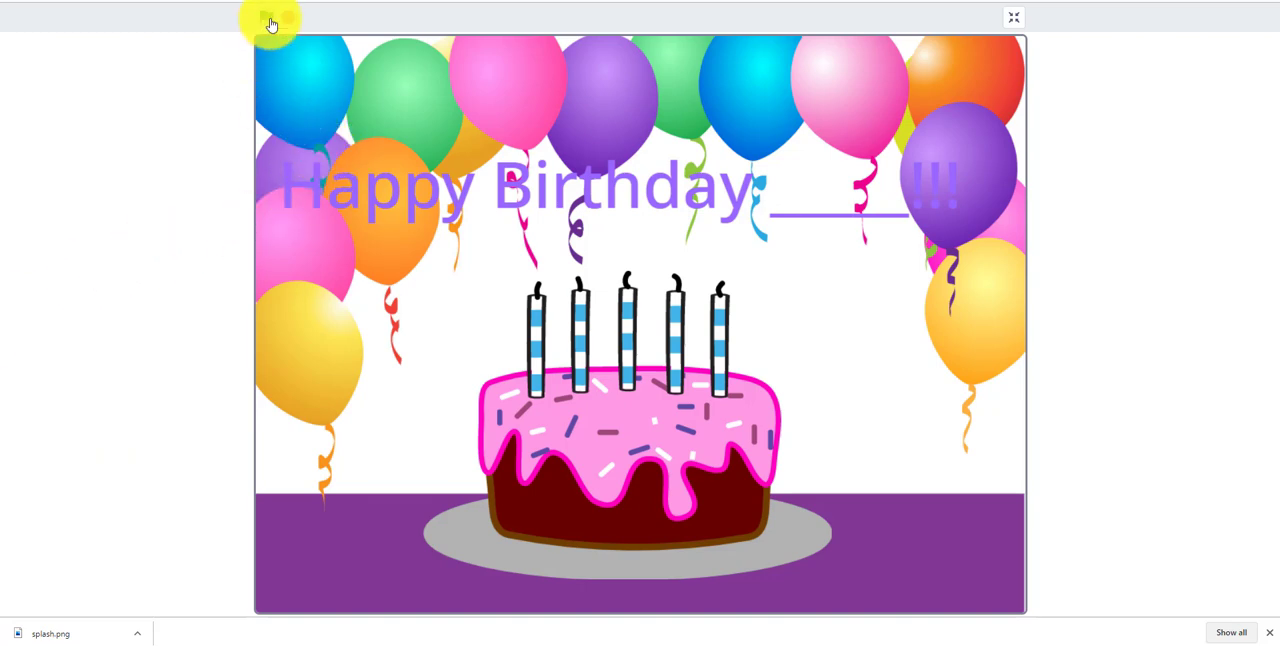
left_click(270, 22)
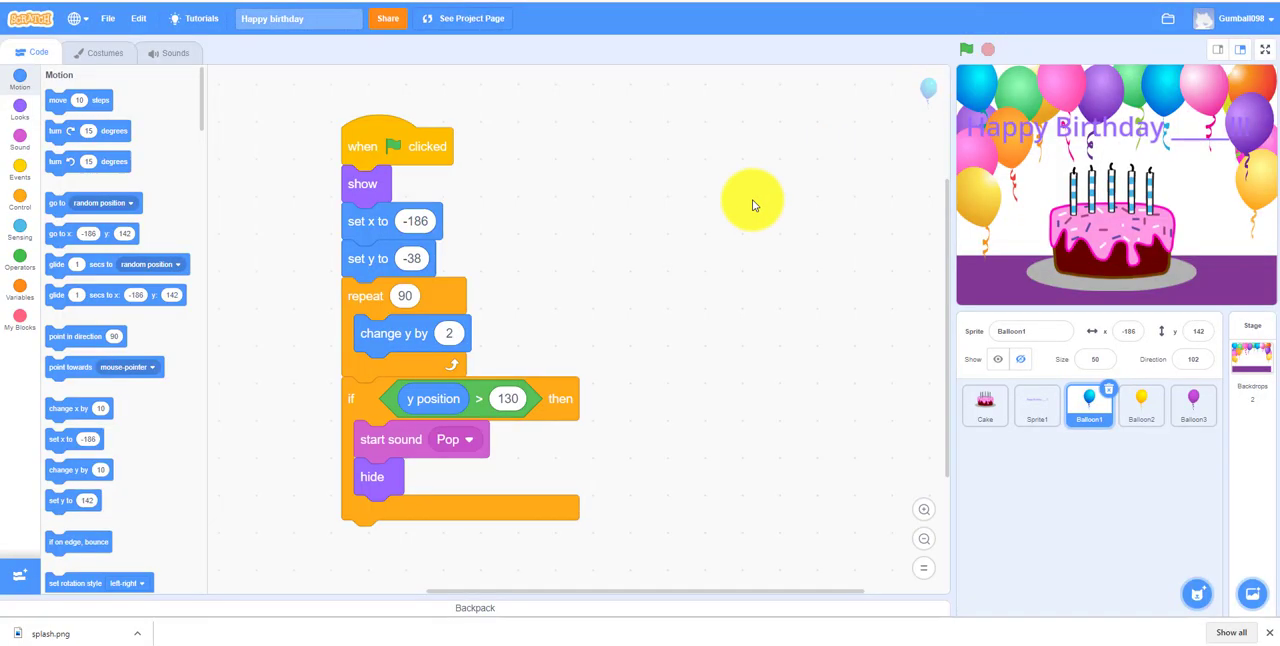
- Review the cake's song script, set the text sprite's colour loop to repeat 8, return to Balloon1
left_click(984, 404)
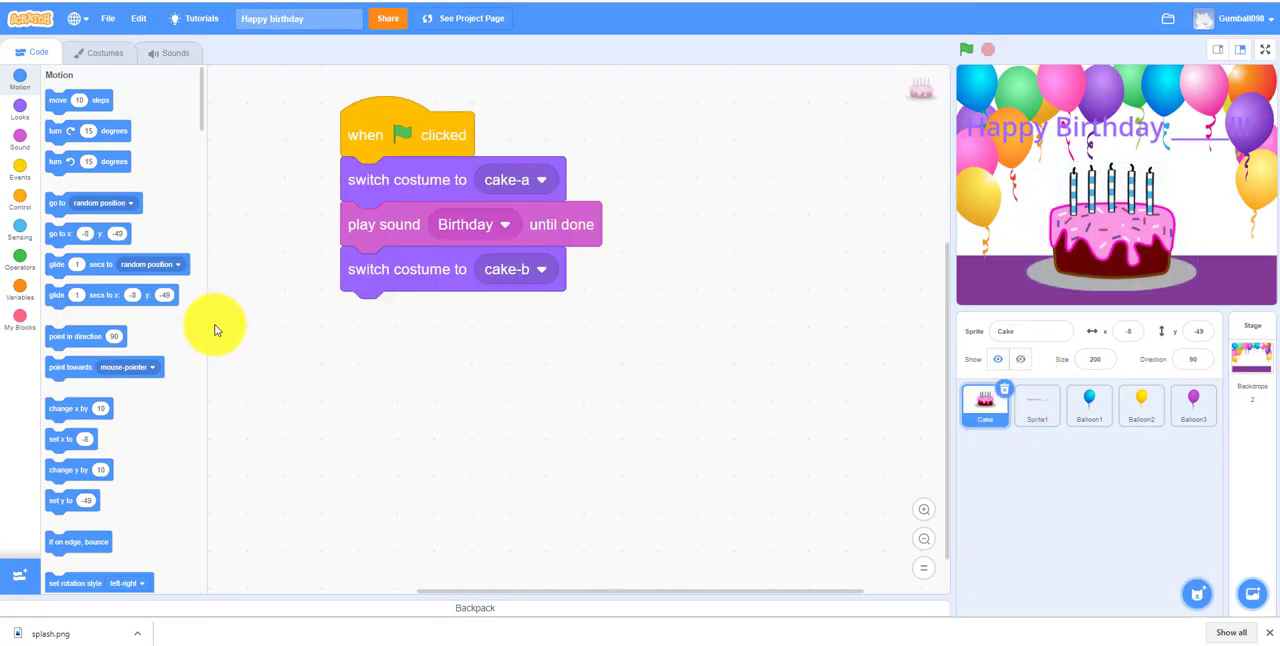
mouse_move(496, 204)
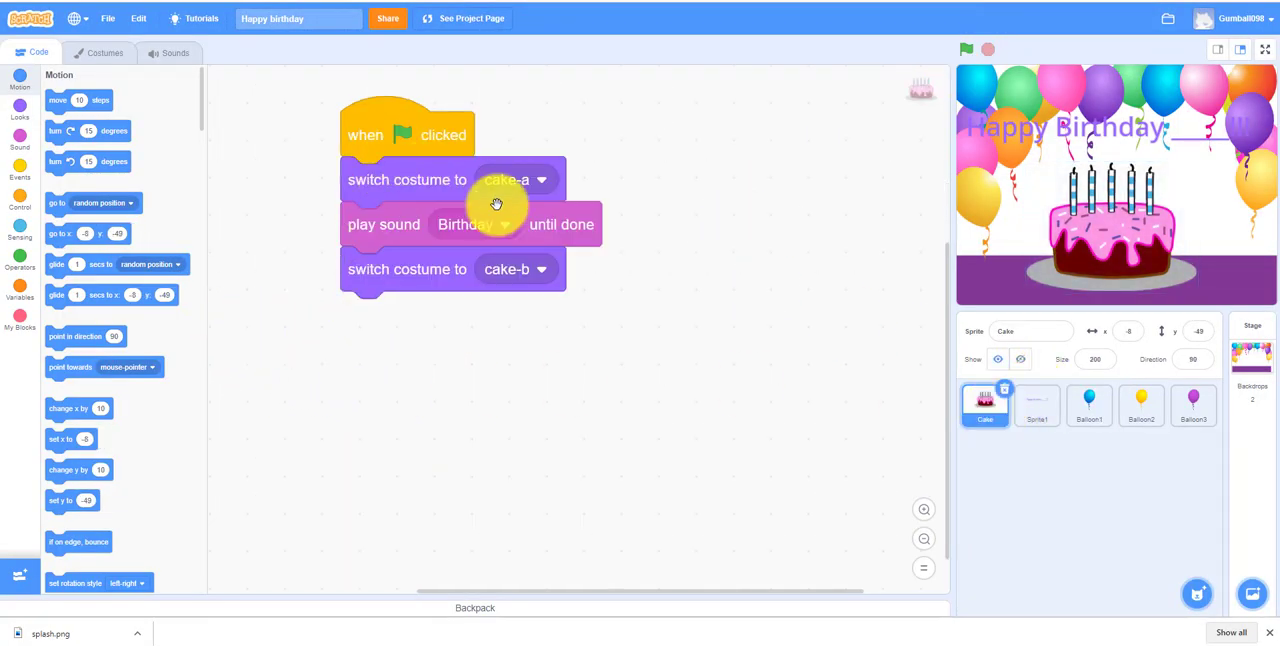
mouse_move(512, 288)
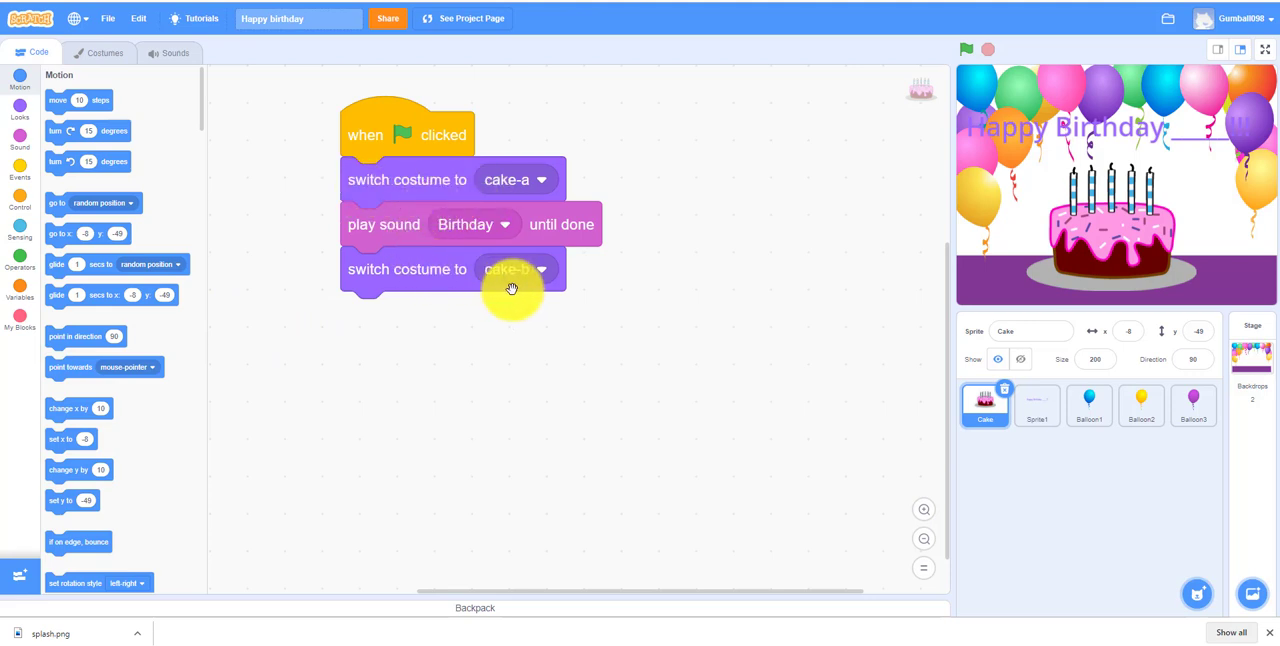
mouse_move(470, 248)
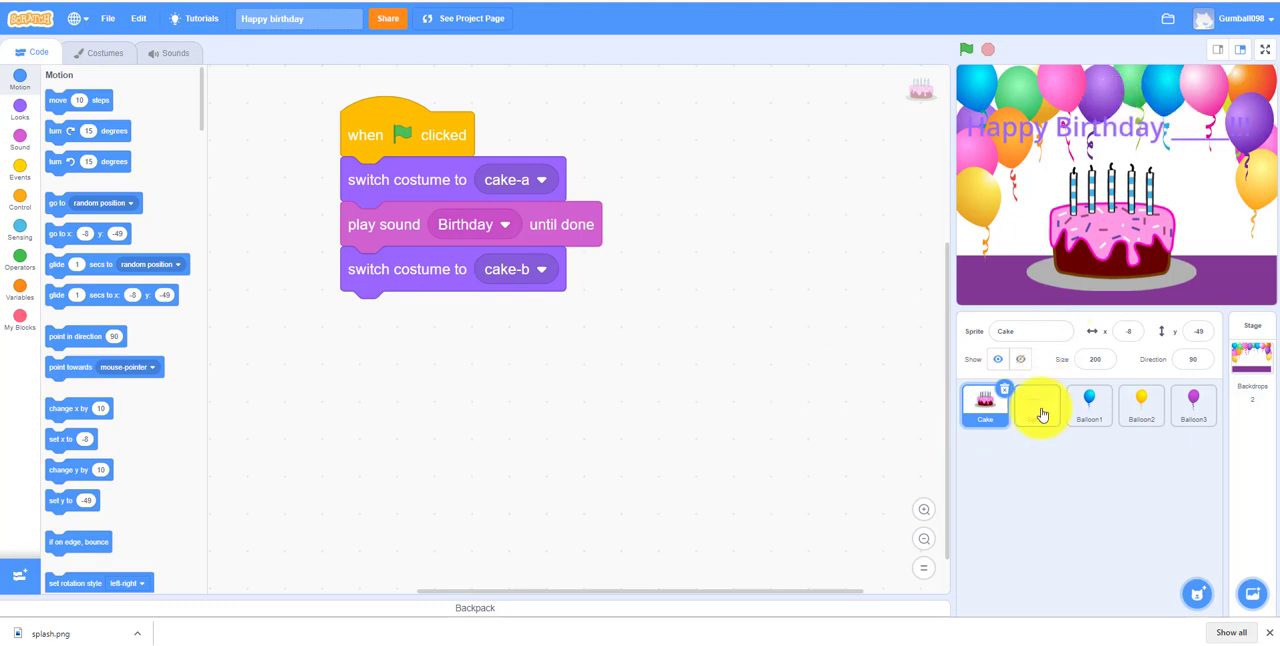
left_click(1036, 404)
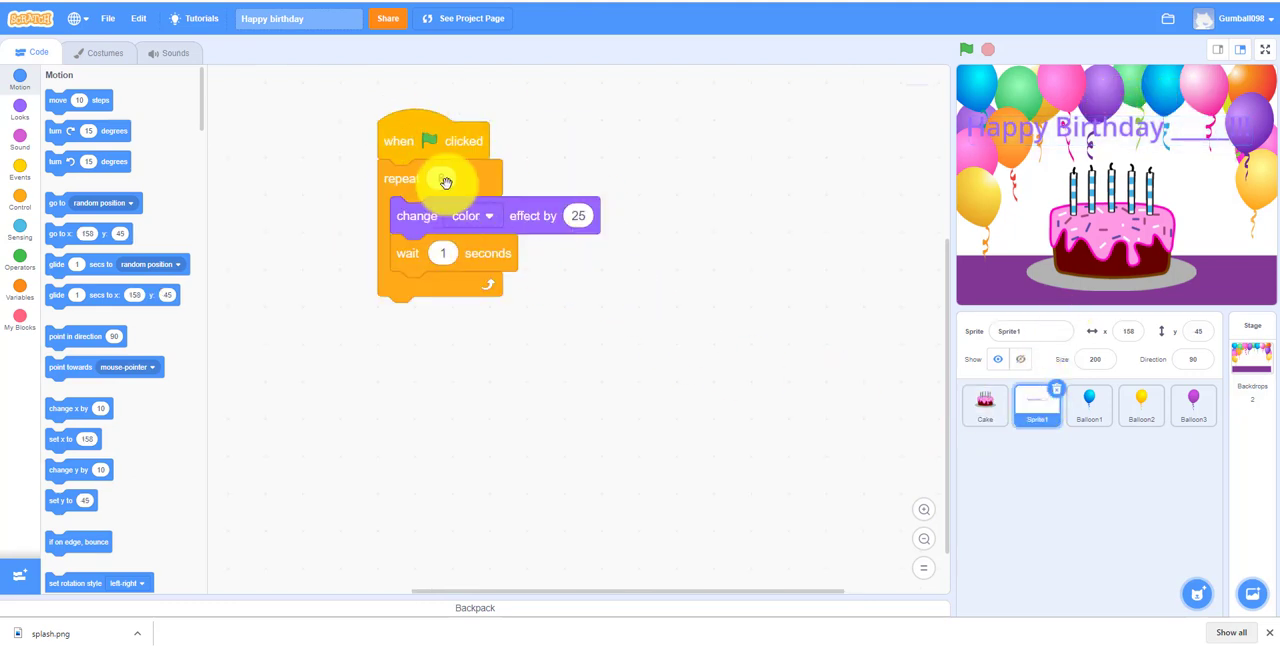
type("8")
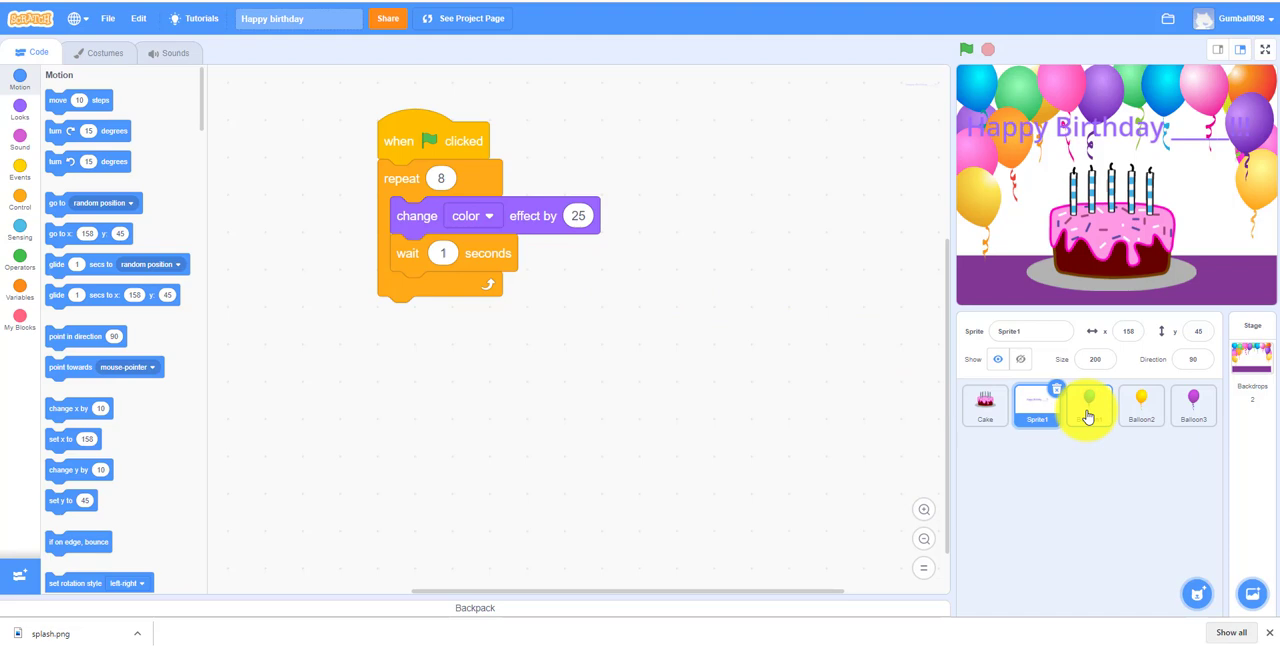
left_click(1088, 404)
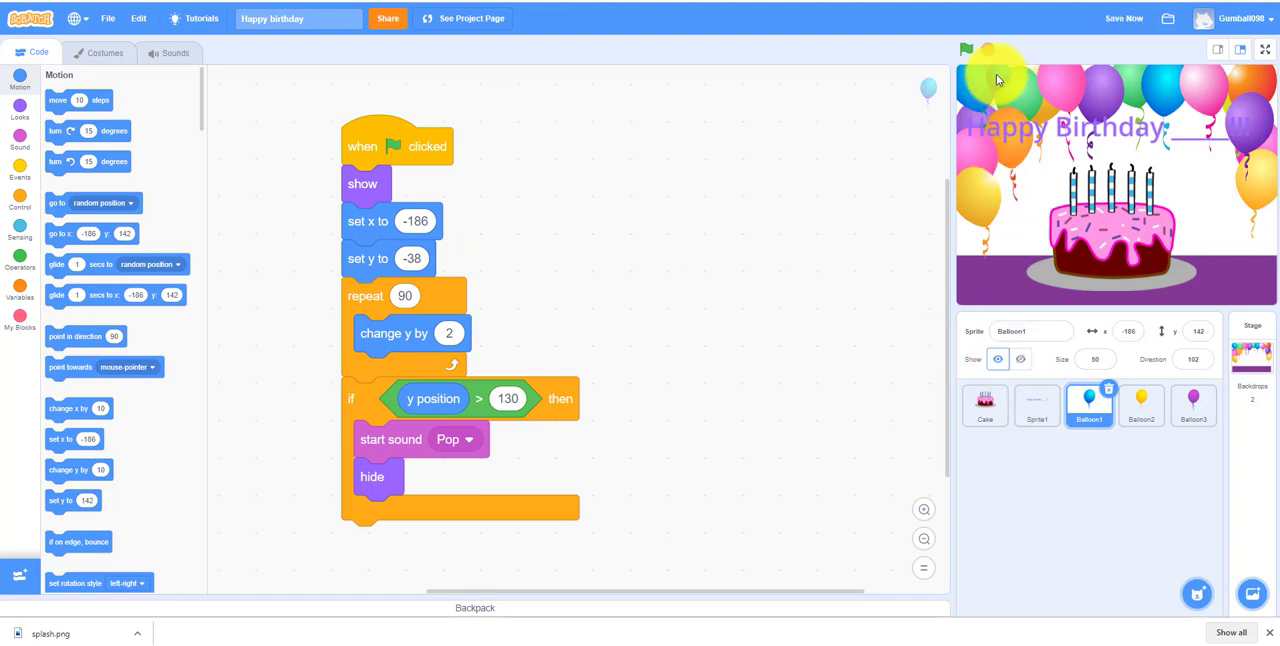
left_click(964, 48)
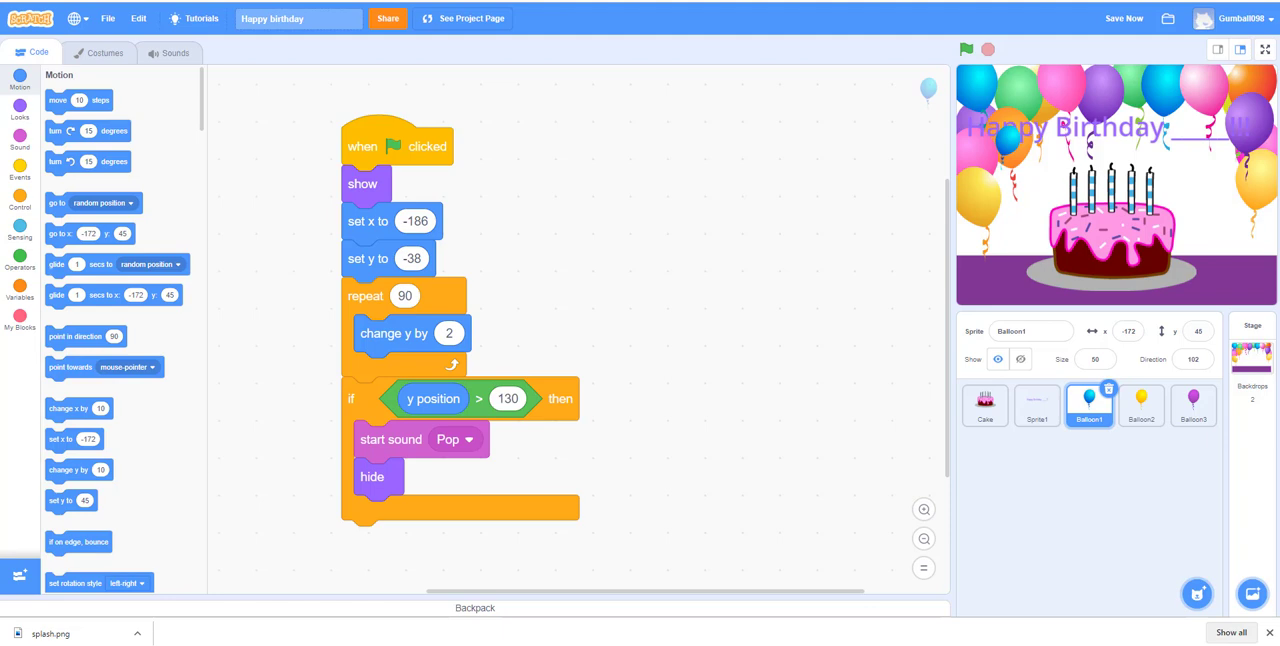
mouse_move(304, 362)
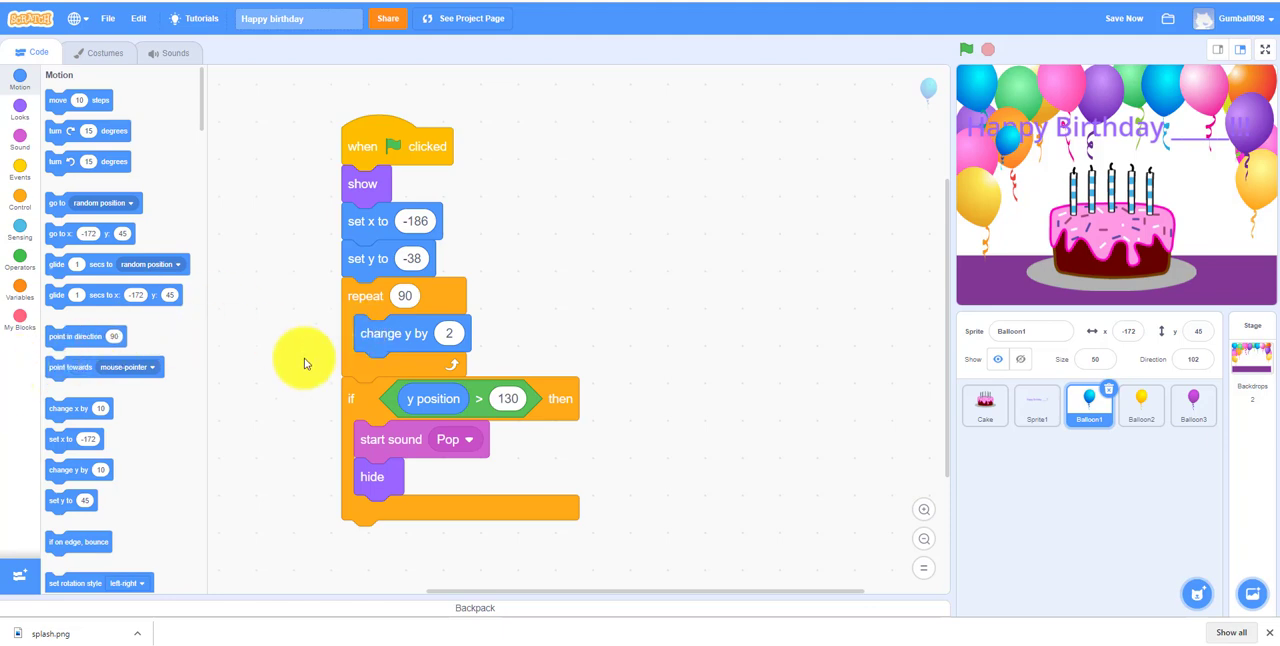
mouse_move(4, 480)
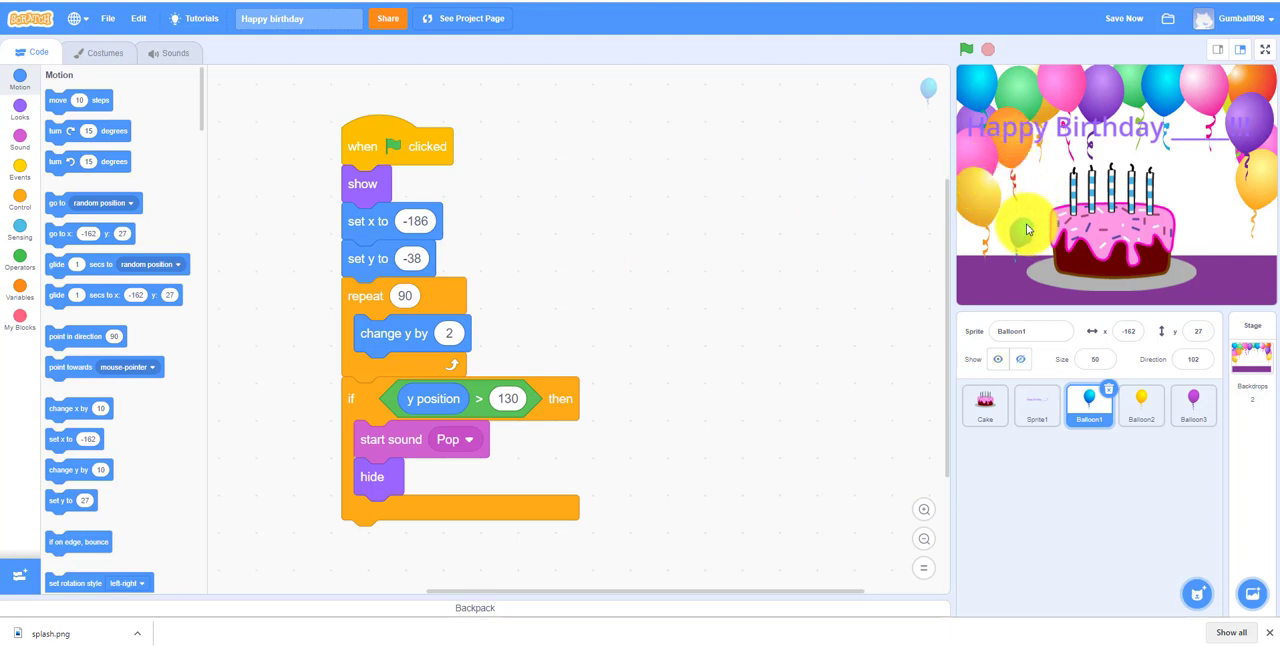
left_click_drag(1024, 230, 1016, 188)
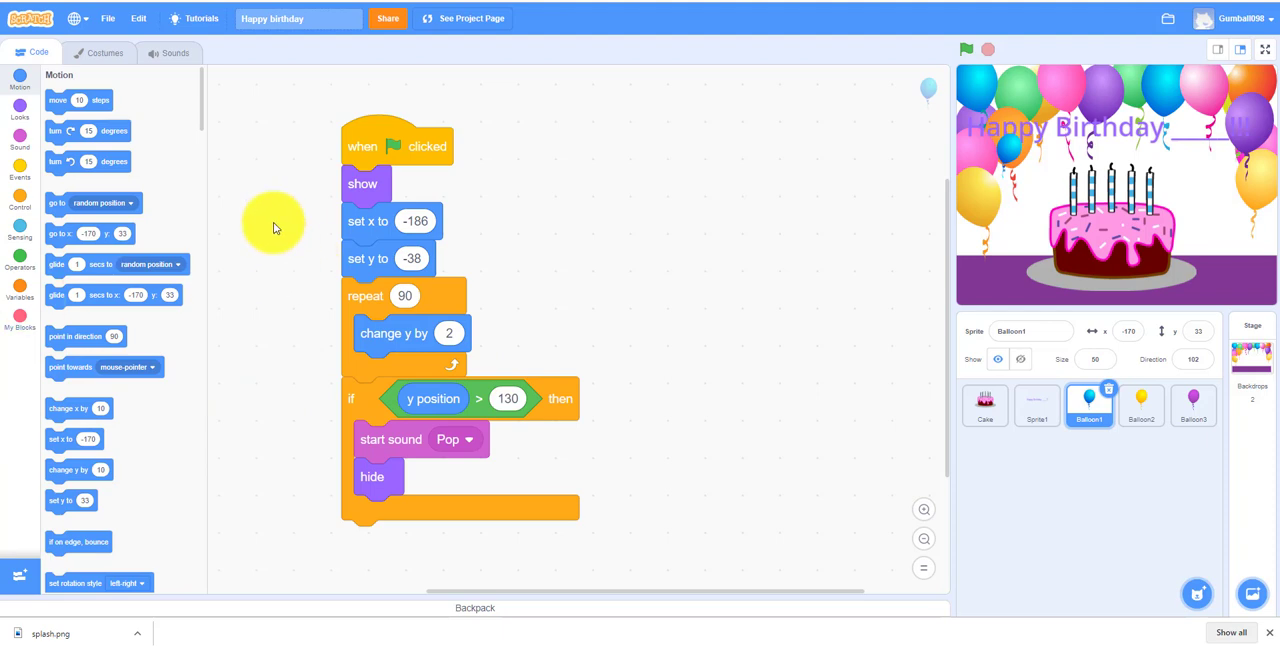
- Start a new blank project and add the Cake sprite from the library
left_click(108, 18)
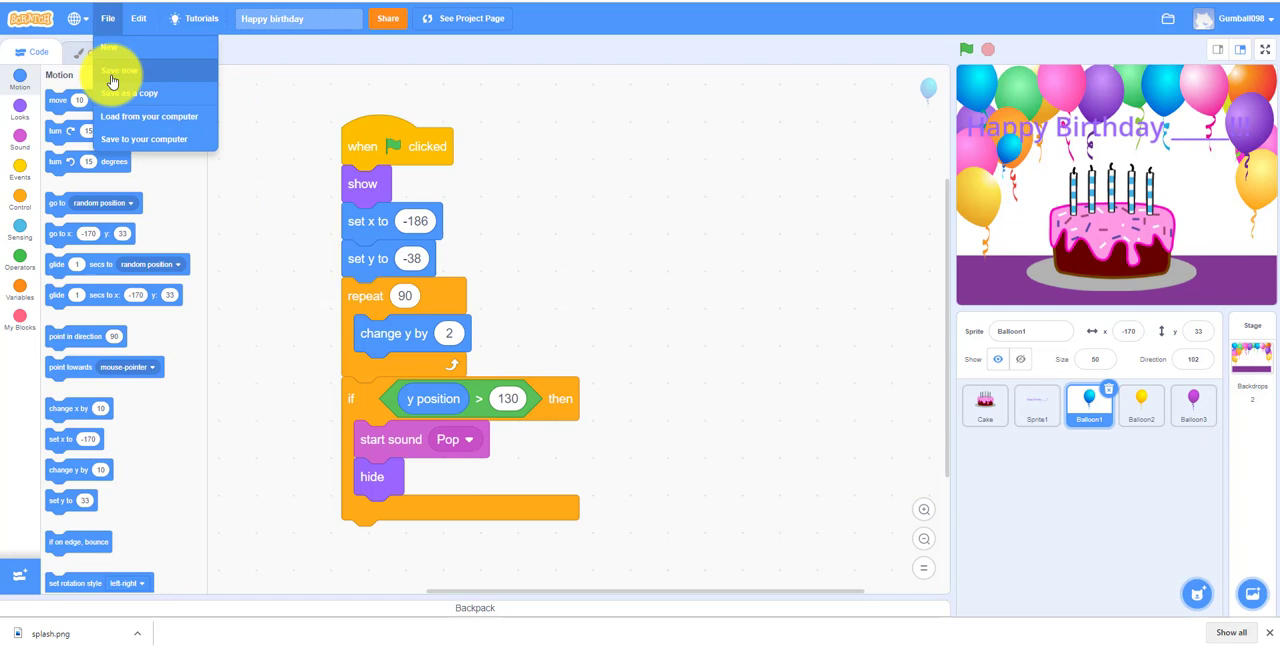
left_click(110, 50)
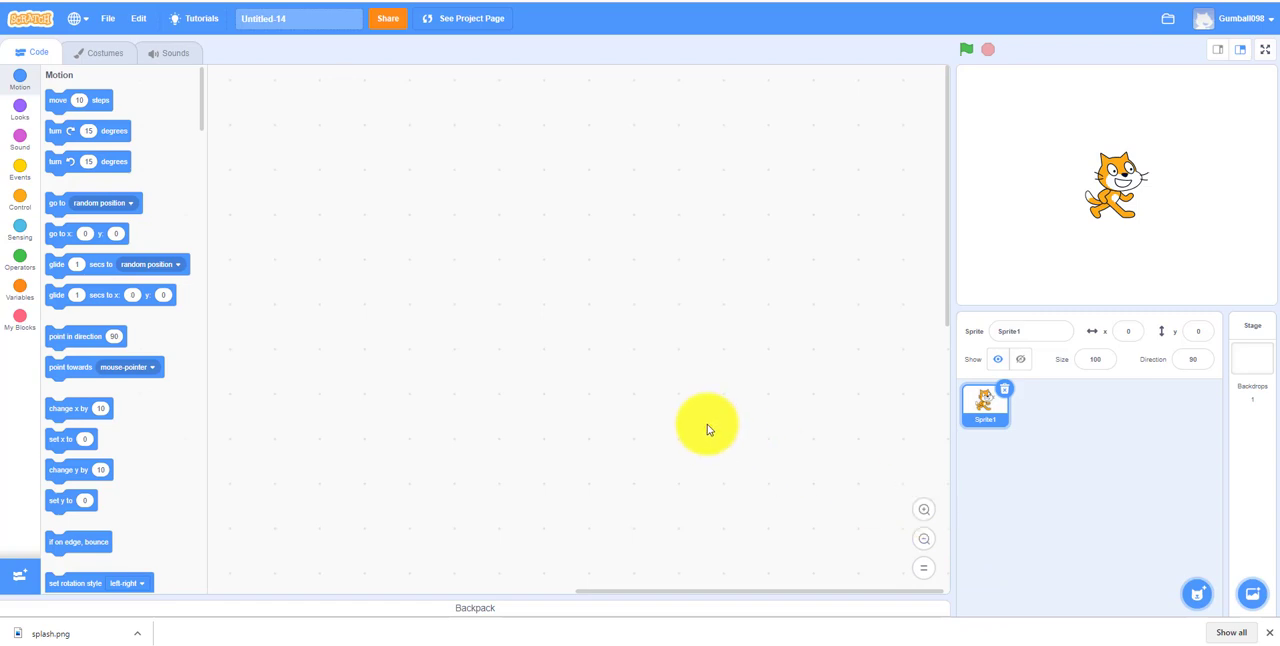
mouse_move(804, 362)
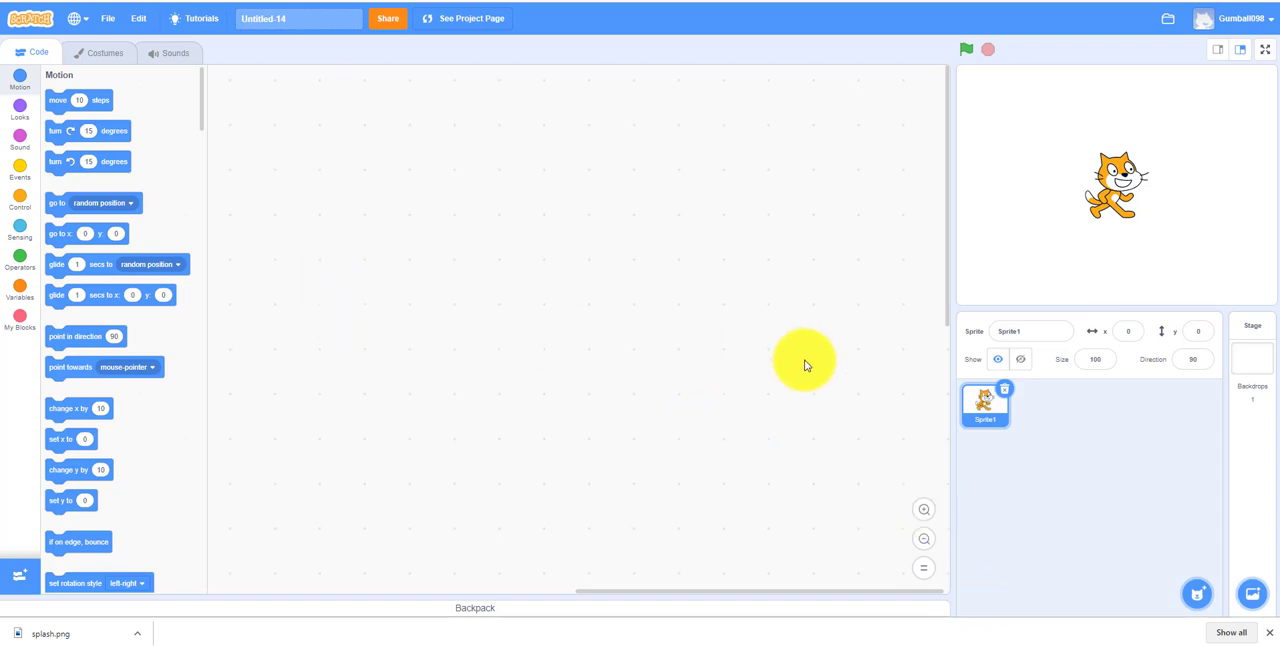
left_click(1252, 344)
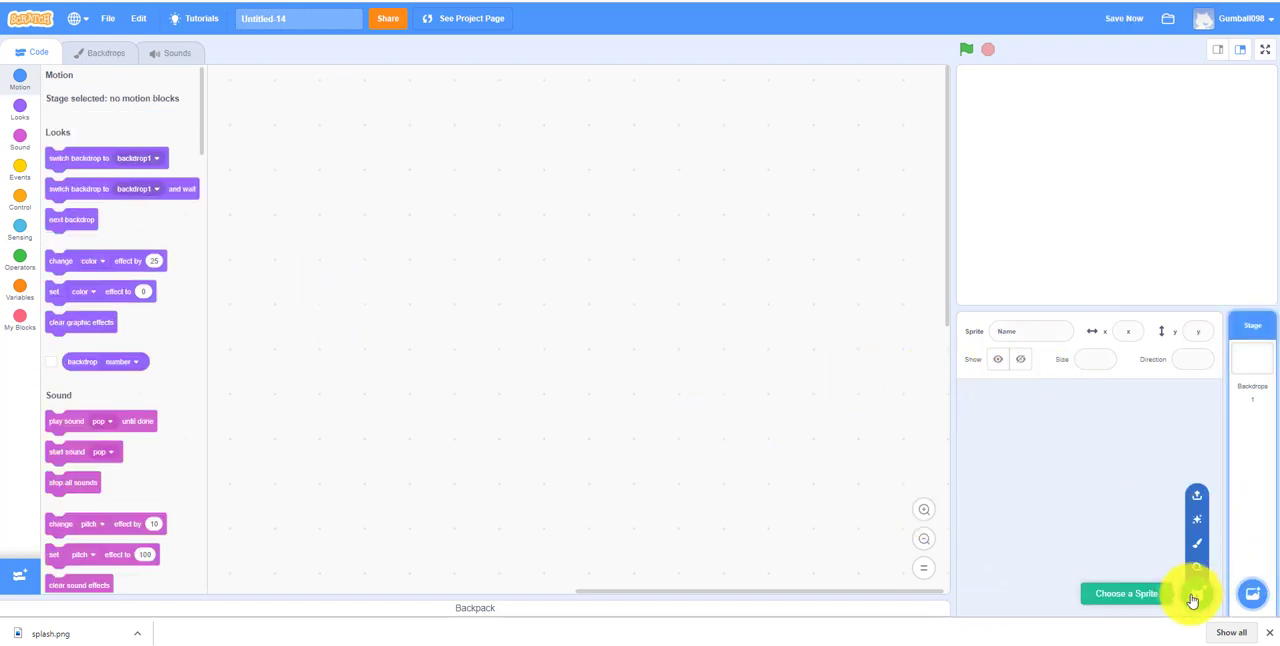
left_click(1126, 592)
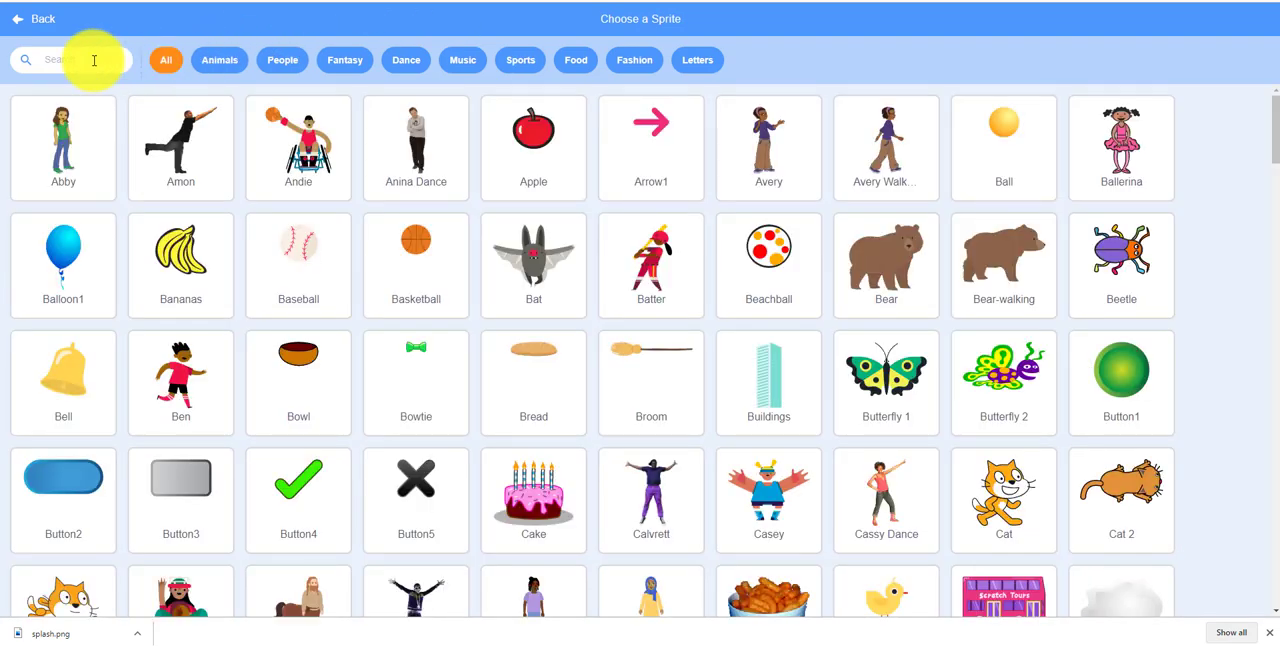
type("cake")
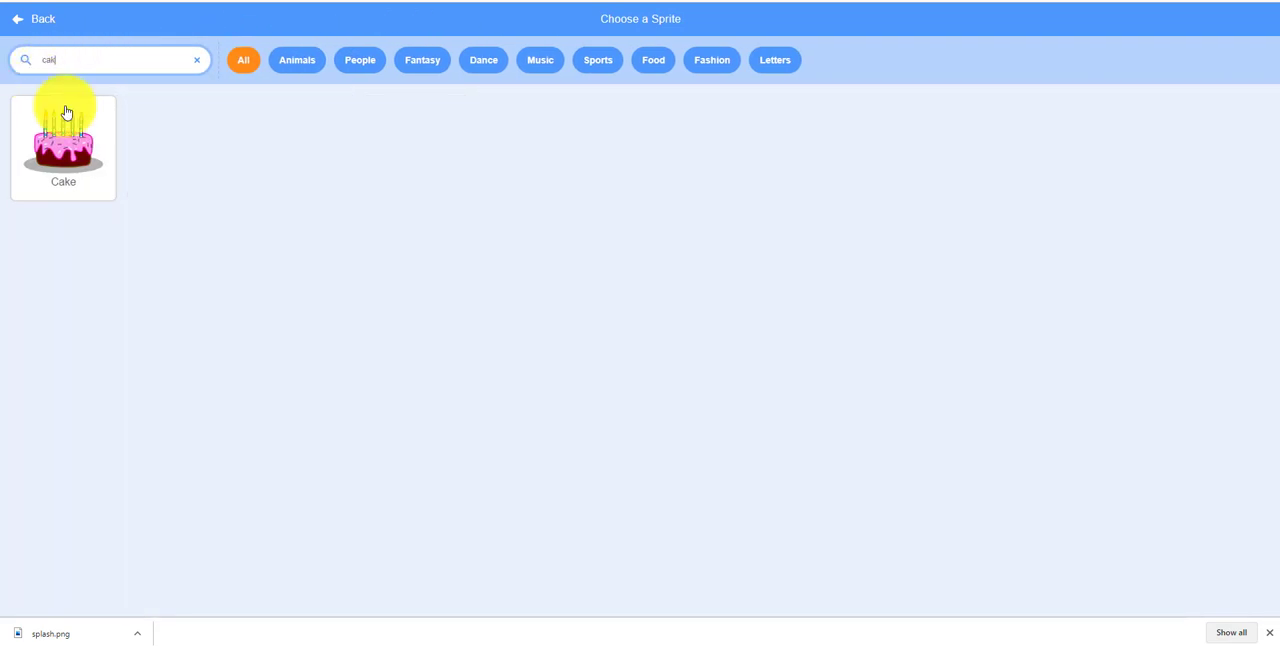
left_click(64, 140)
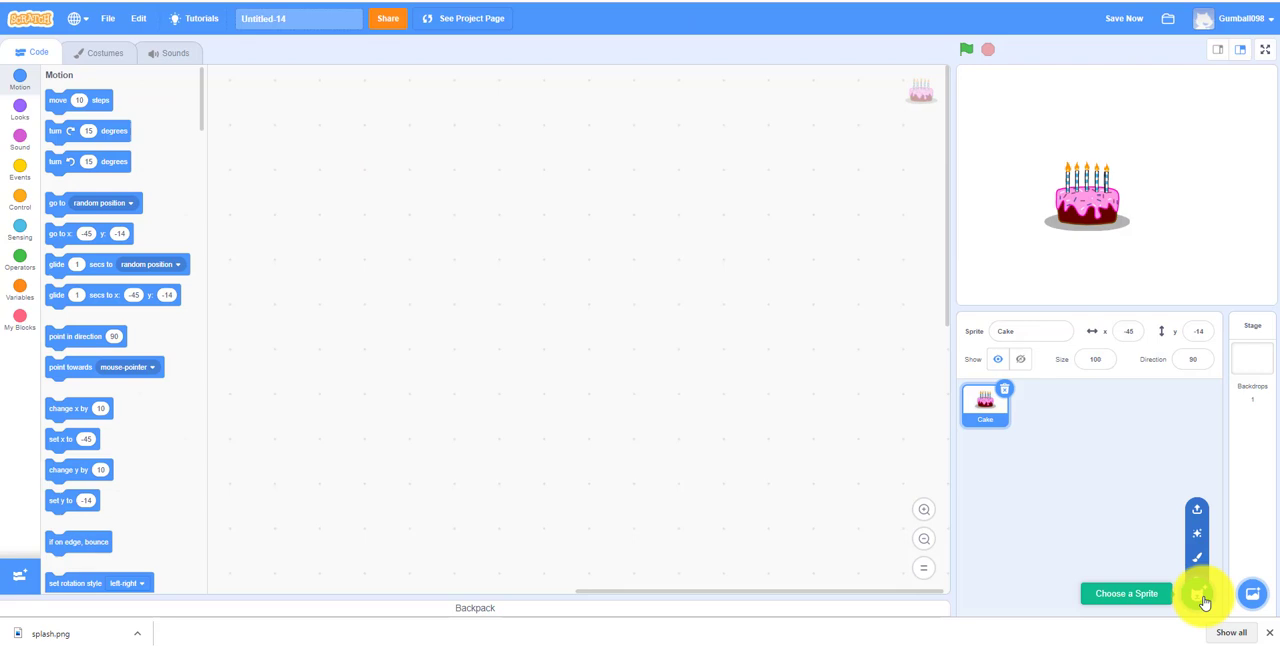
- Add the Balloon1 sprite from the sprite library
left_click(1126, 592)
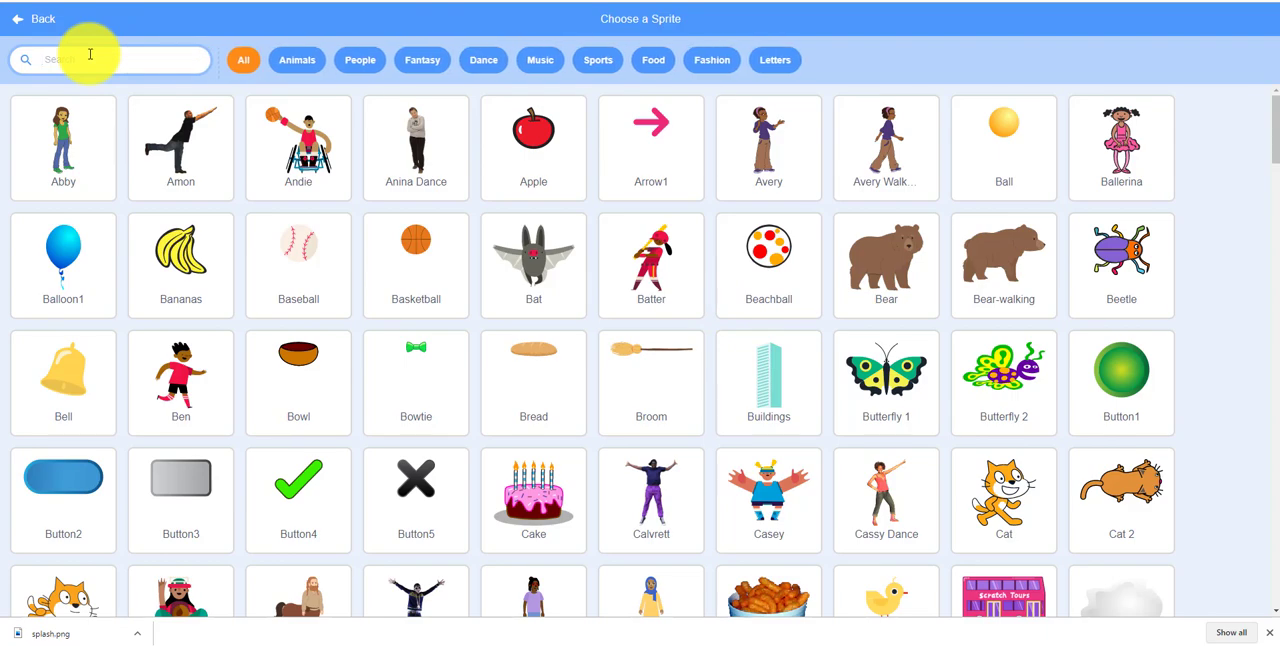
type("bal")
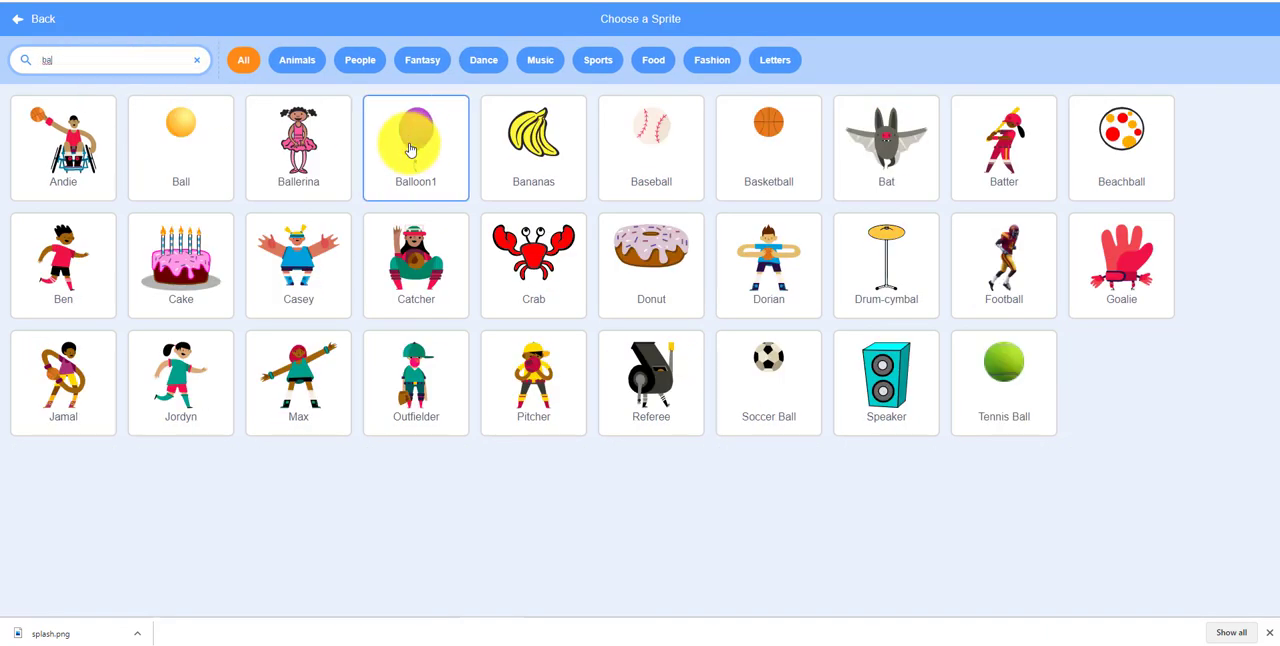
left_click(196, 60)
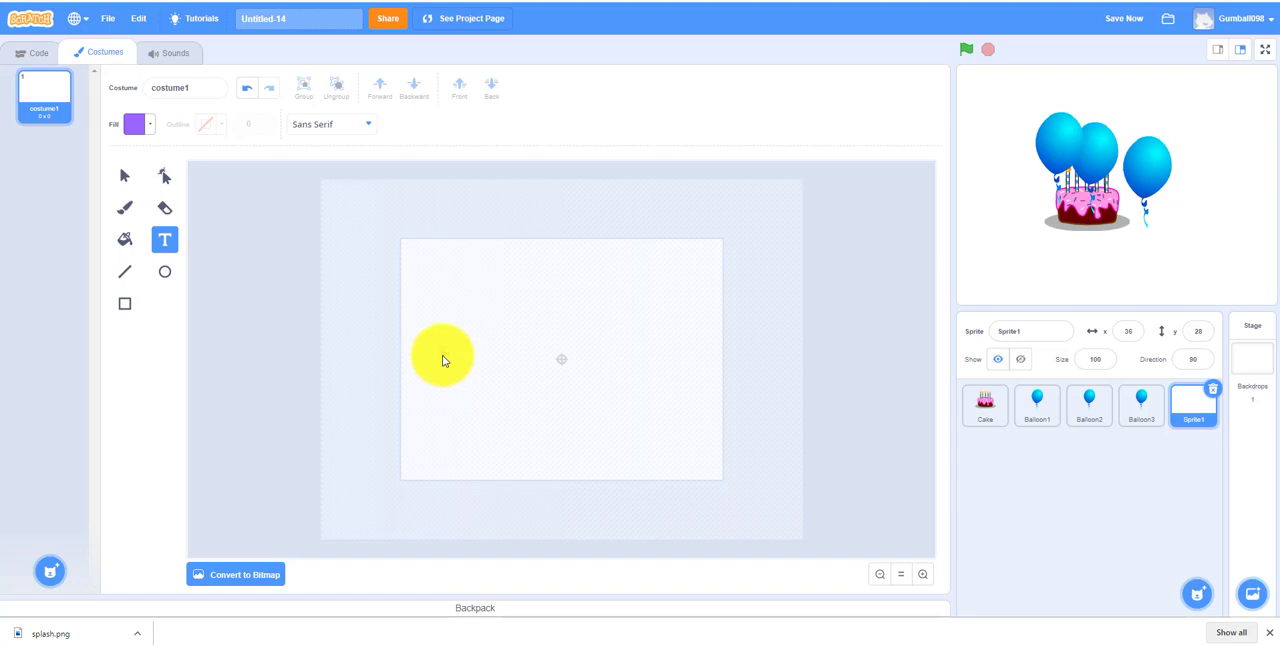
- Write 'Happy Birthday ___!!!' as the new sprite's costume text
type("Happy")
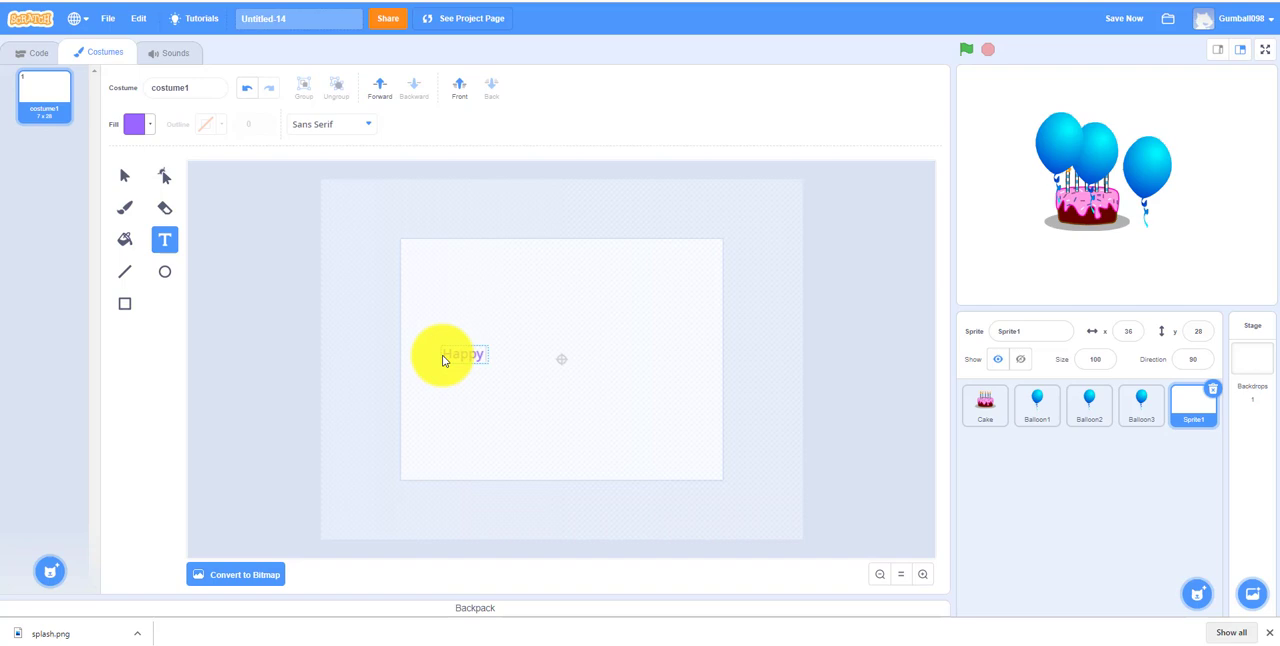
type("Bir")
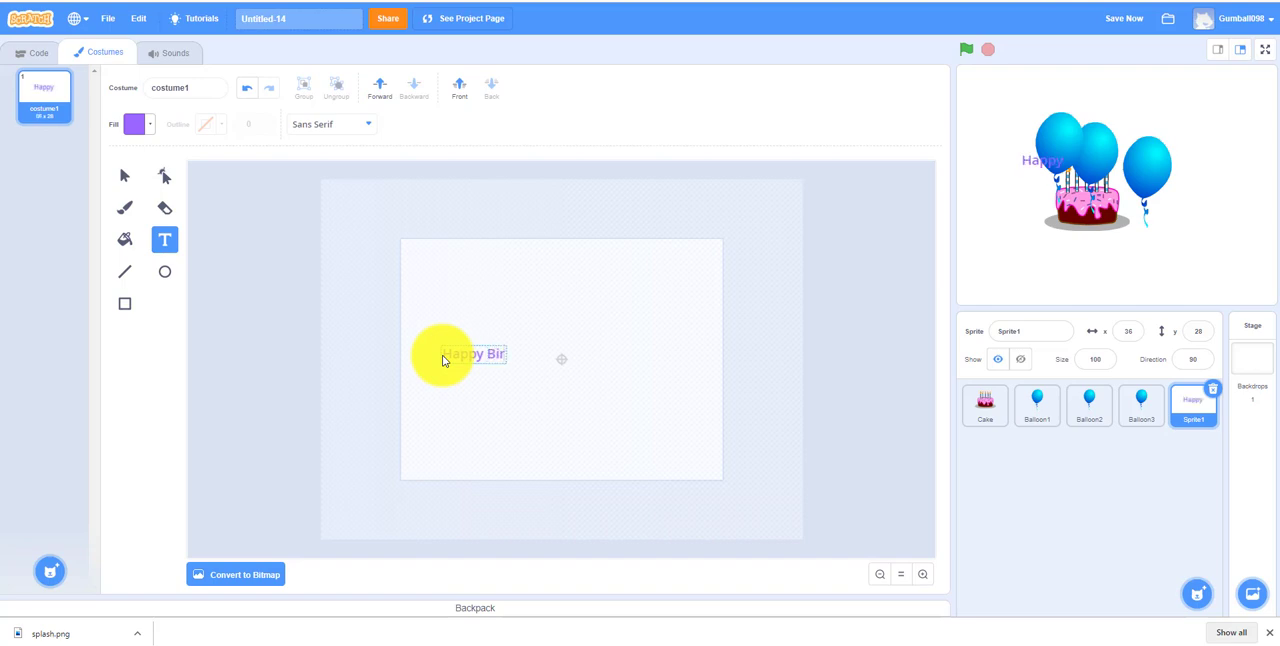
type("thday ______")
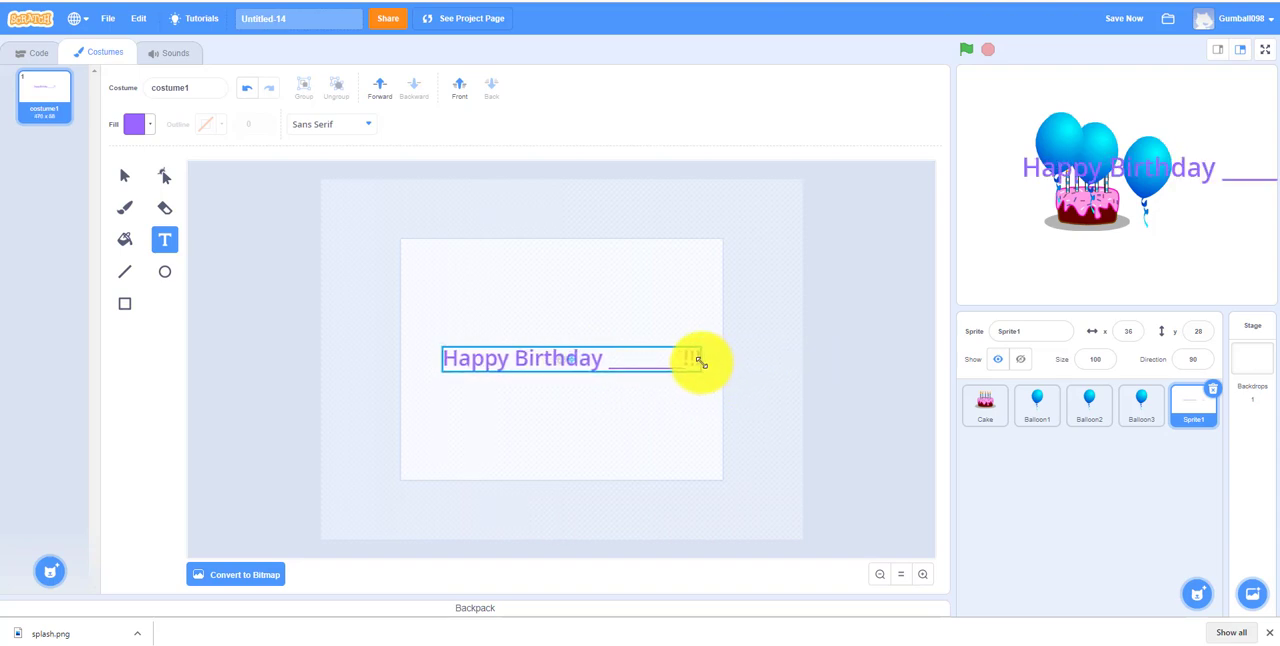
type("!!!")
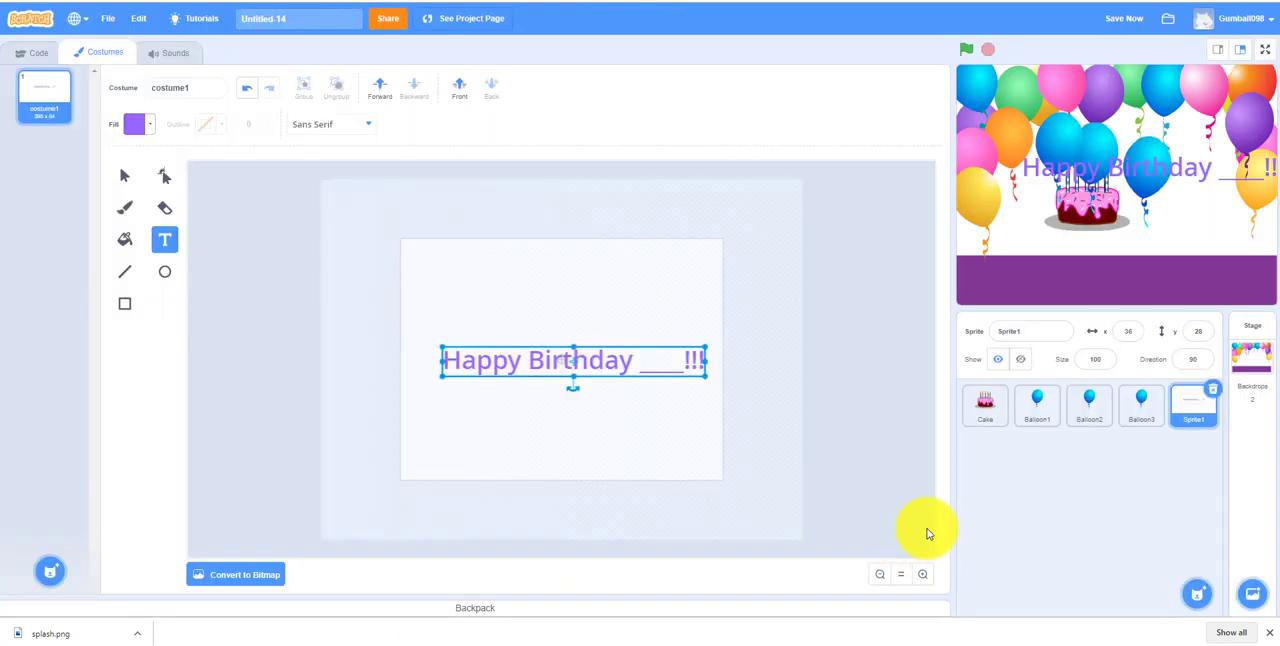
mouse_move(984, 404)
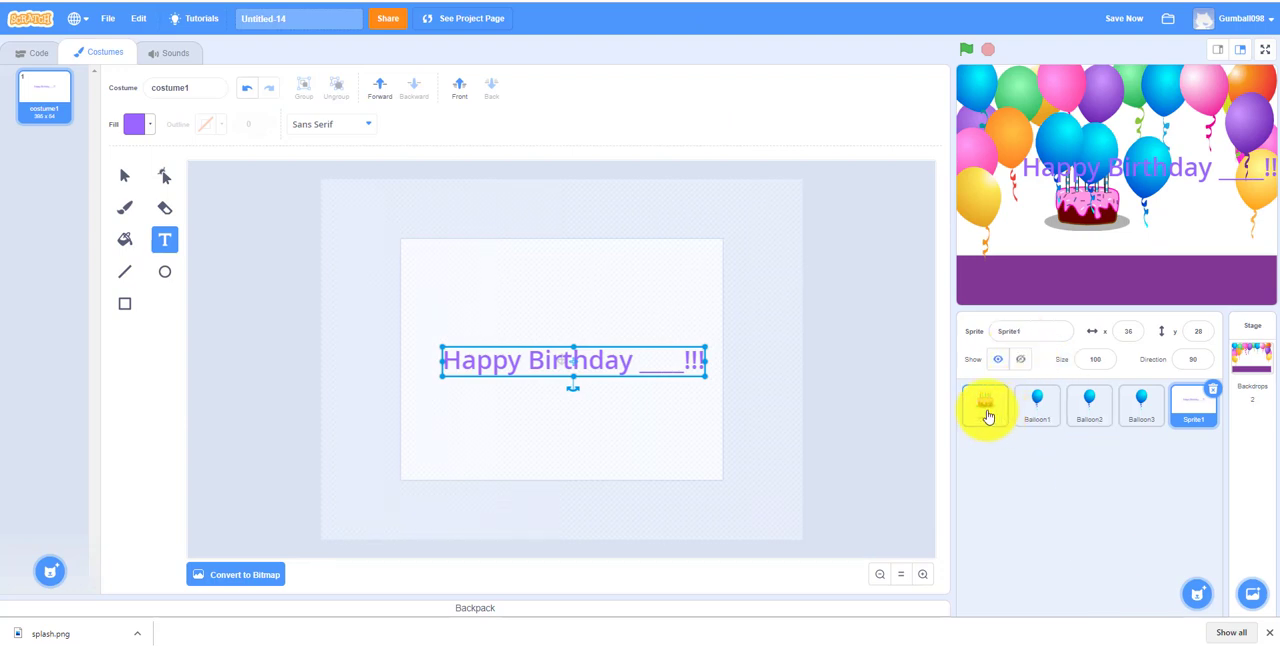
- Enlarge the Cake sprite by entering a larger Size value
left_click(984, 404)
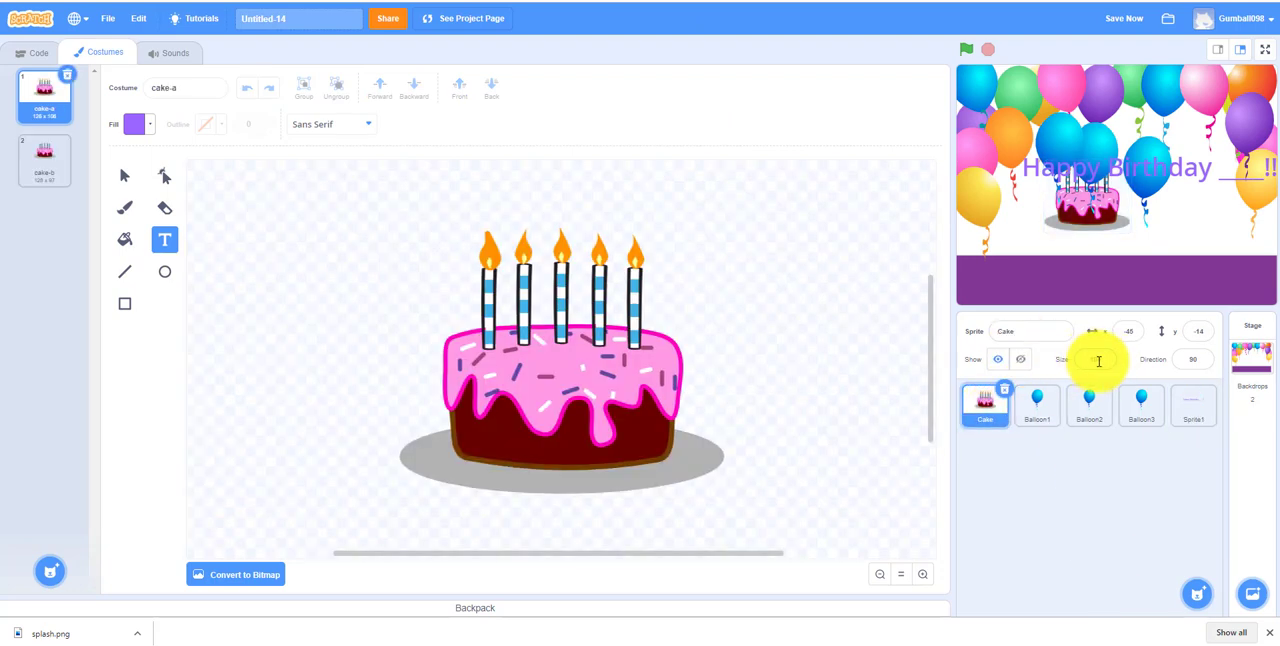
left_click(1092, 360)
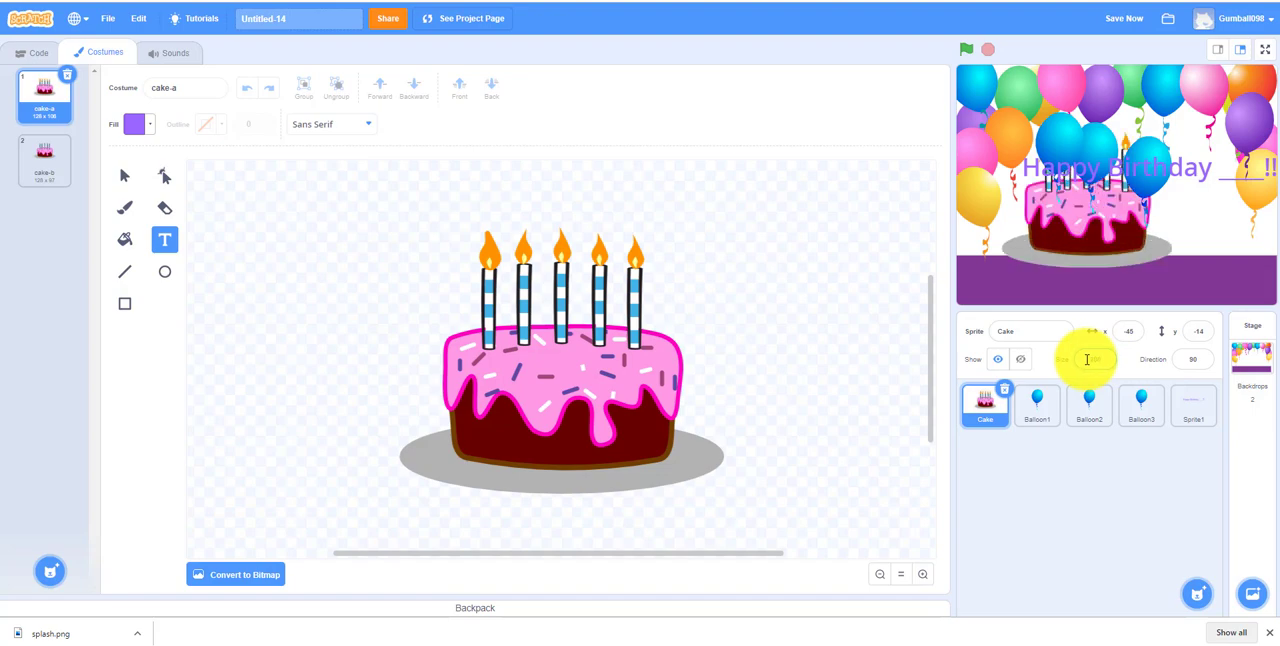
left_click(38, 52)
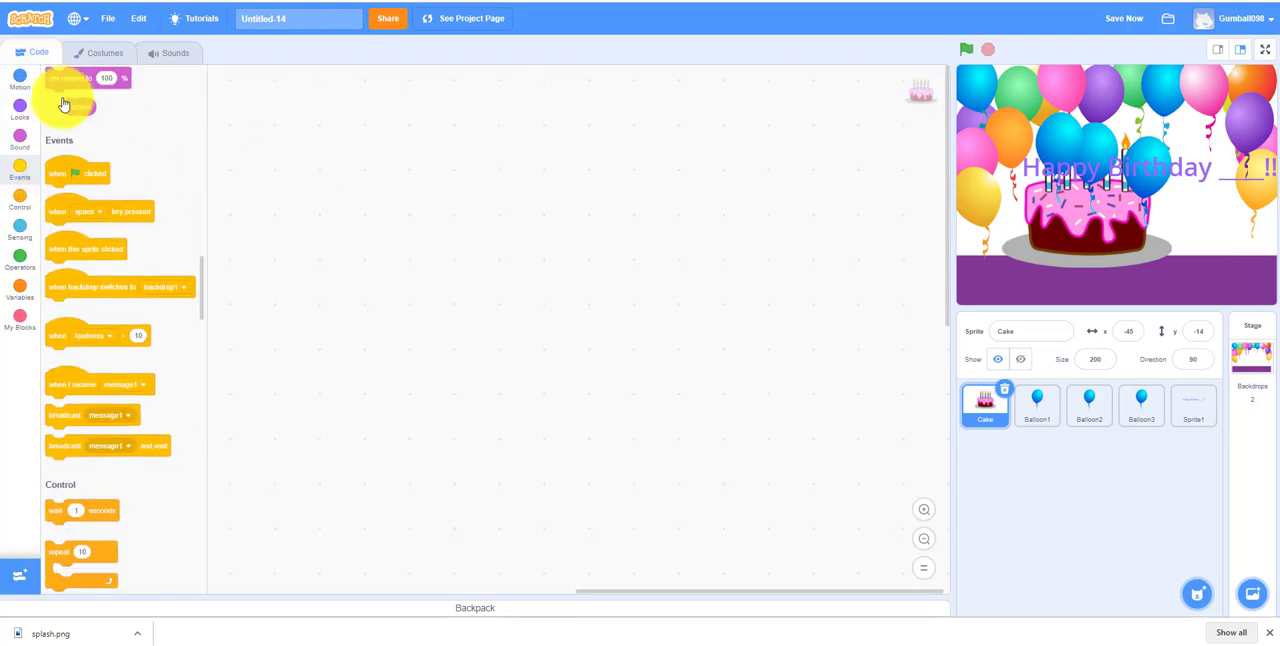
- Give the cake a flag-triggered script switching its costume to cake-a, then view its sounds
left_click_drag(76, 172, 392, 140)
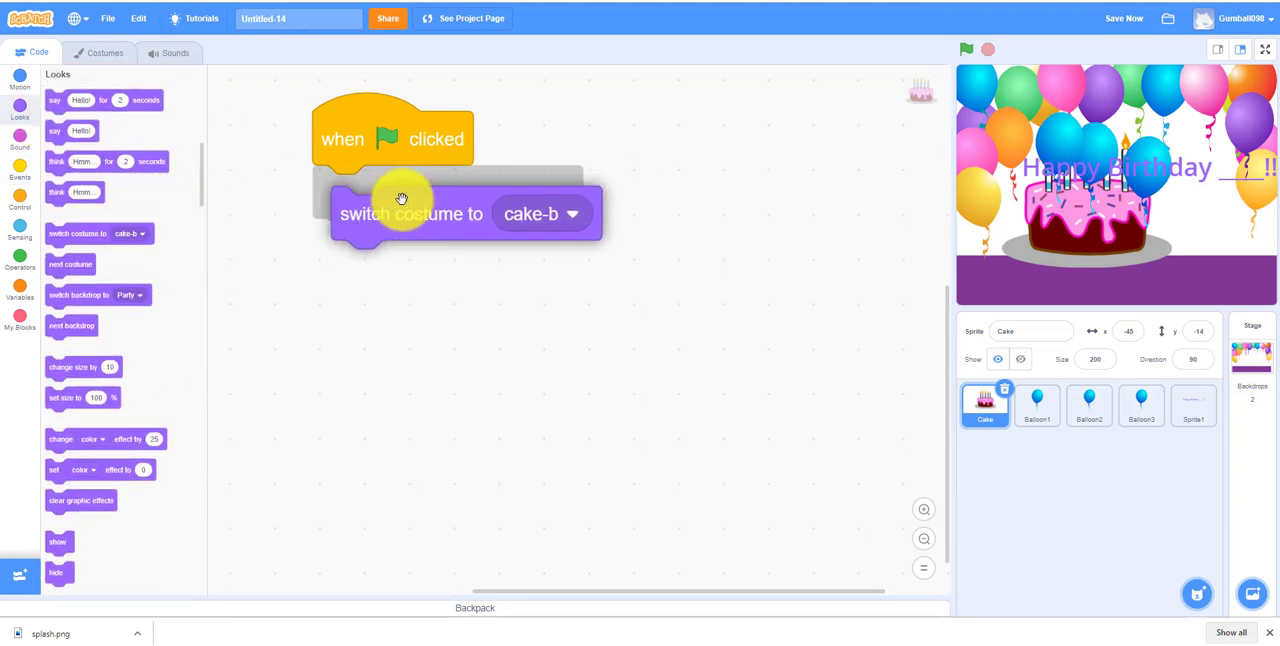
left_click(540, 212)
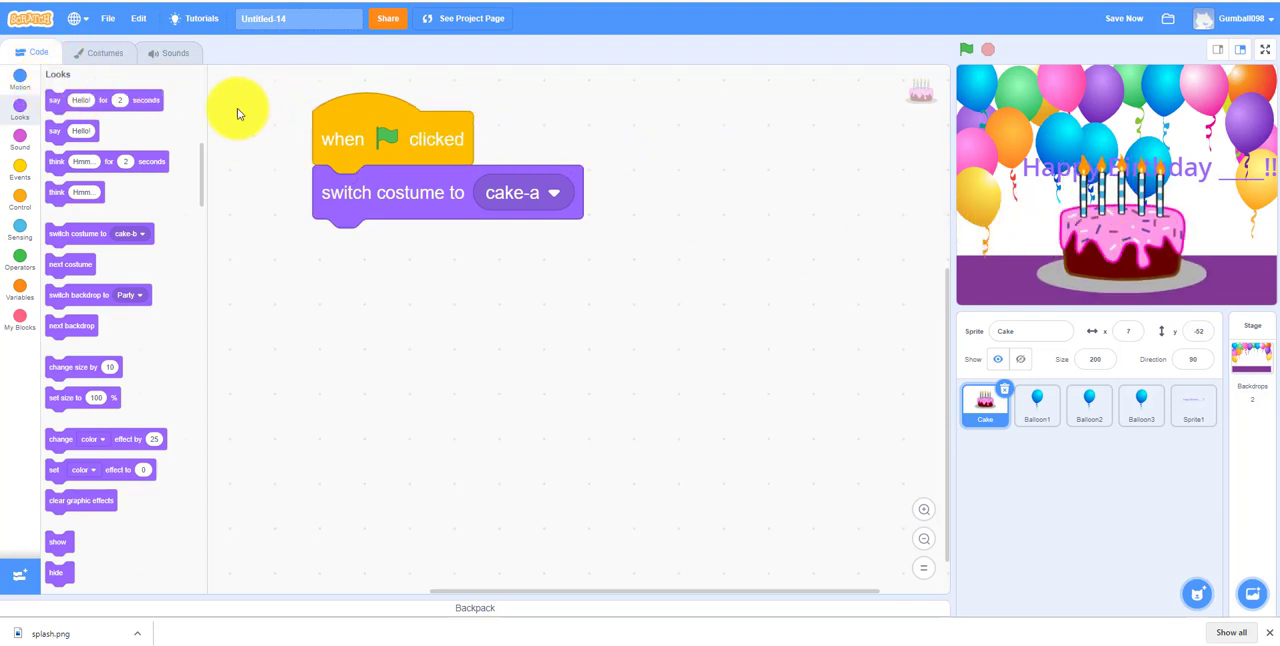
left_click(176, 52)
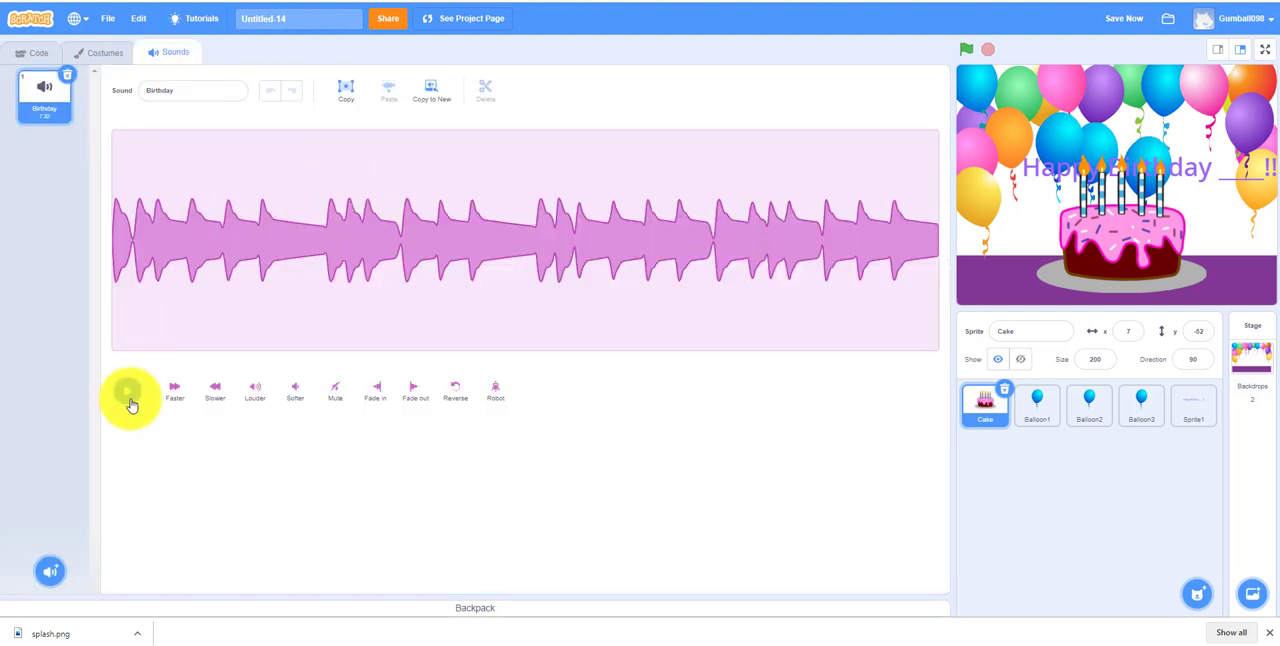
mouse_move(132, 398)
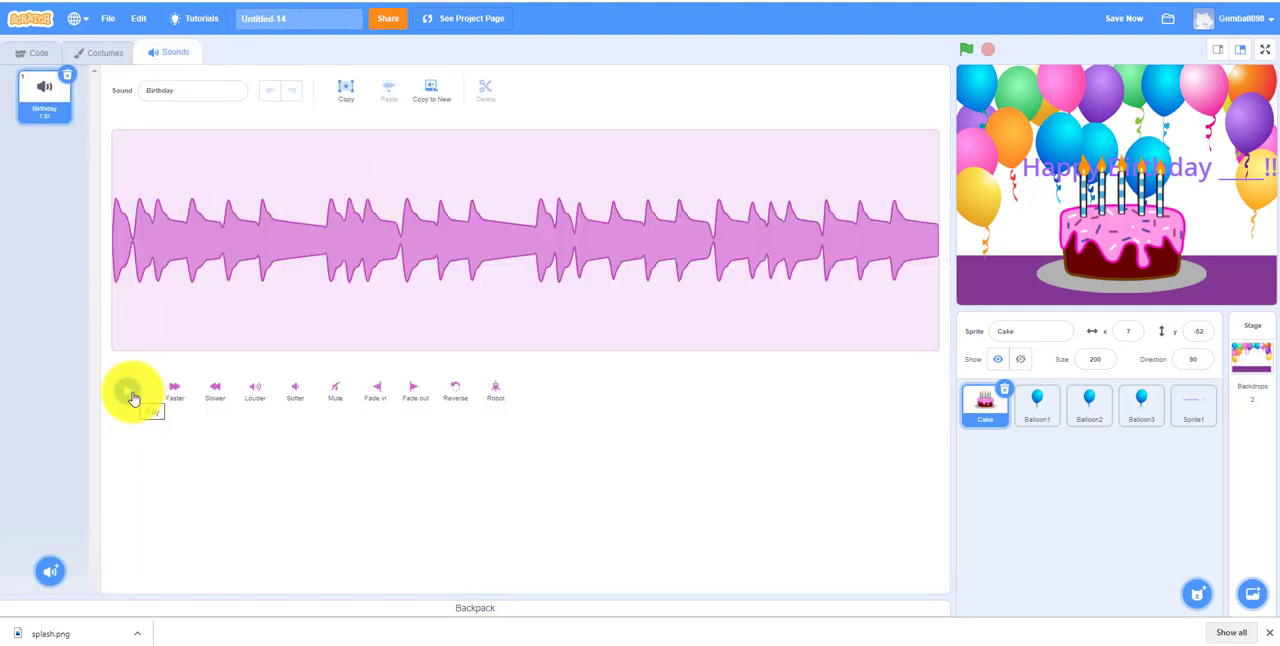
- Preview the Birthday song and test the cake script playing it
left_click(130, 390)
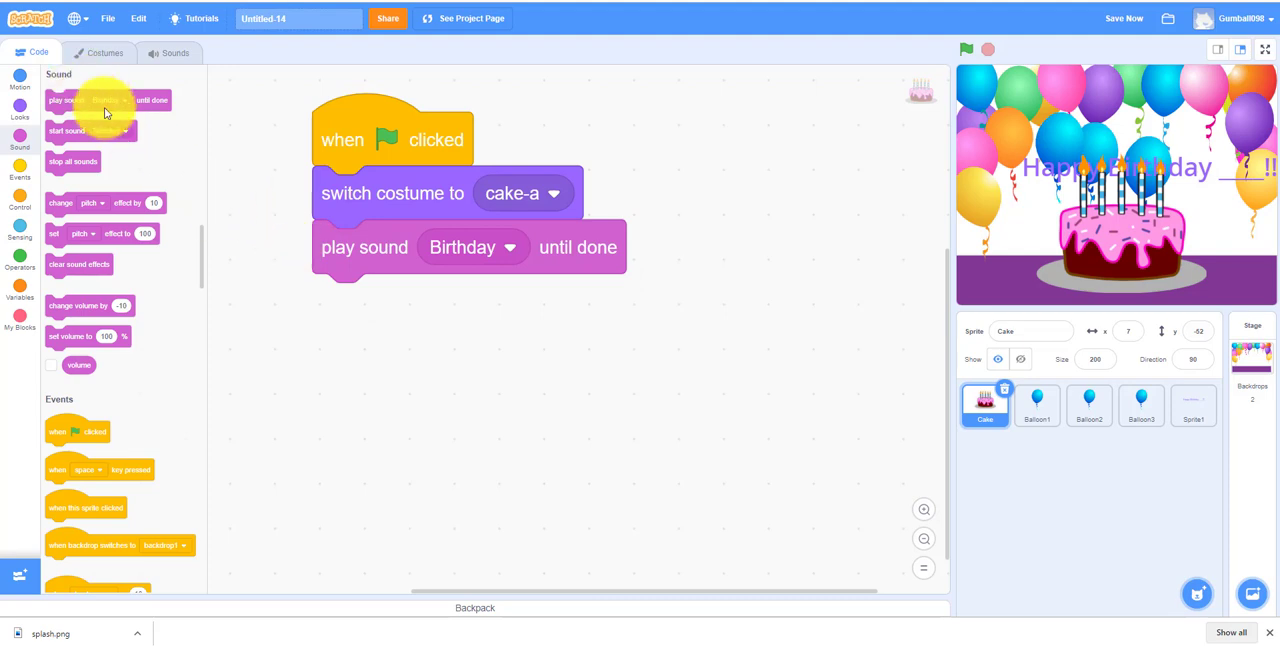
left_click(20, 108)
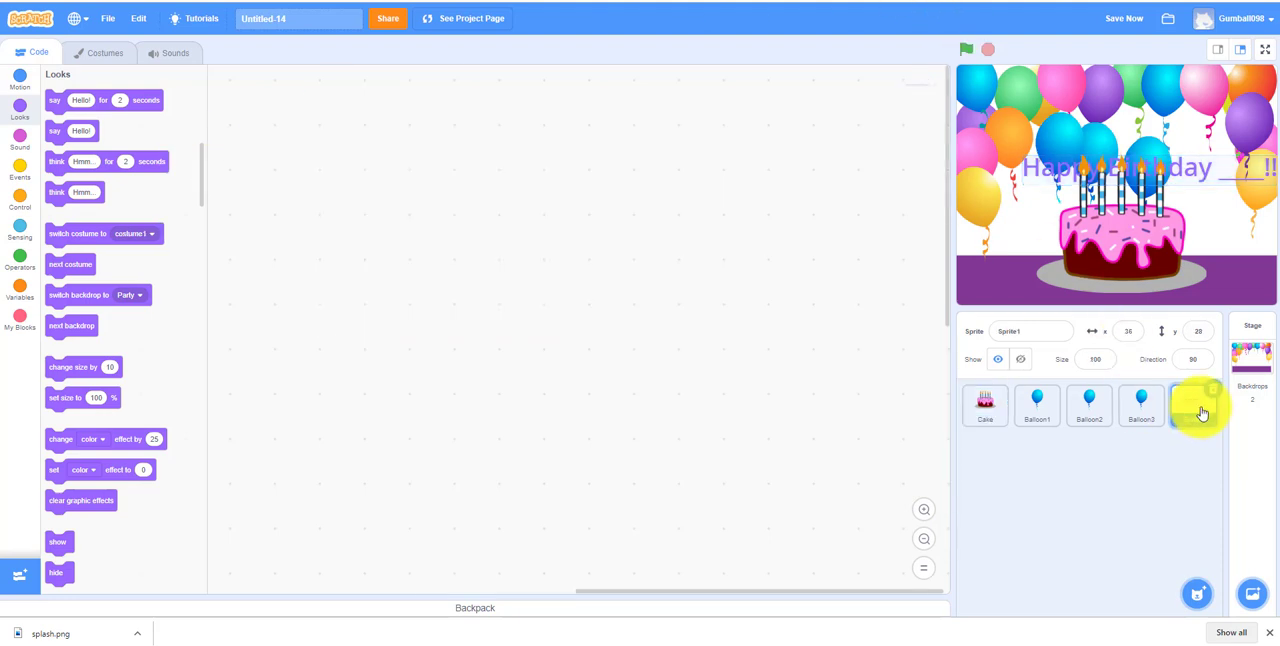
- Rename the text sprite 'Birthday name' and give it a flag-triggered repeat 8 loop
left_click(1192, 404)
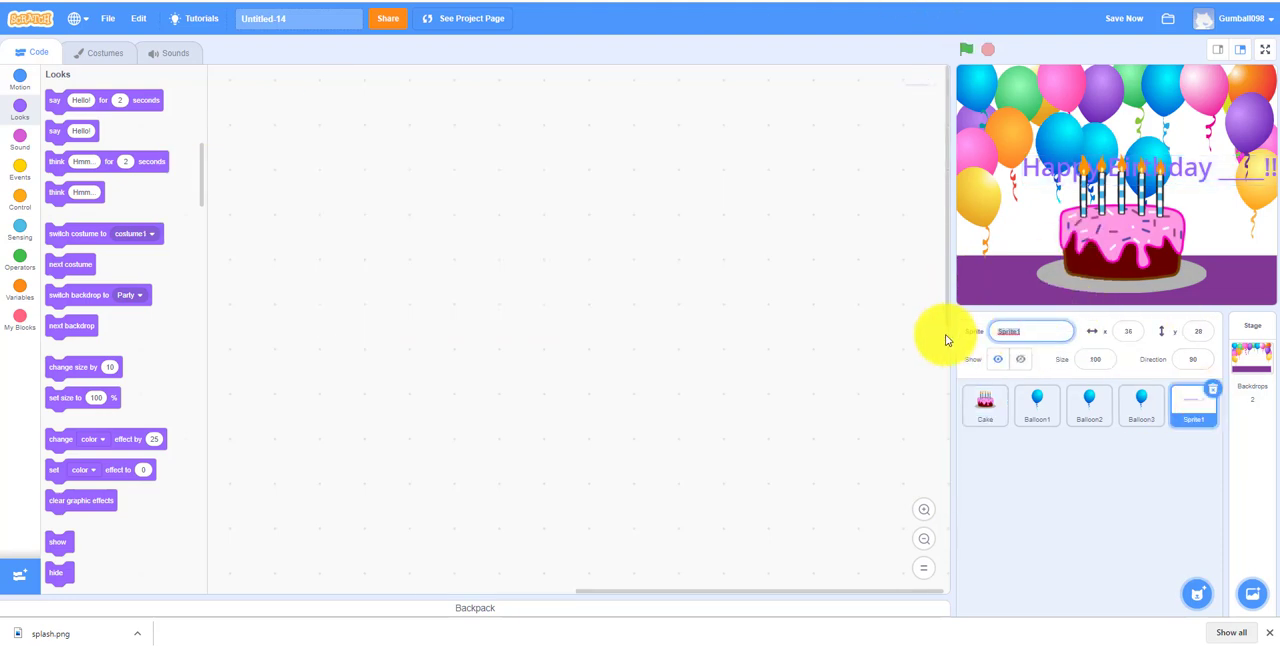
type("Birthday name")
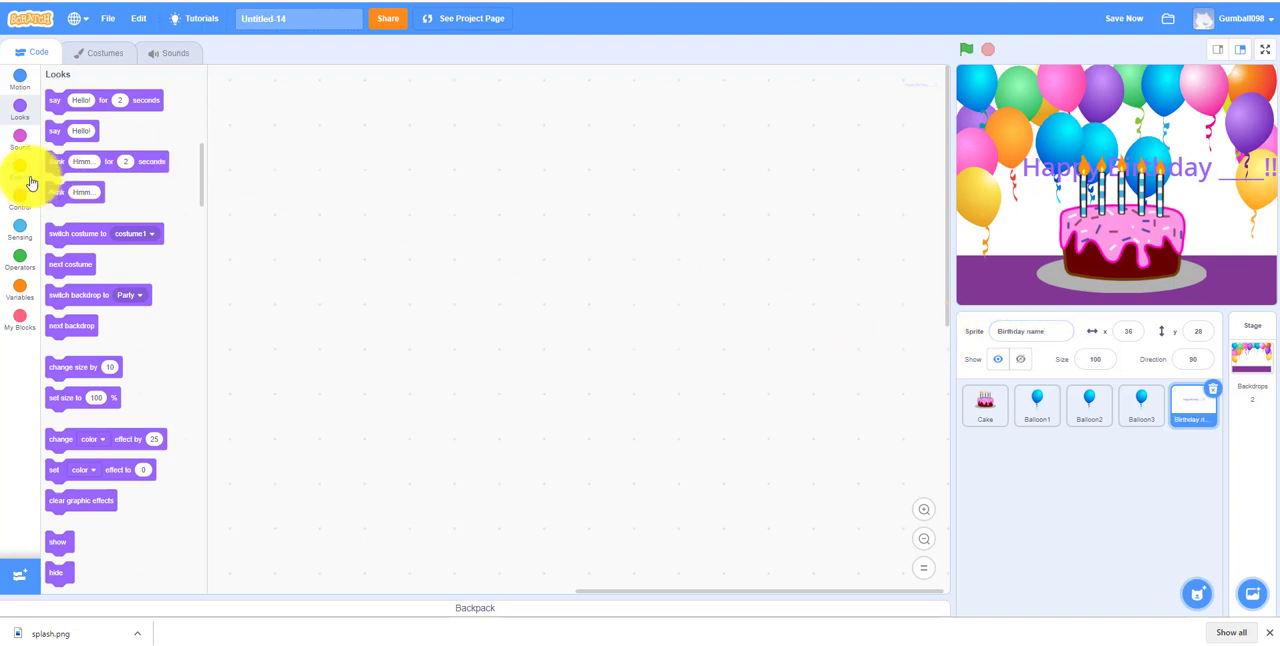
left_click(20, 170)
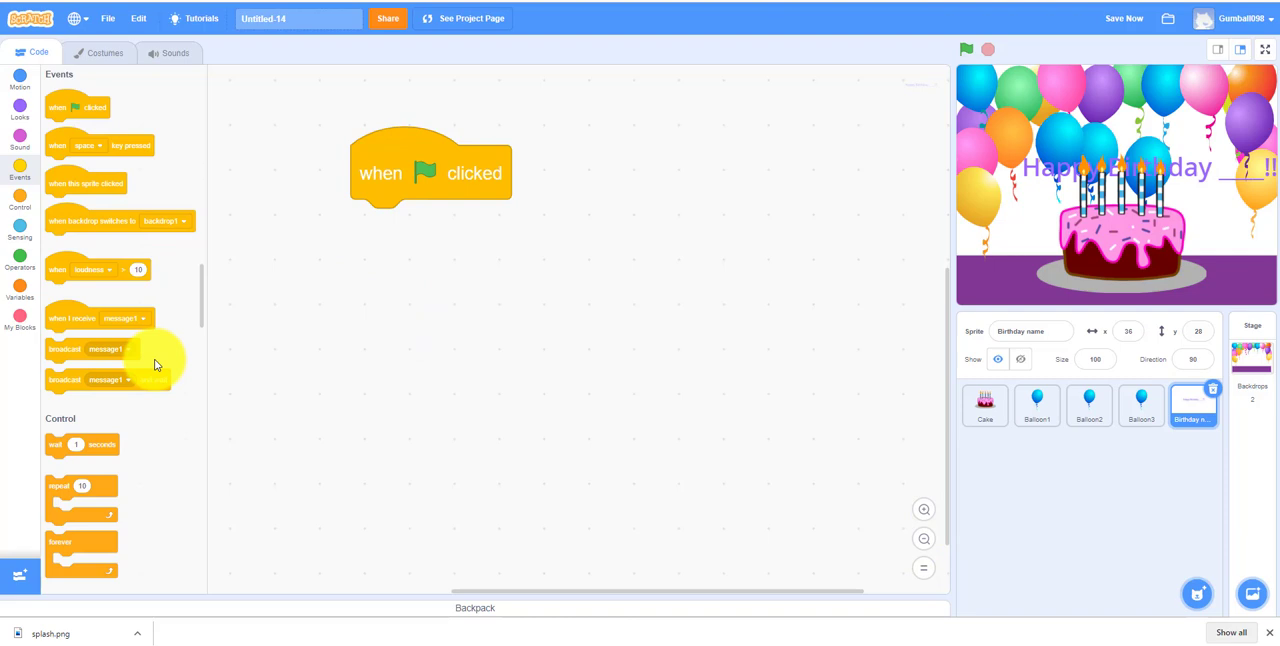
left_click_drag(82, 490, 430, 228)
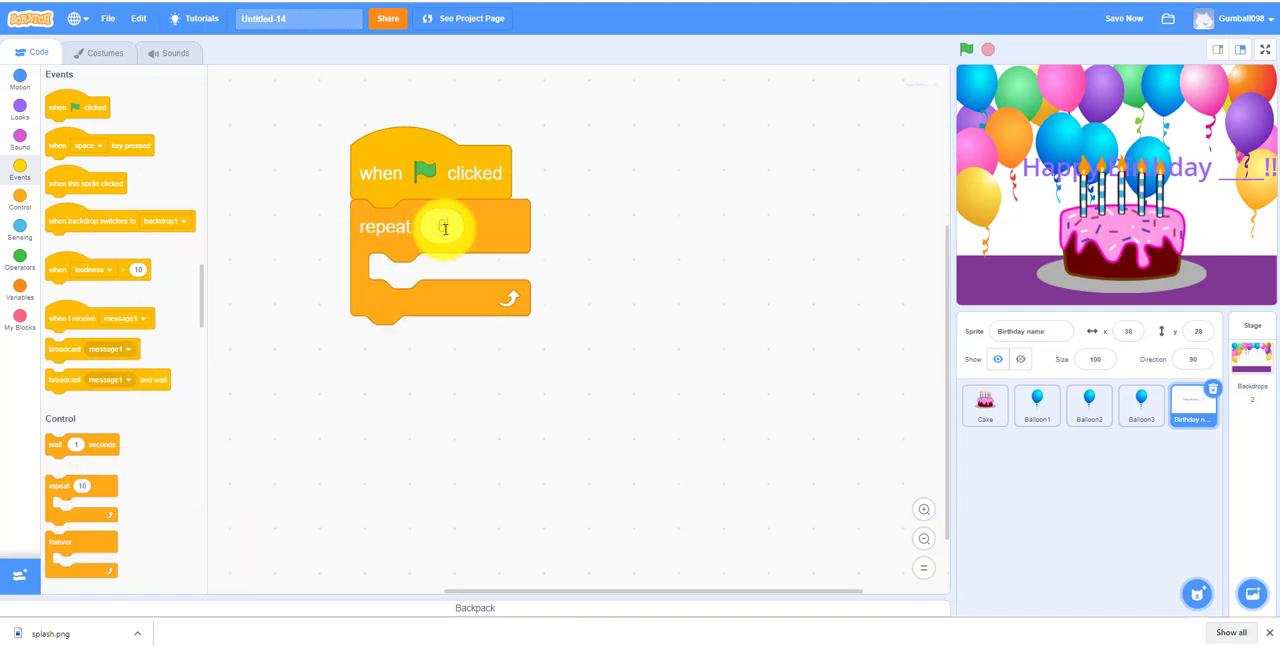
type("8")
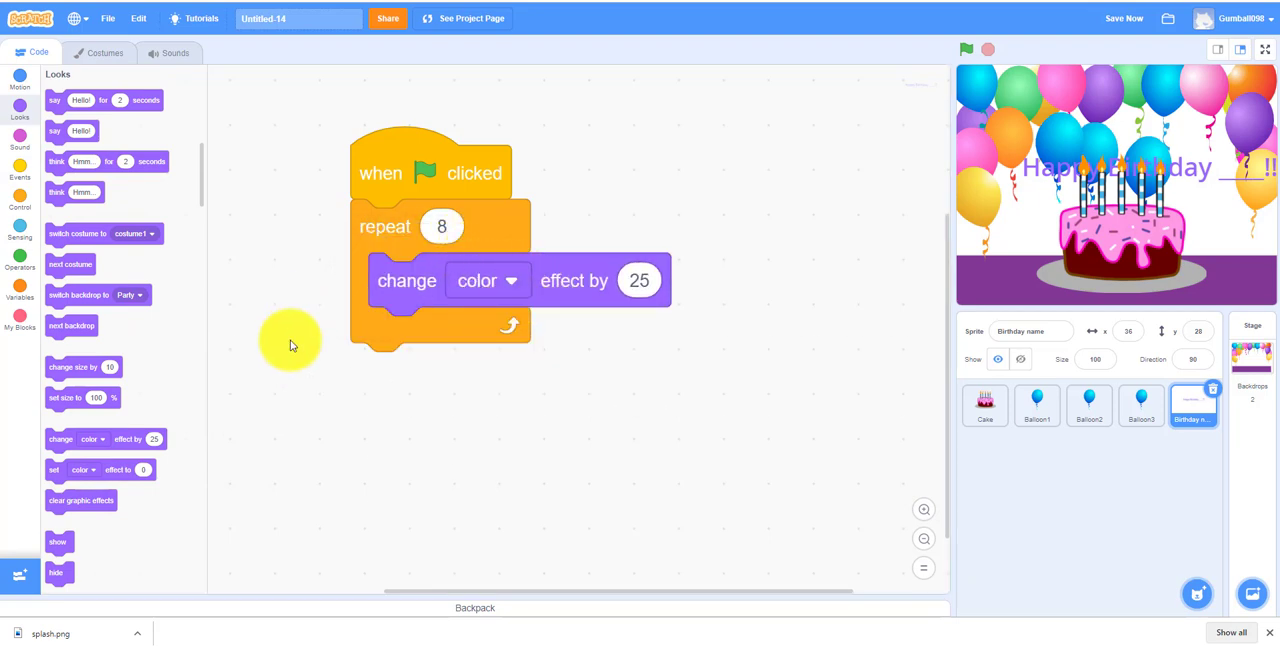
- Add a wait 1 second pause inside the colour-change loop
left_click(20, 204)
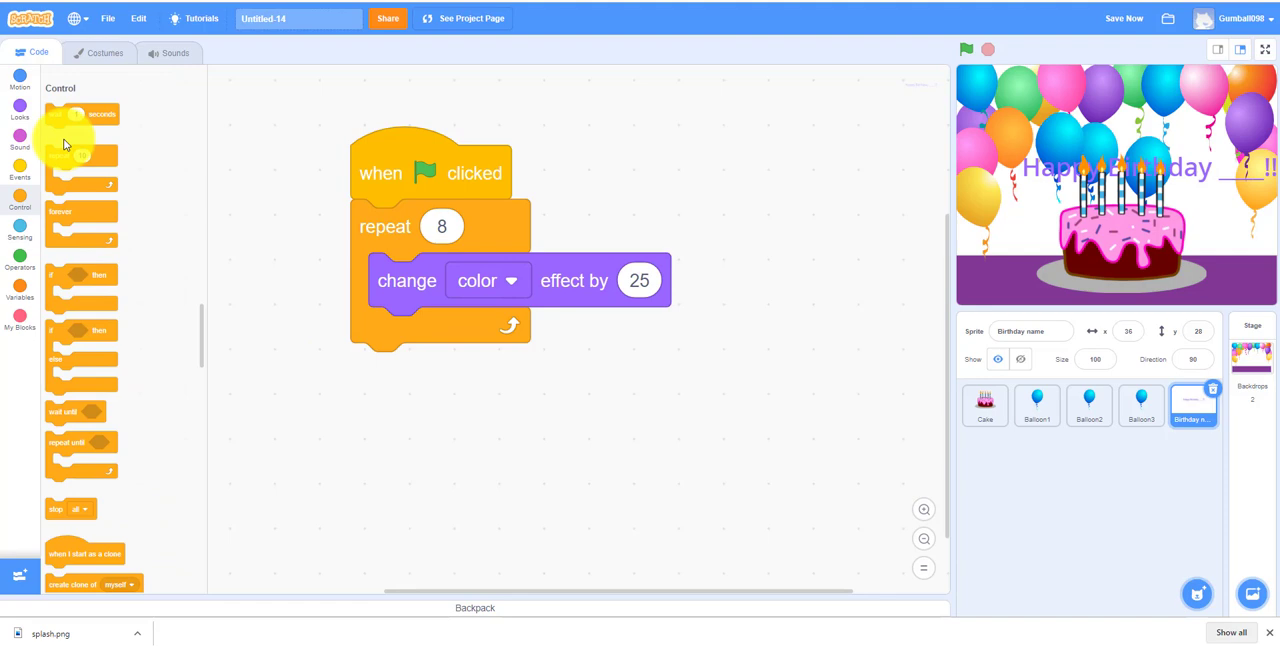
left_click_drag(80, 100, 418, 332)
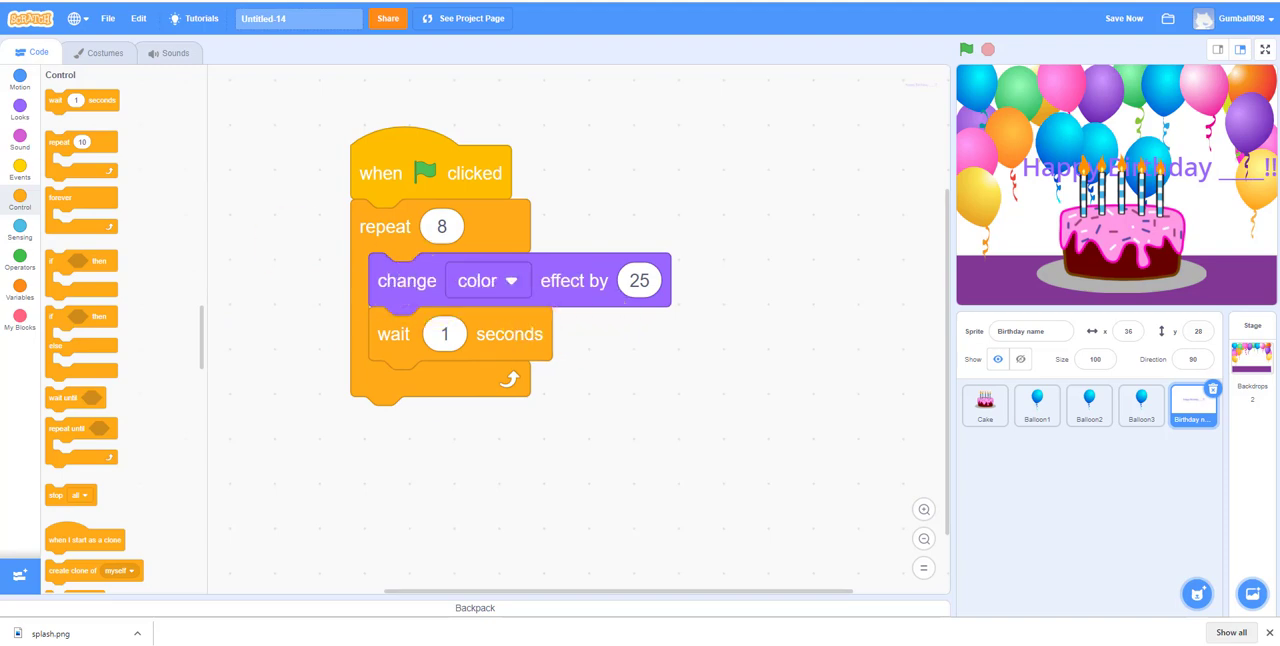
left_click(1036, 404)
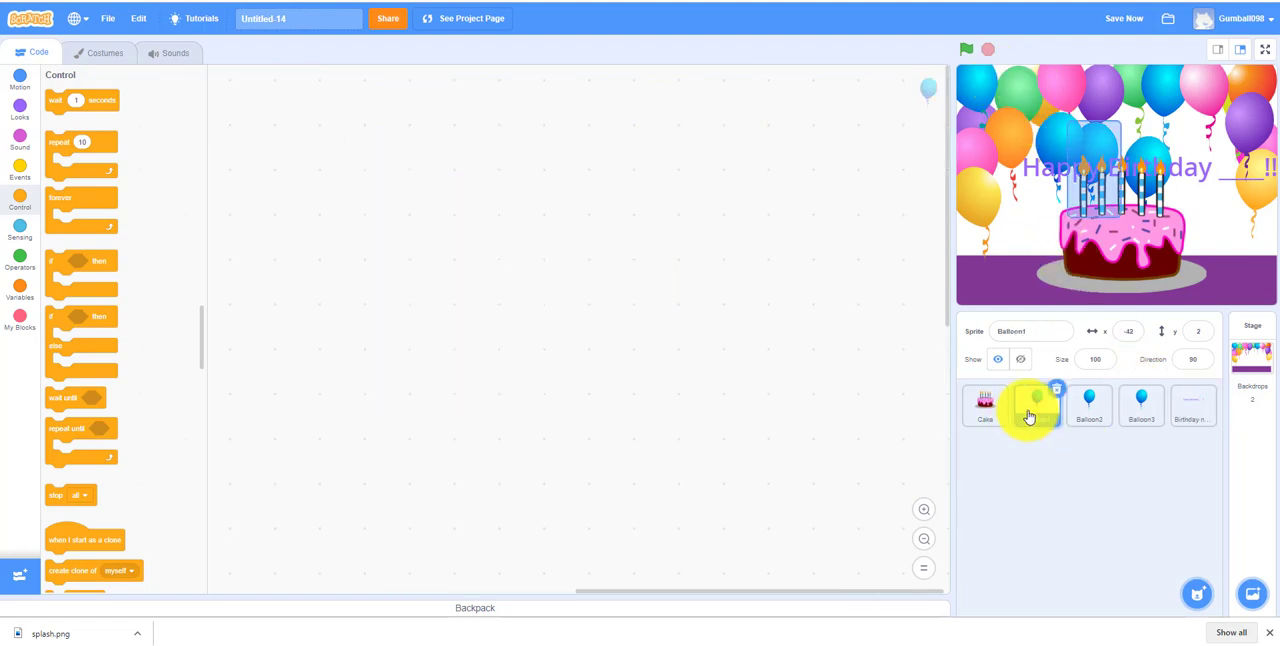
- Give Balloon1 a flag-triggered script that shows it and goes to x -130, y -108
left_click(1088, 404)
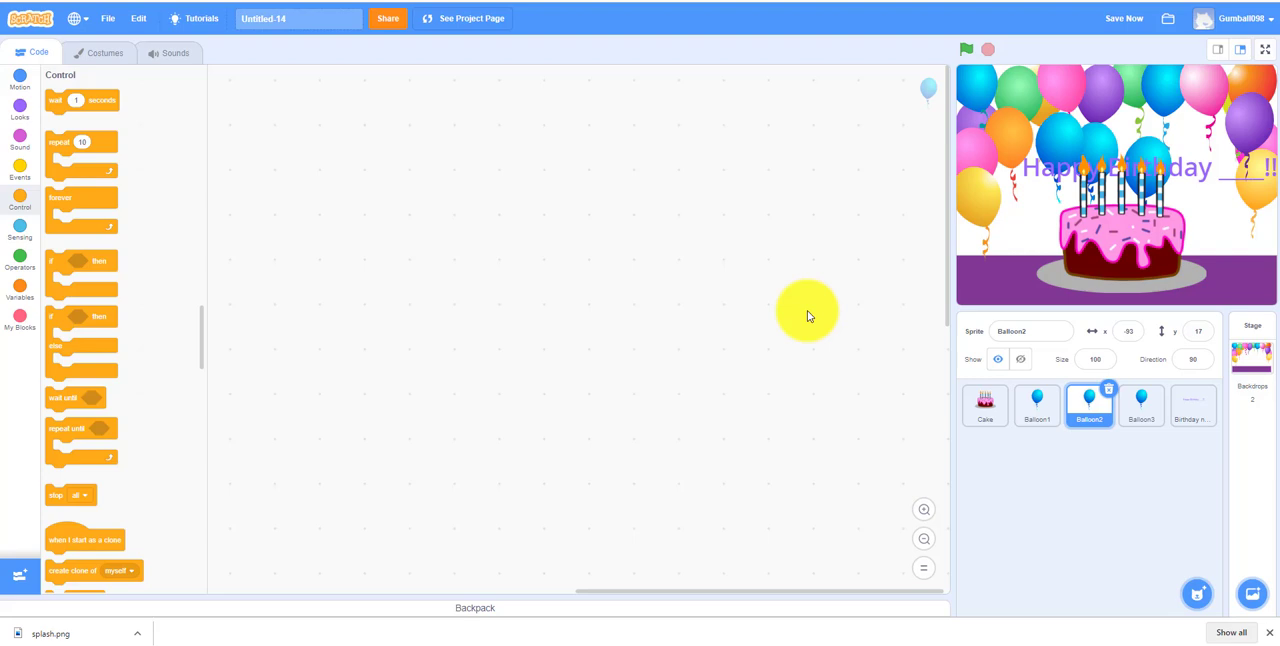
left_click(1036, 404)
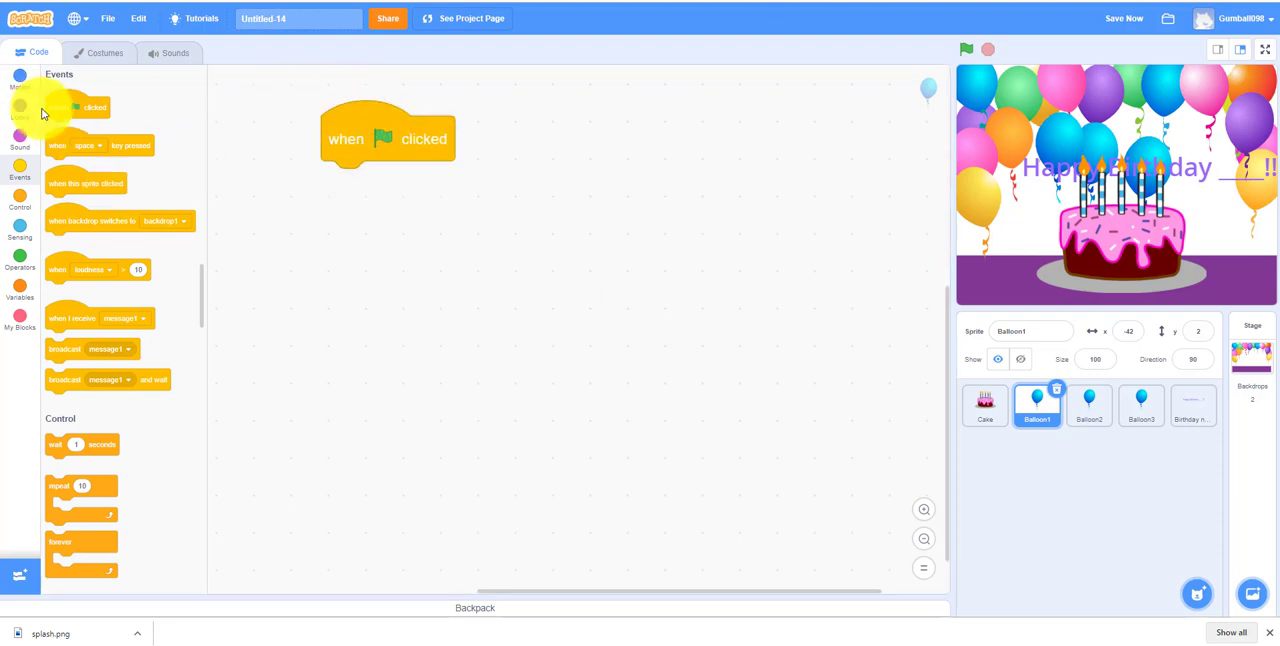
left_click(20, 110)
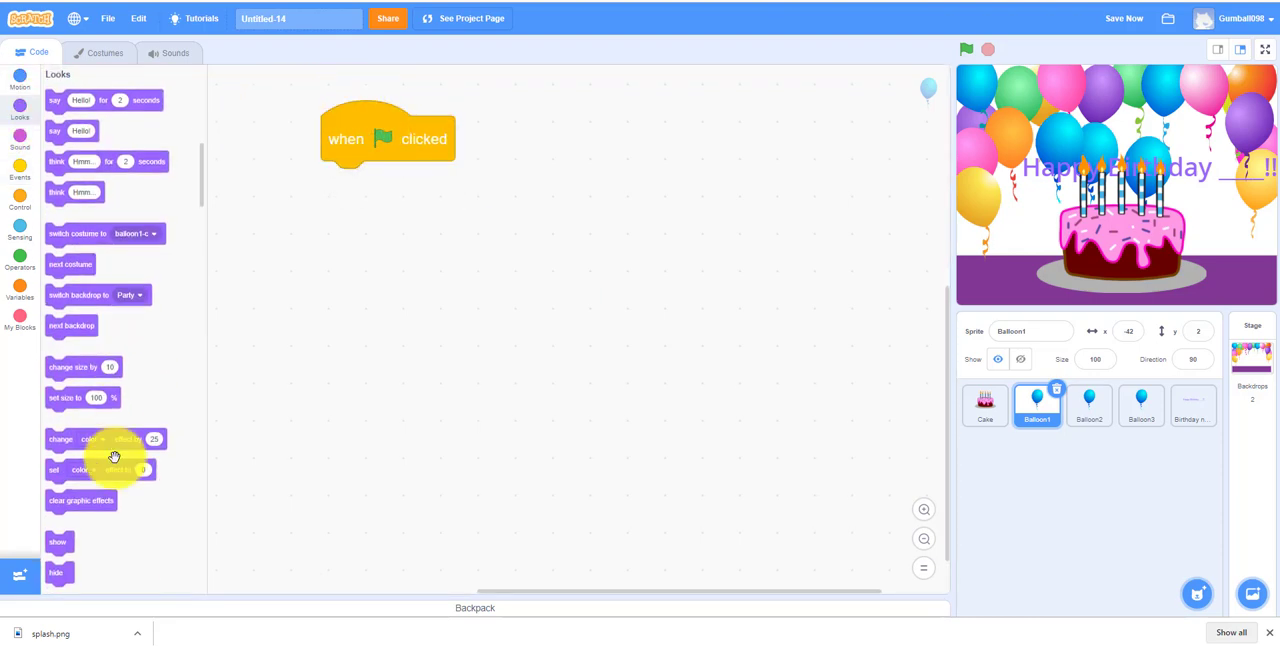
left_click_drag(56, 542, 346, 184)
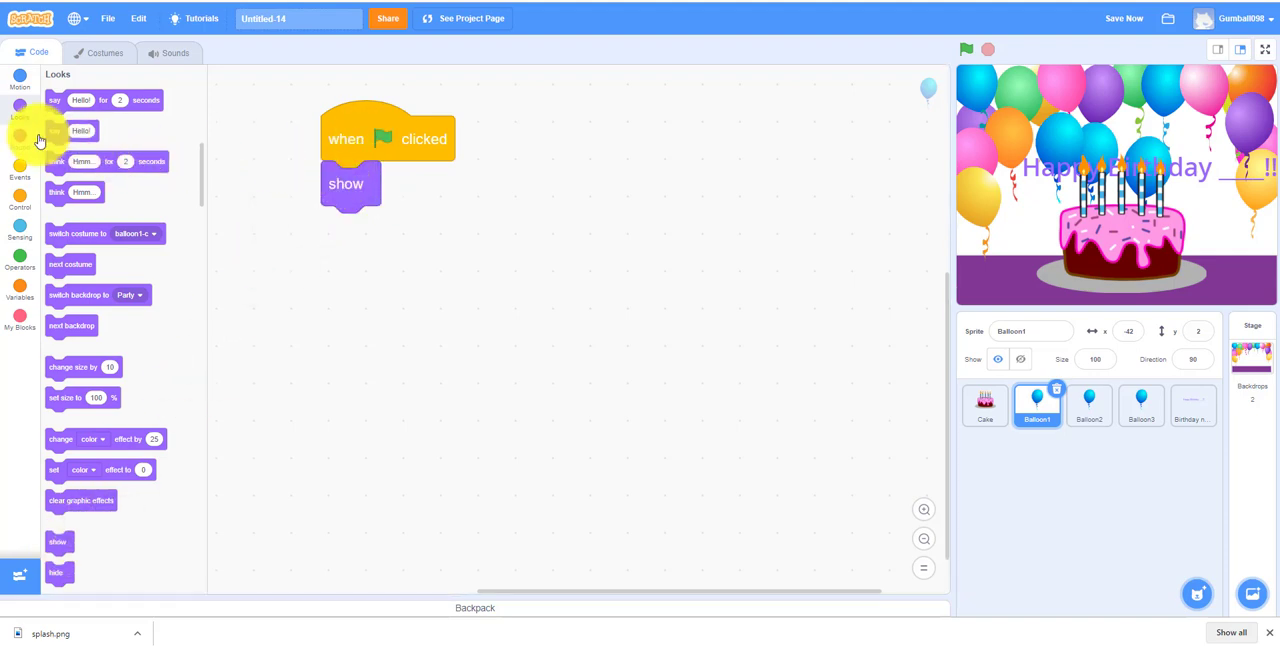
left_click(20, 80)
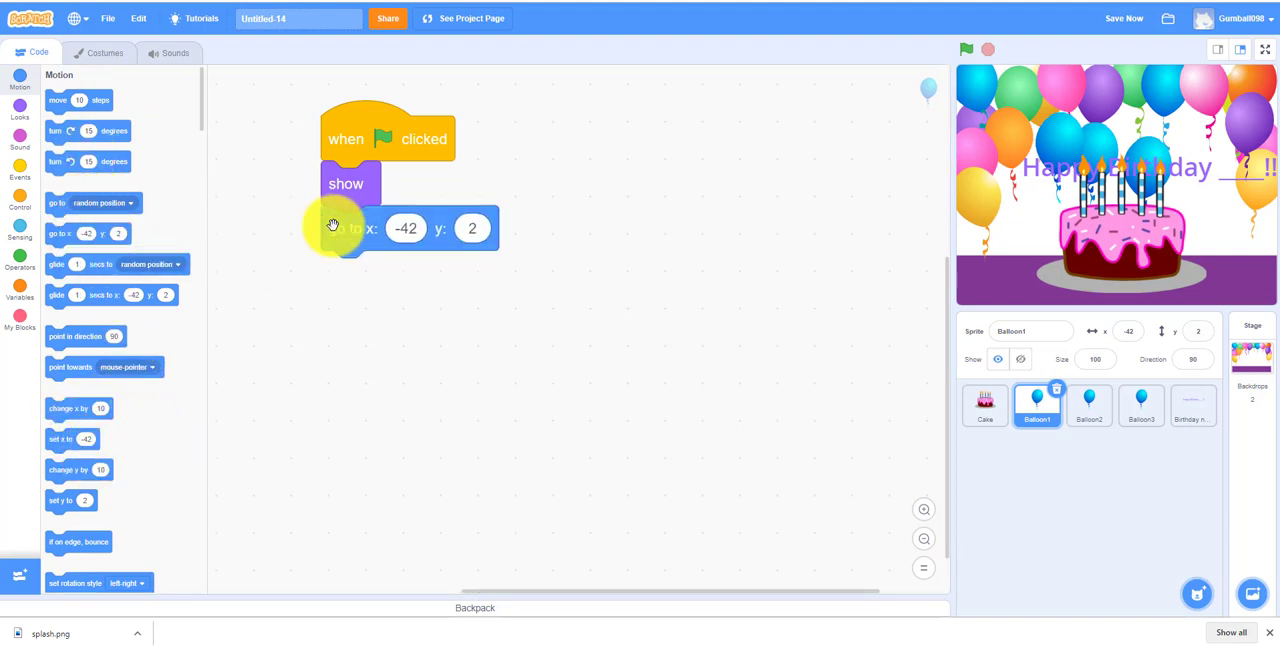
left_click_drag(332, 226, 398, 190)
type("60")
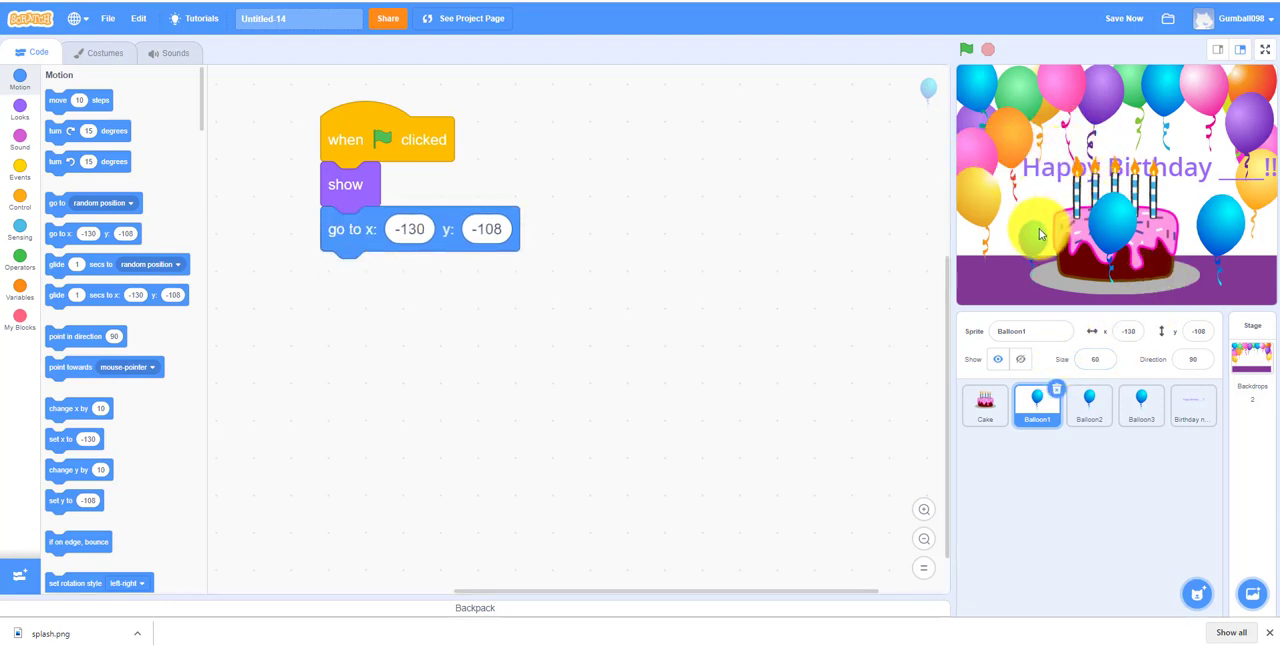
left_click_drag(1036, 236, 1000, 240)
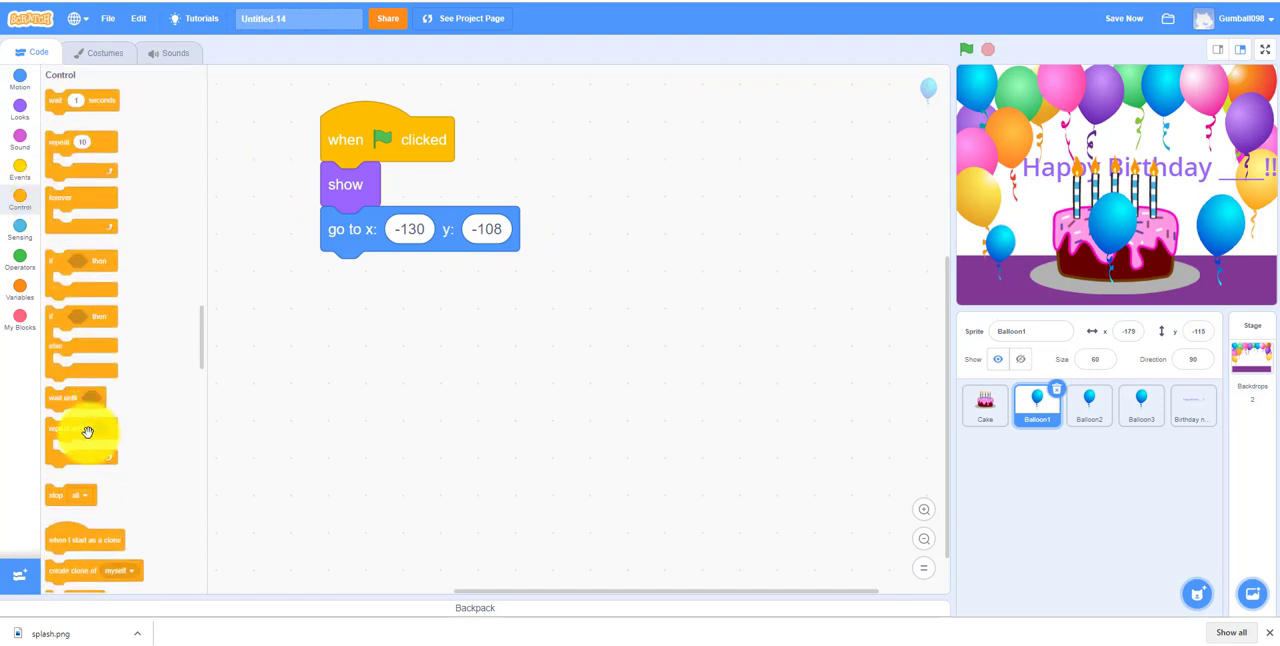
- Add a repeat-until-touching-edge loop that changes y by 2
left_click_drag(82, 430, 390, 276)
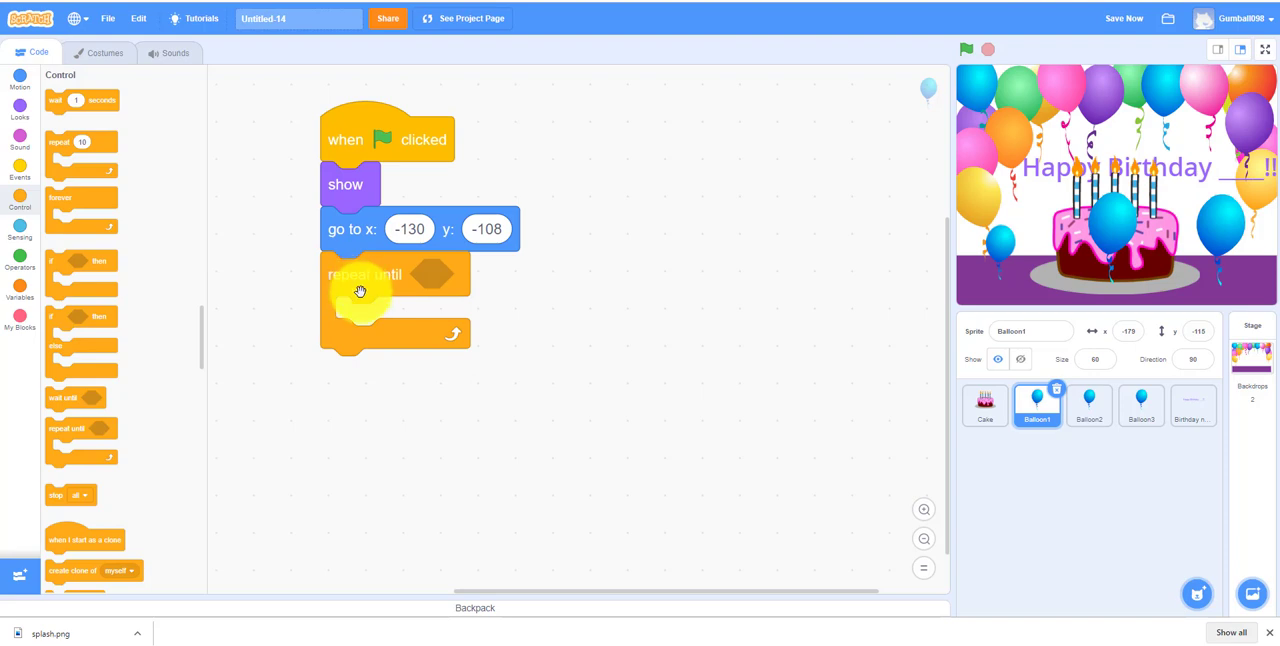
mouse_move(42, 332)
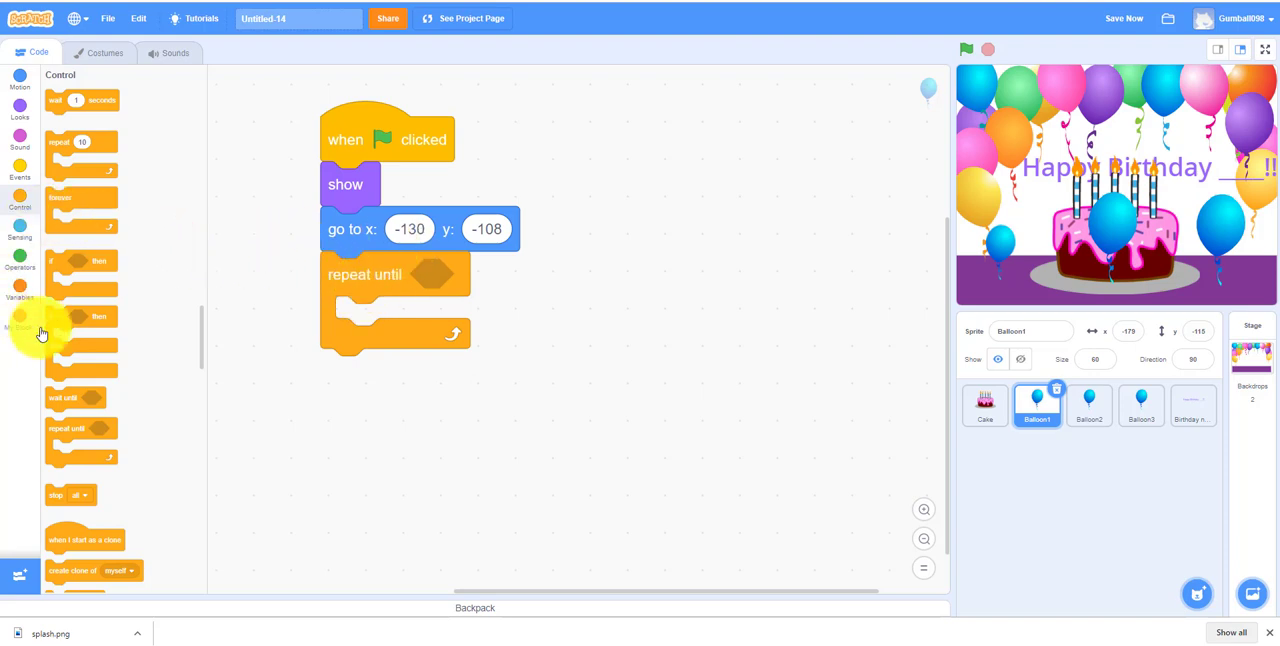
left_click(20, 230)
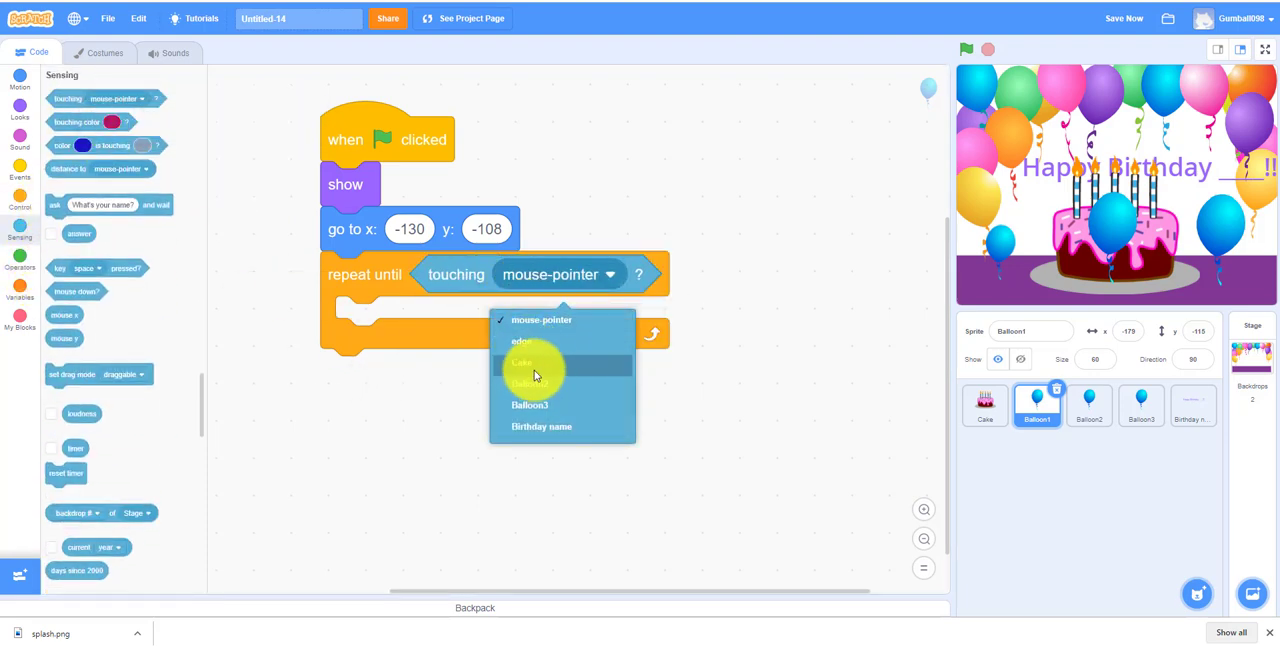
left_click(520, 340)
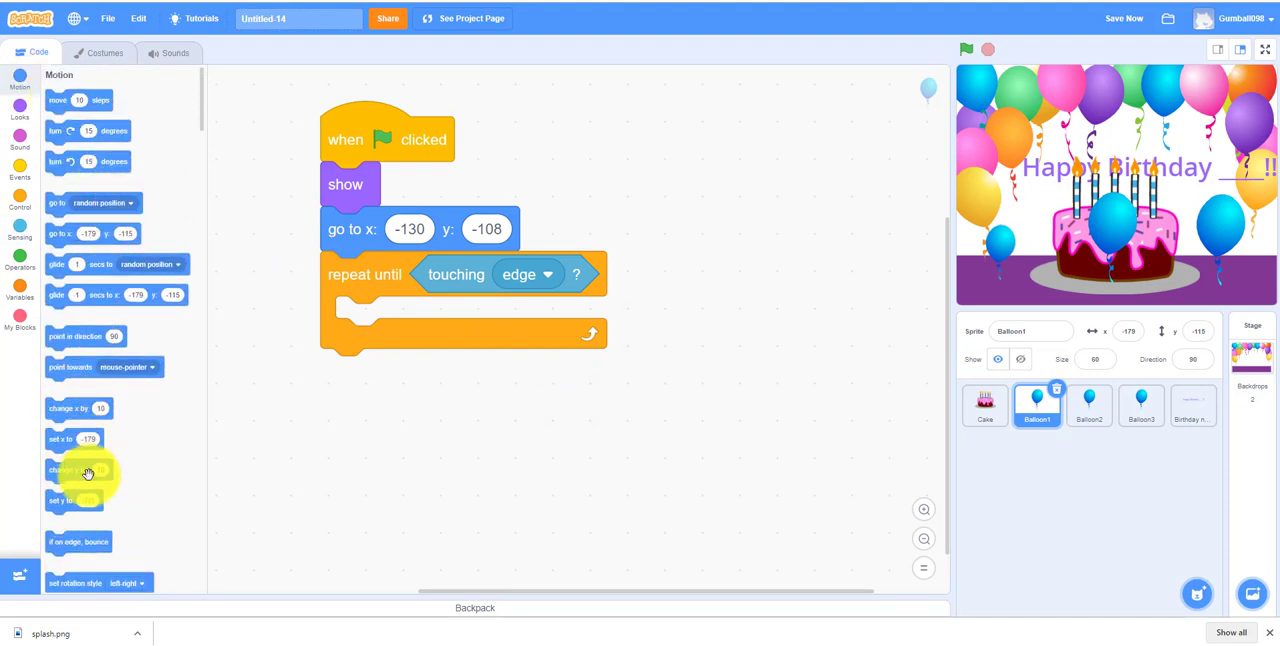
left_click_drag(78, 470, 420, 318)
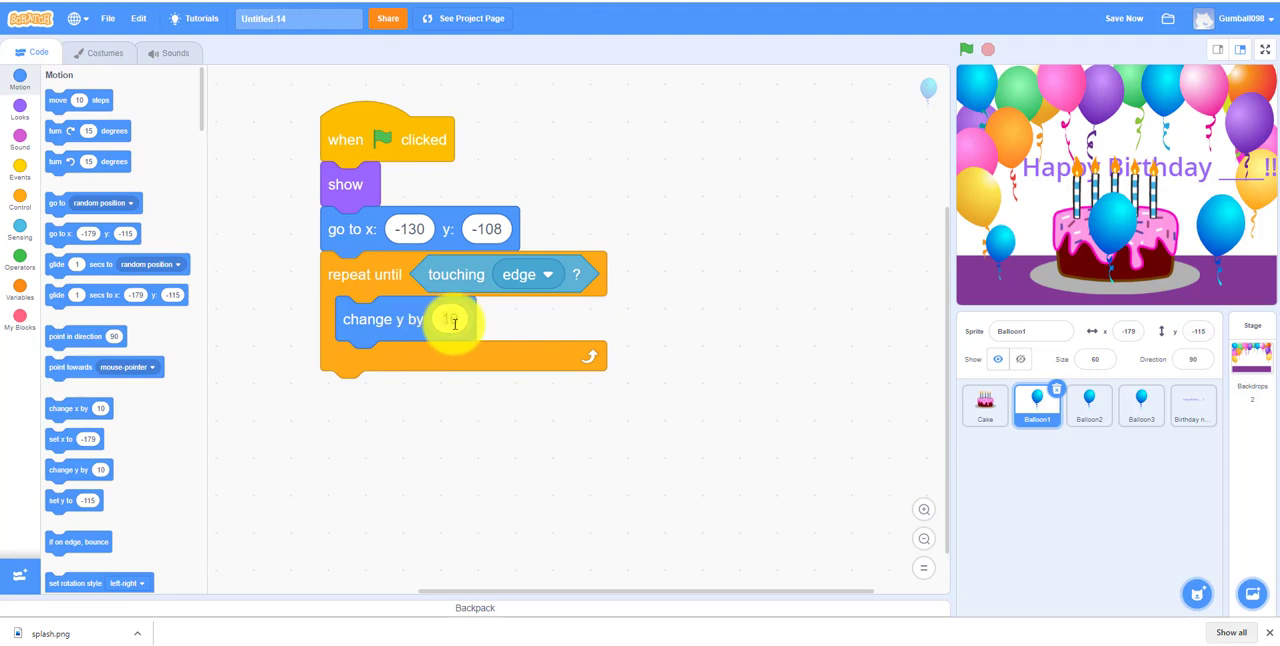
type("2")
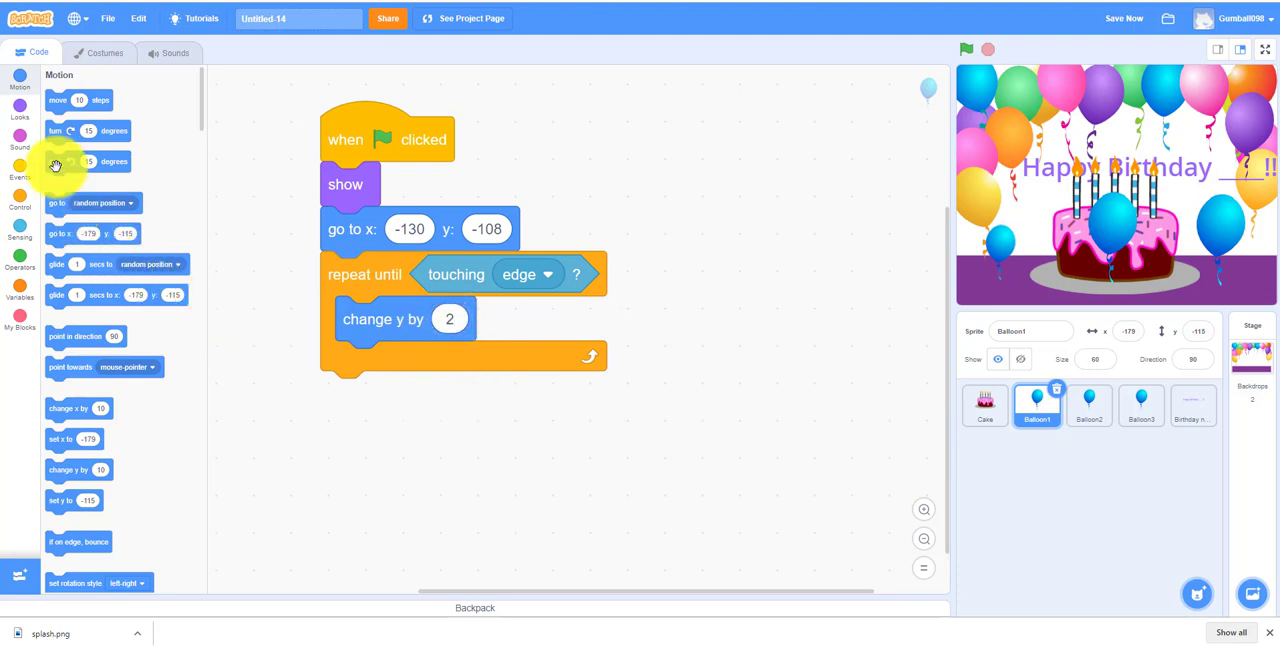
- Play the Pop sound after the loop, then copy the script onto Balloon2
left_click(20, 140)
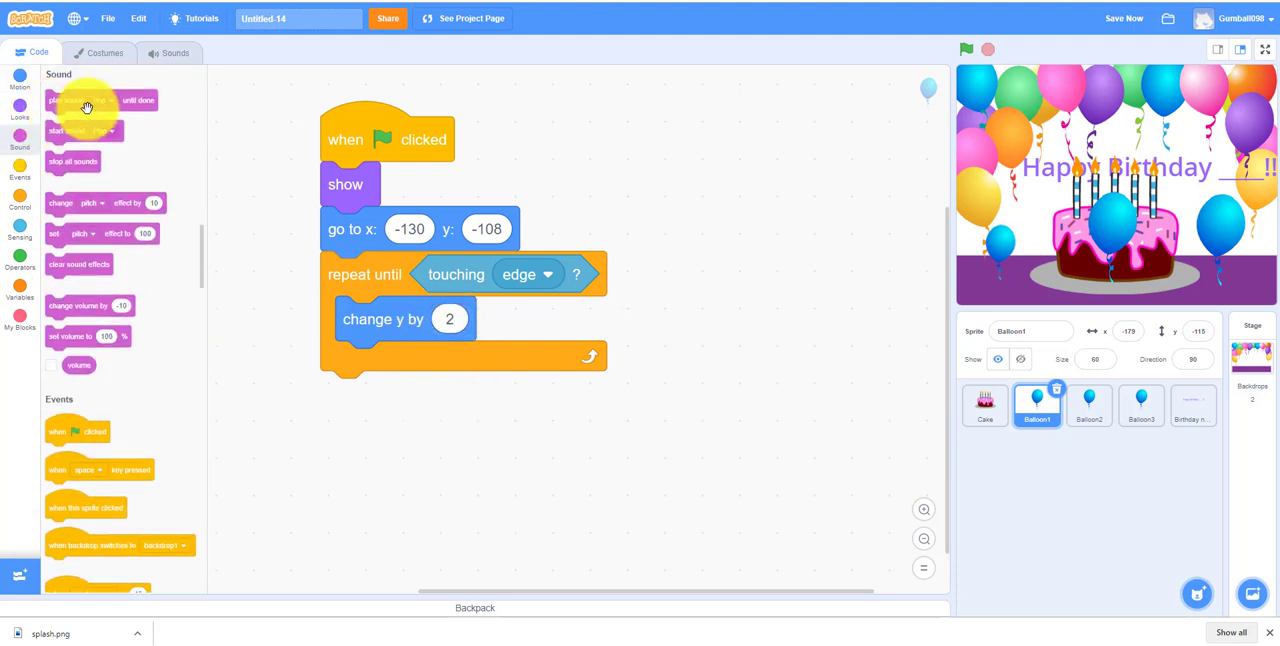
left_click_drag(82, 132, 360, 420)
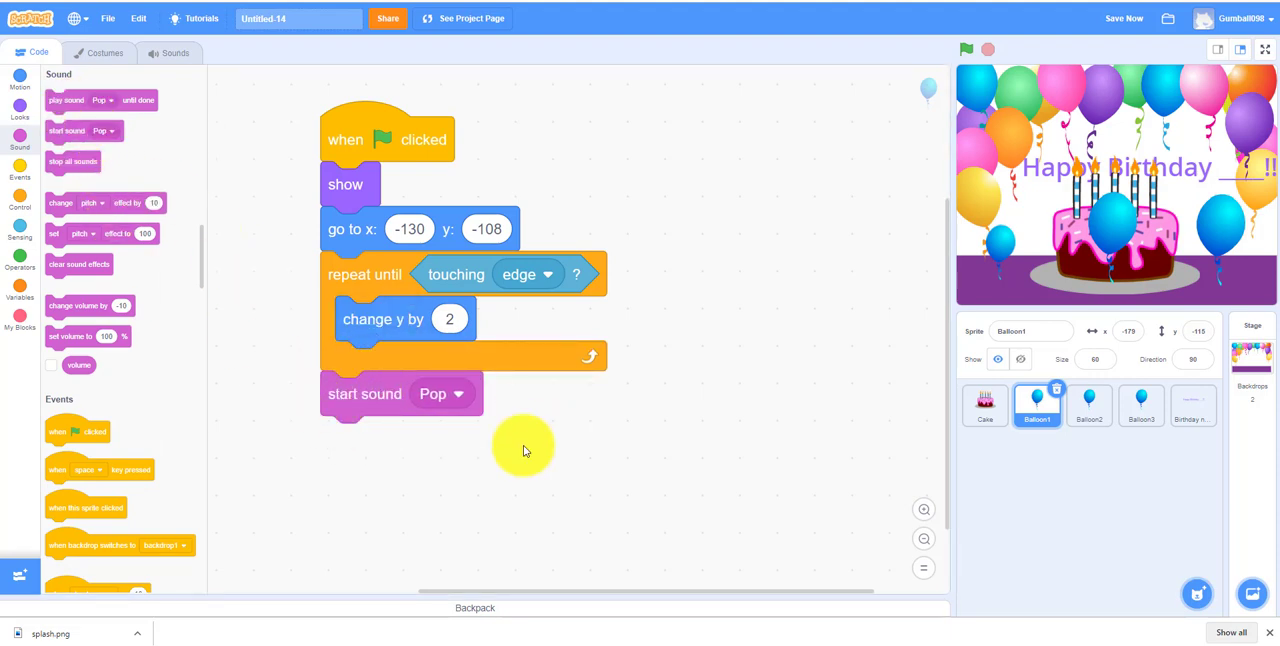
mouse_move(338, 264)
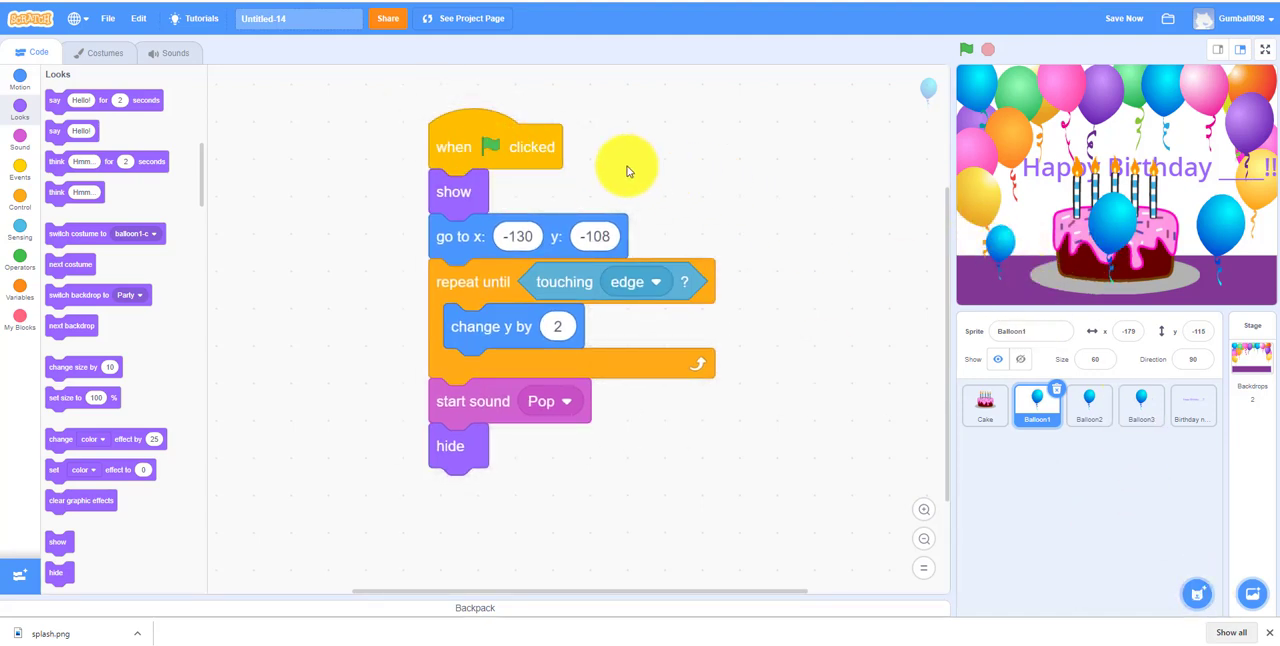
left_click_drag(496, 146, 584, 182)
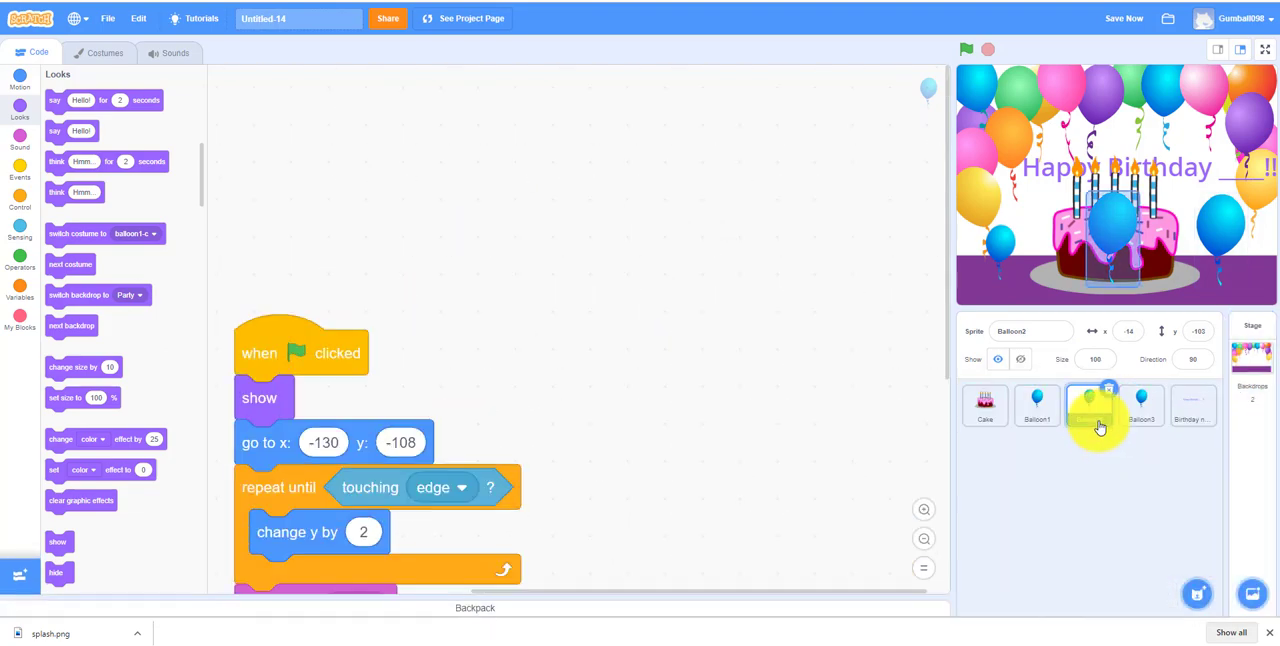
- Give Balloon3 the rising balloon script and recolor it with the purple costume
left_click(1088, 404)
type("60")
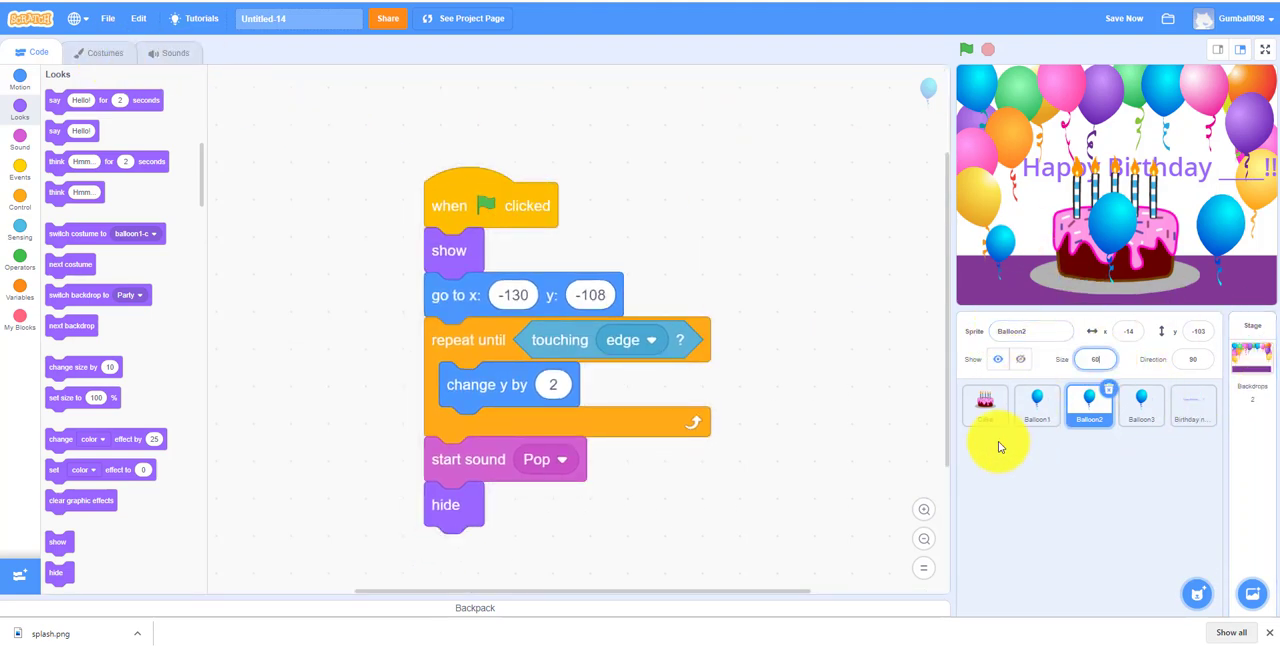
left_click(1142, 404)
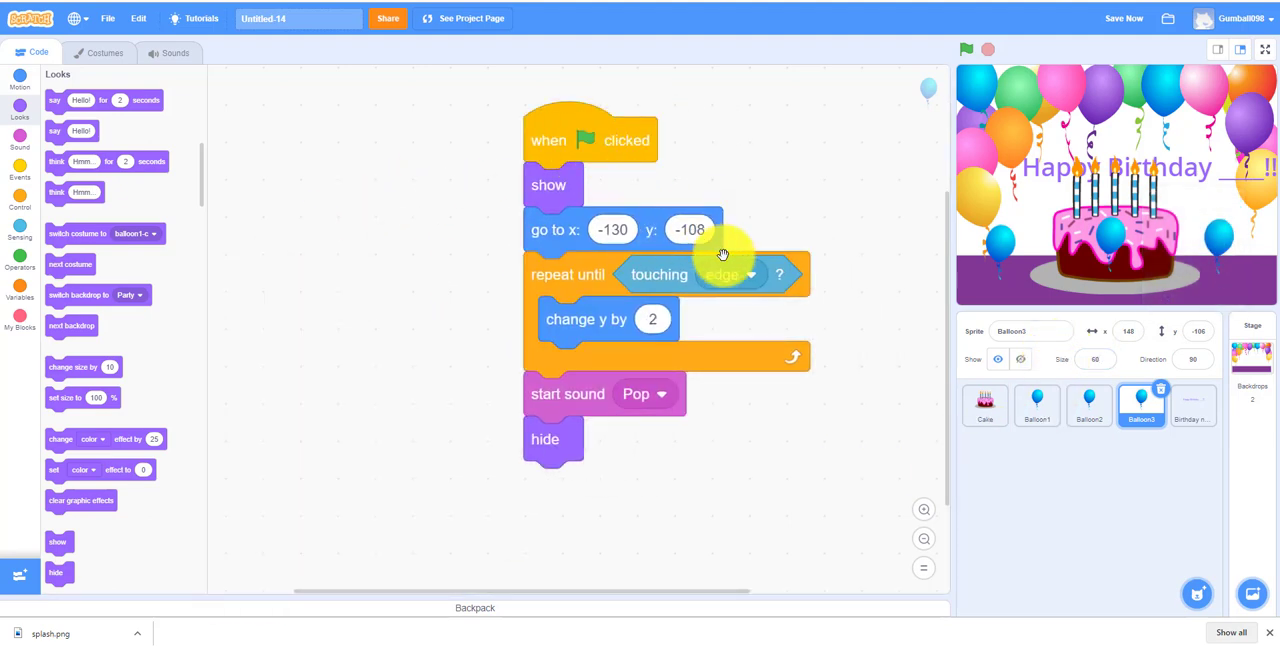
left_click(104, 52)
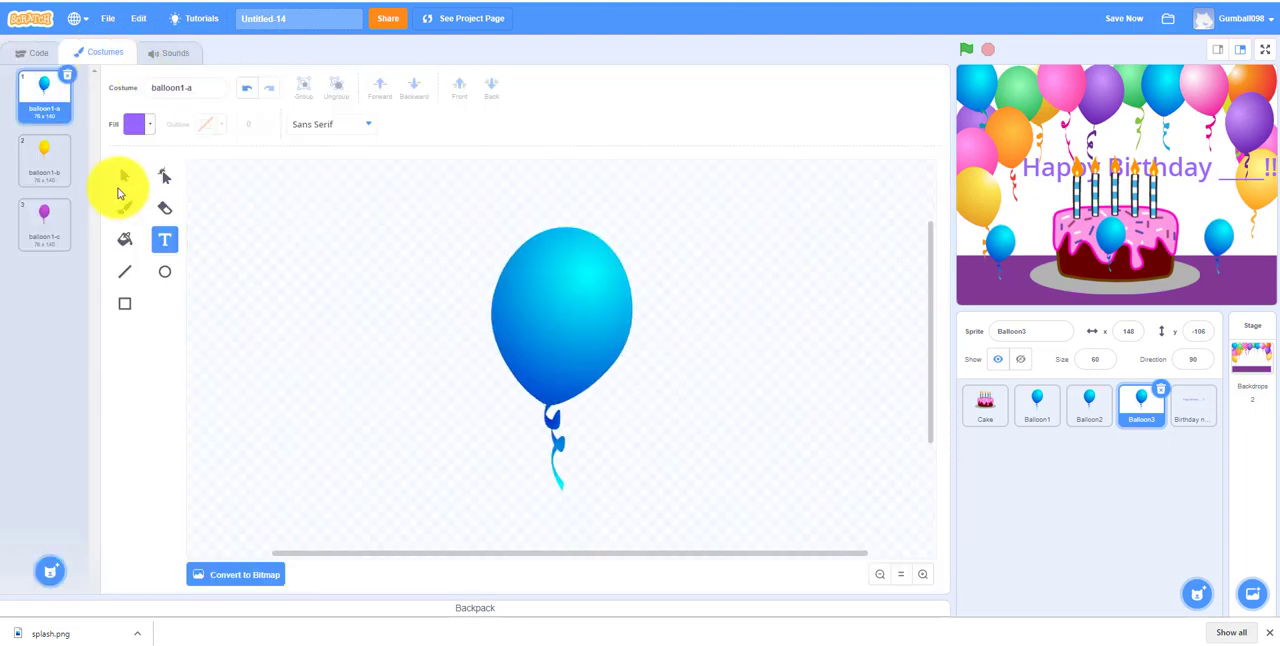
left_click(44, 224)
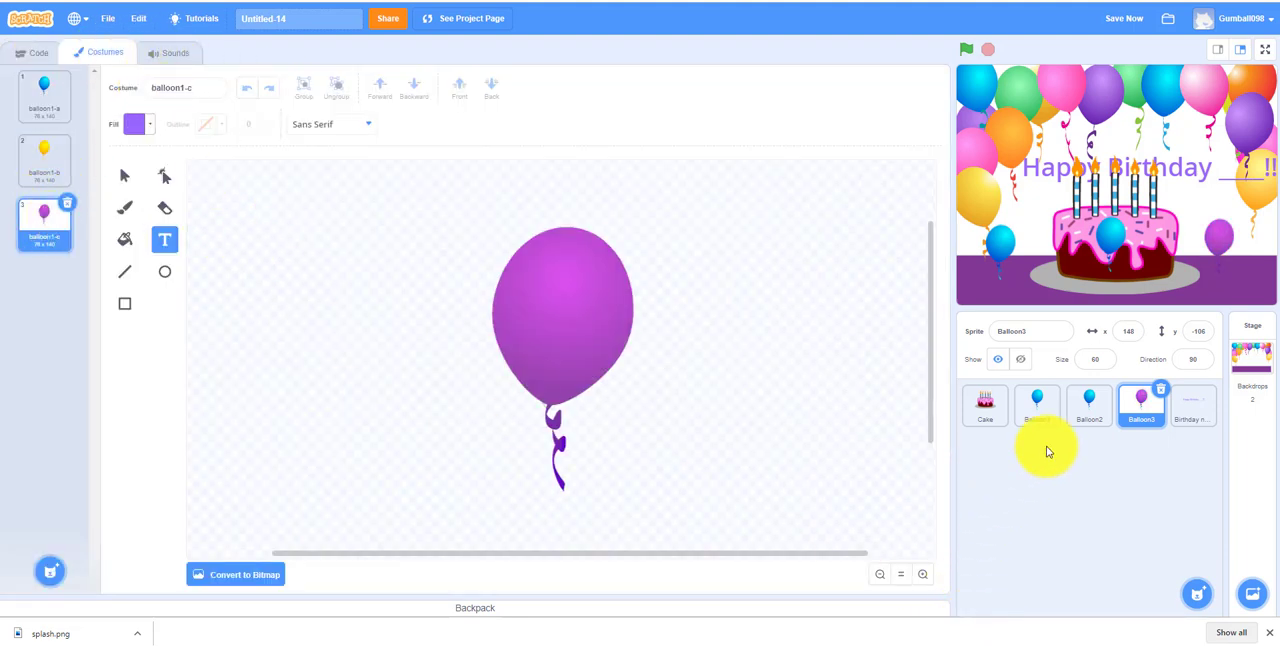
- Make Balloon2 the yellow balloon, its script starting at x -14, y -25
left_click(1088, 404)
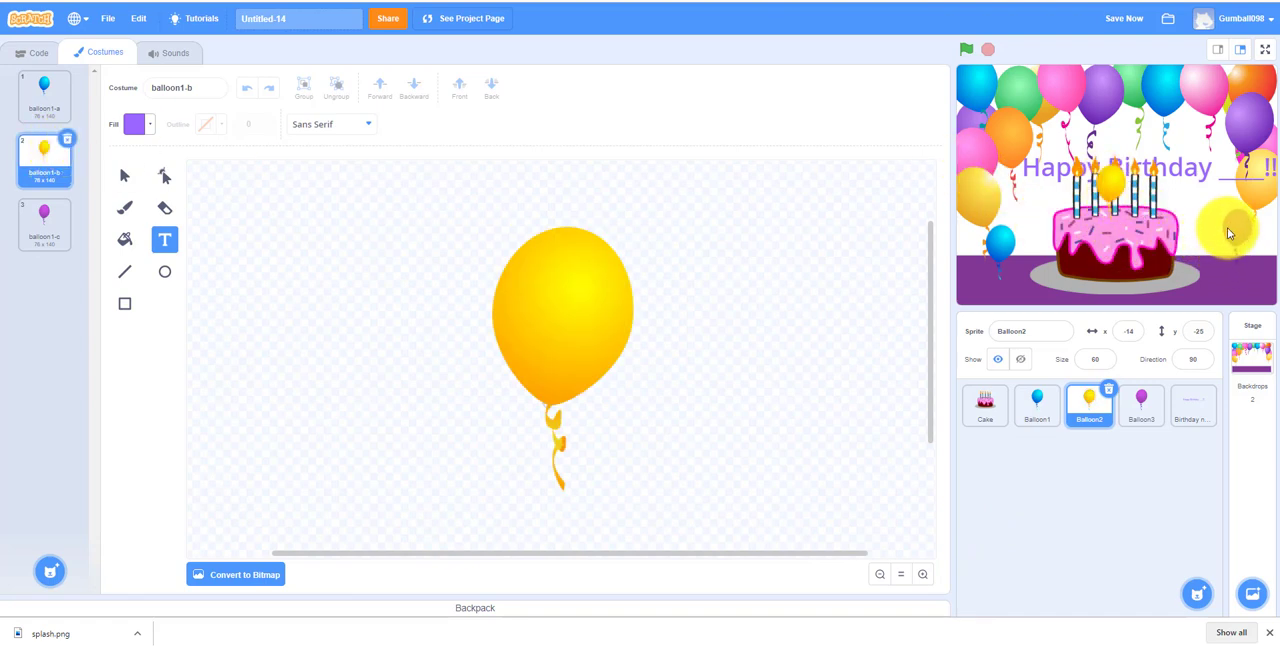
left_click(38, 52)
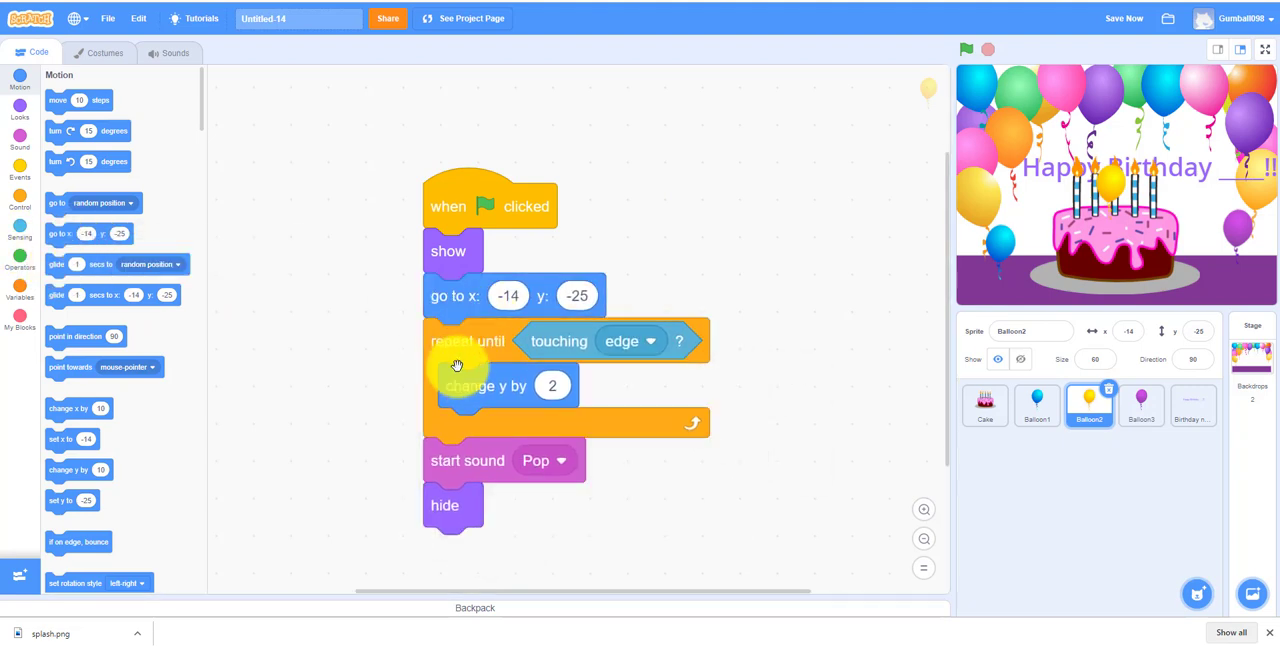
- Run the card animation so Balloon2 floats up and pops, then replay it
left_click(966, 48)
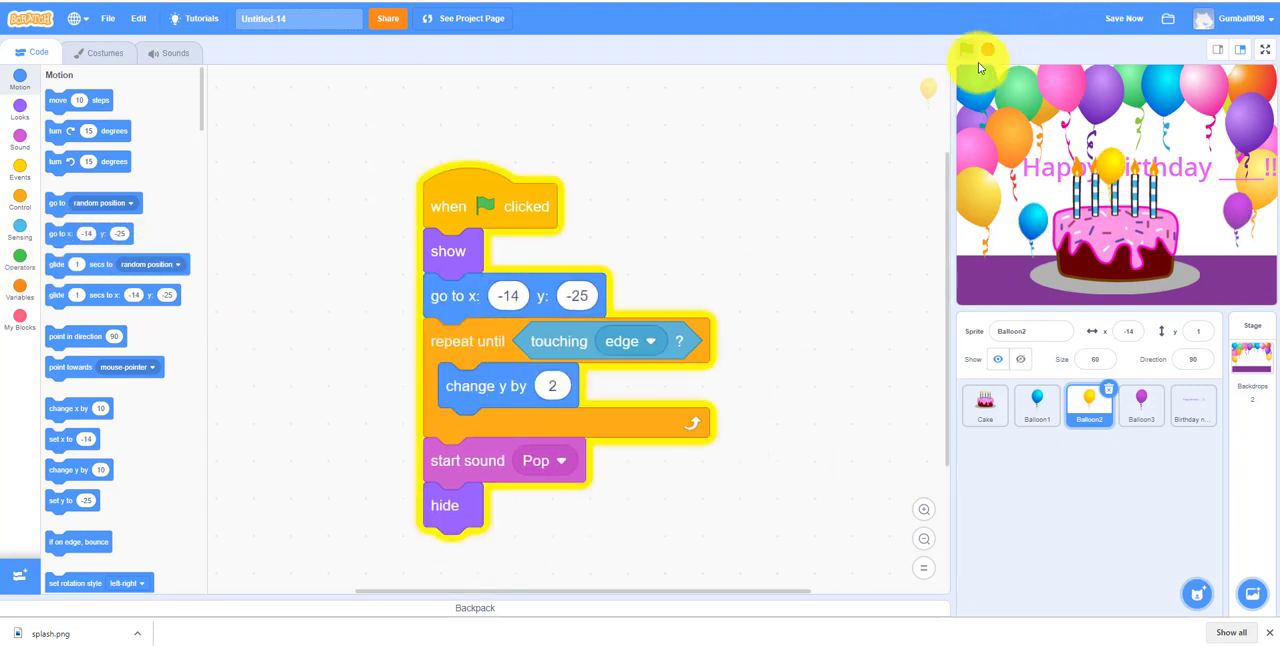
left_click(966, 48)
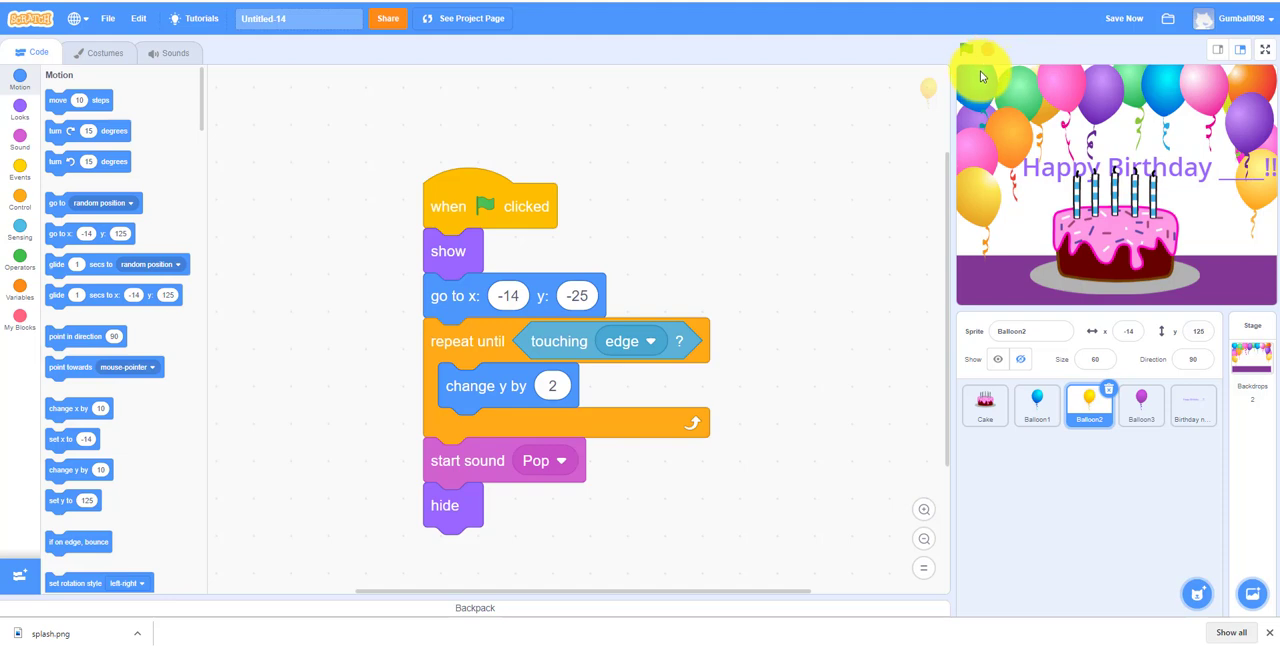
left_click(966, 48)
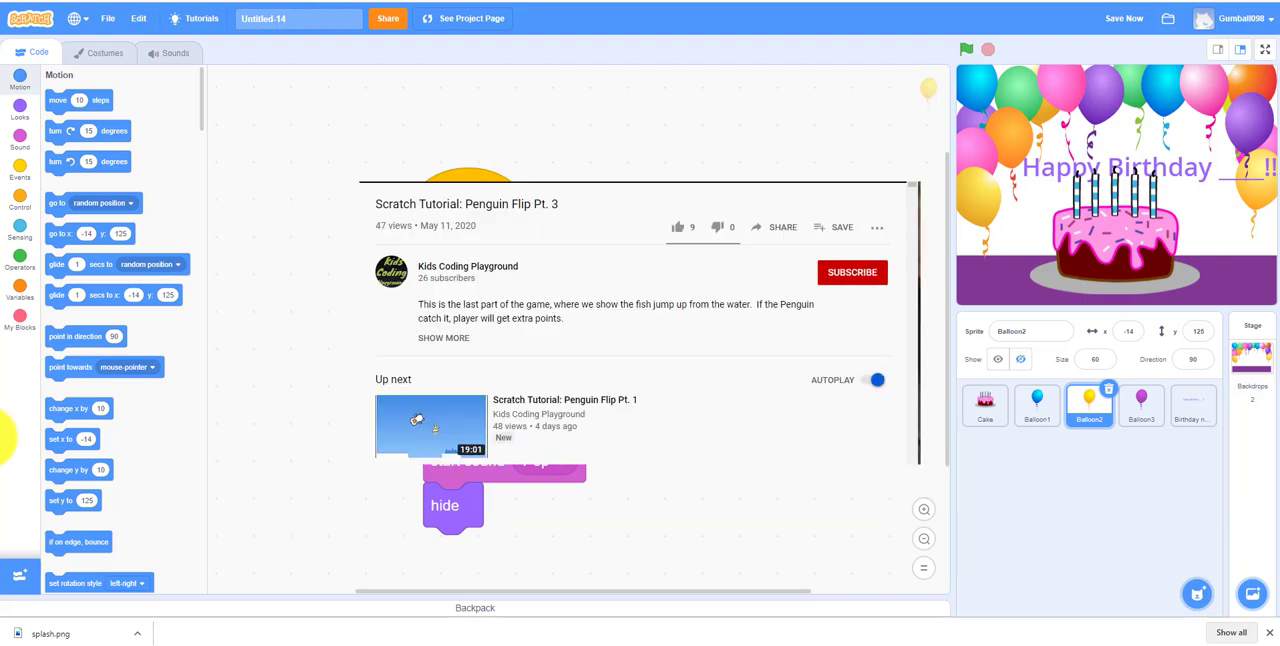
- Subscribe to Kids Coding Playground and set notifications to All
left_click(678, 228)
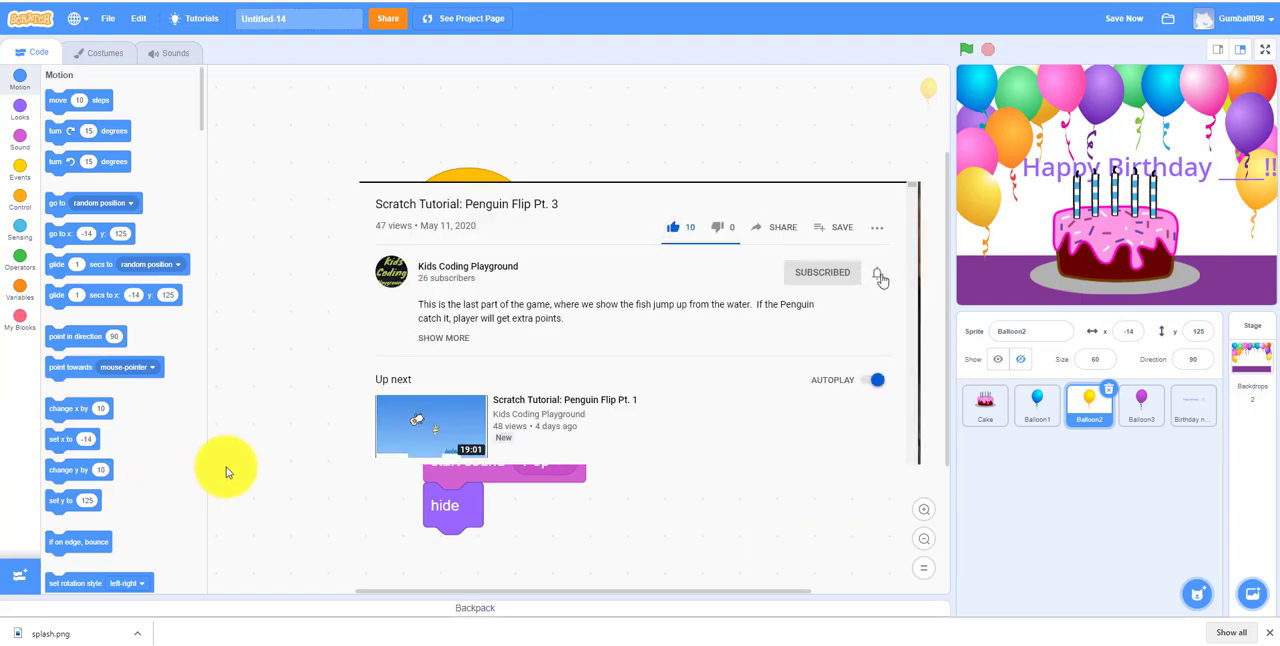
left_click(876, 272)
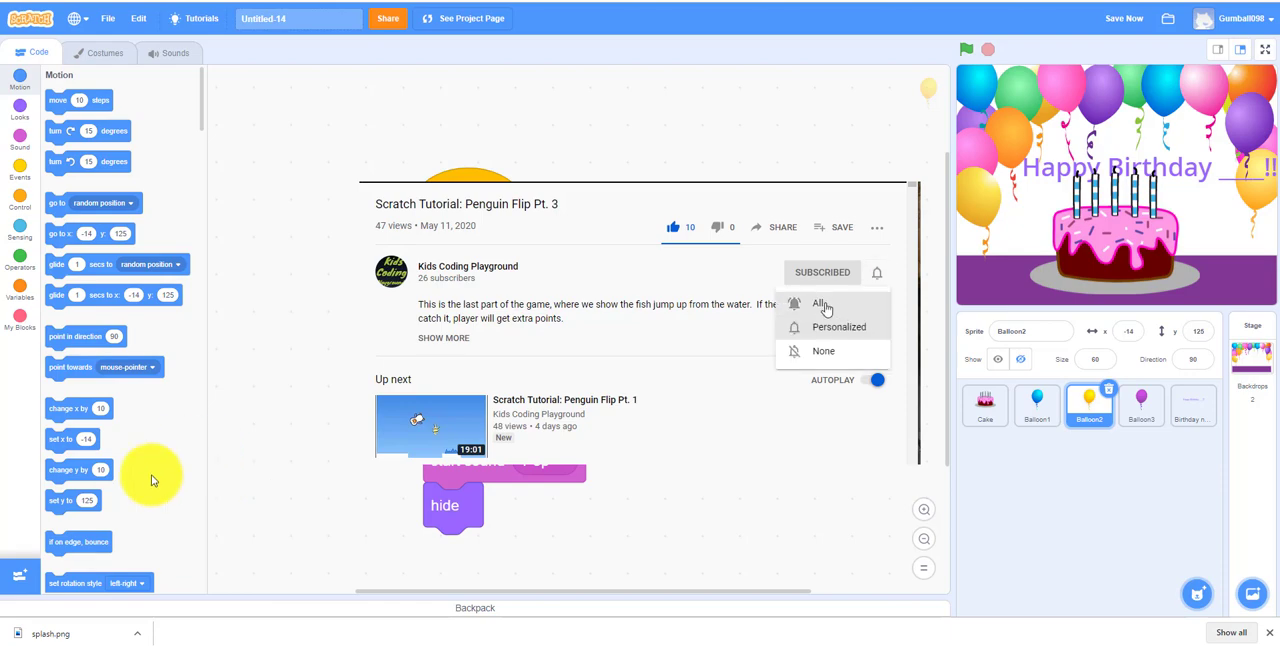
left_click(820, 304)
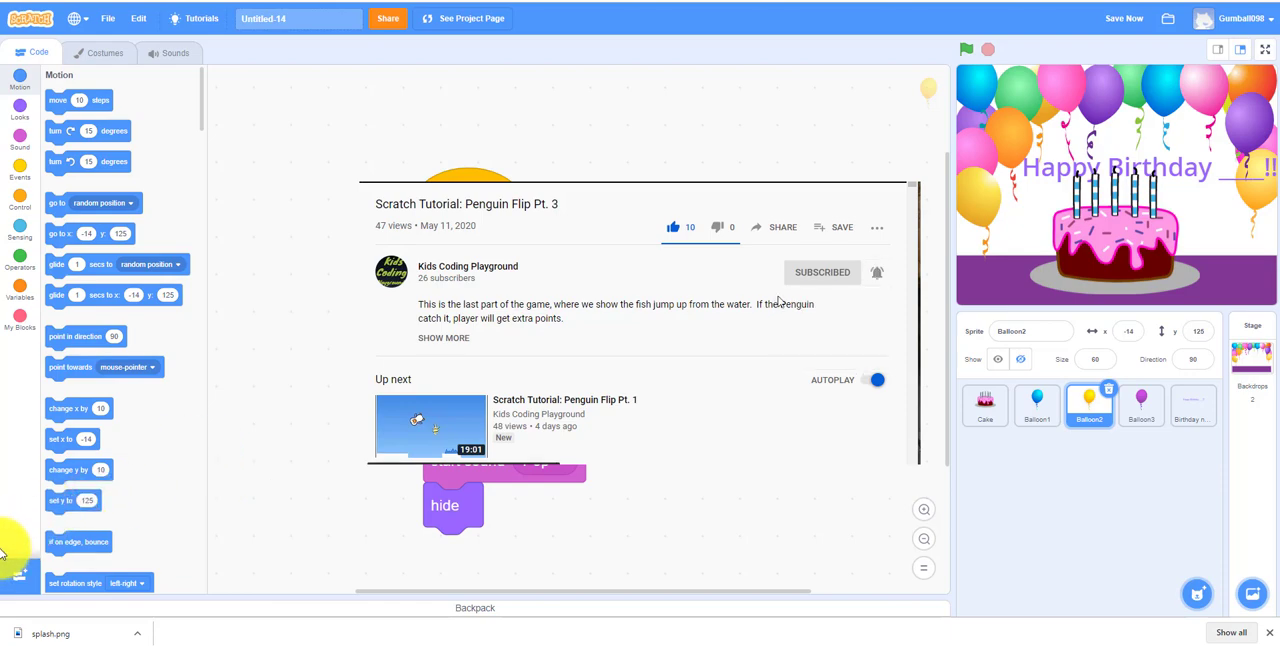